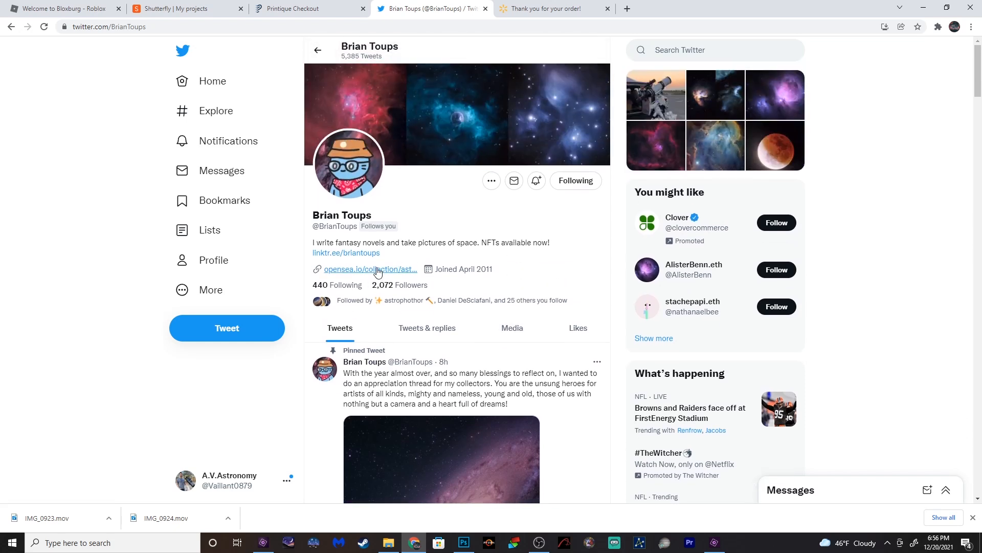
Open the Foundation NFTs gallery from the profile's linktr.ee page and browse the nebula artworks
click(345, 253)
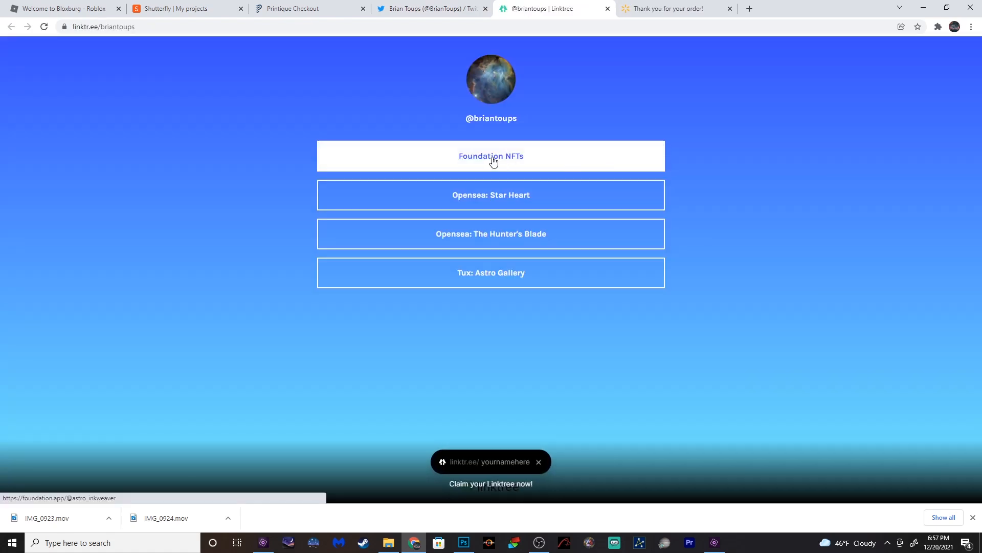
click(491, 156)
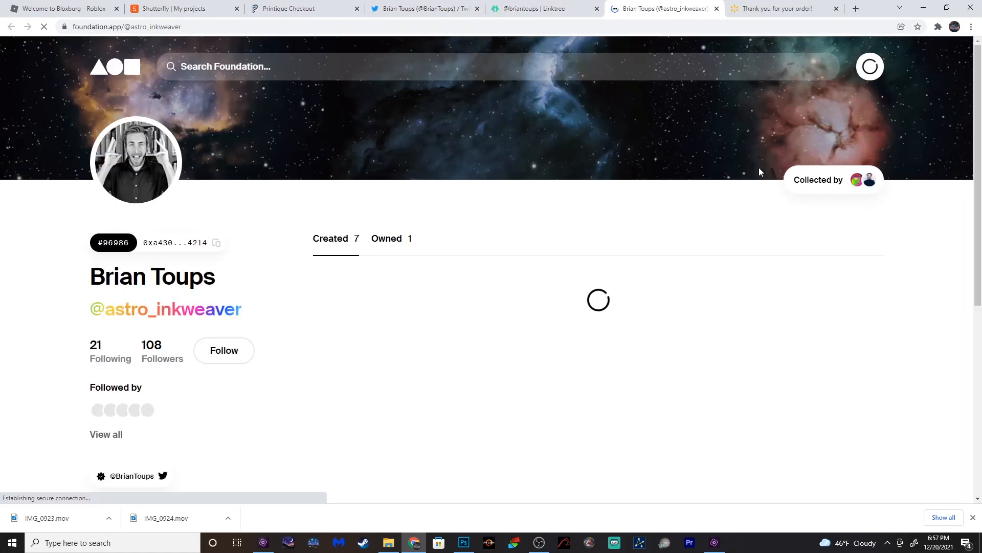
click(223, 350)
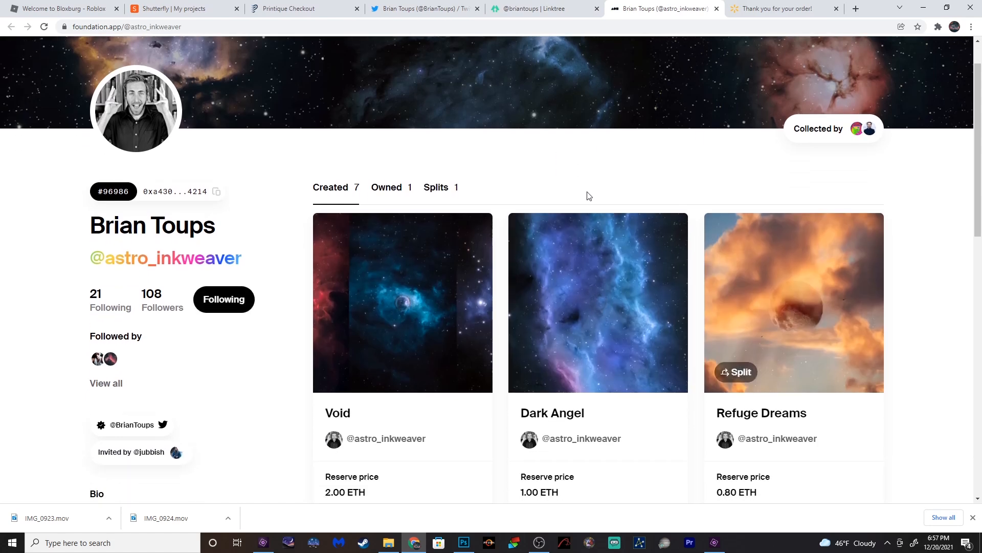
scroll(down, 3)
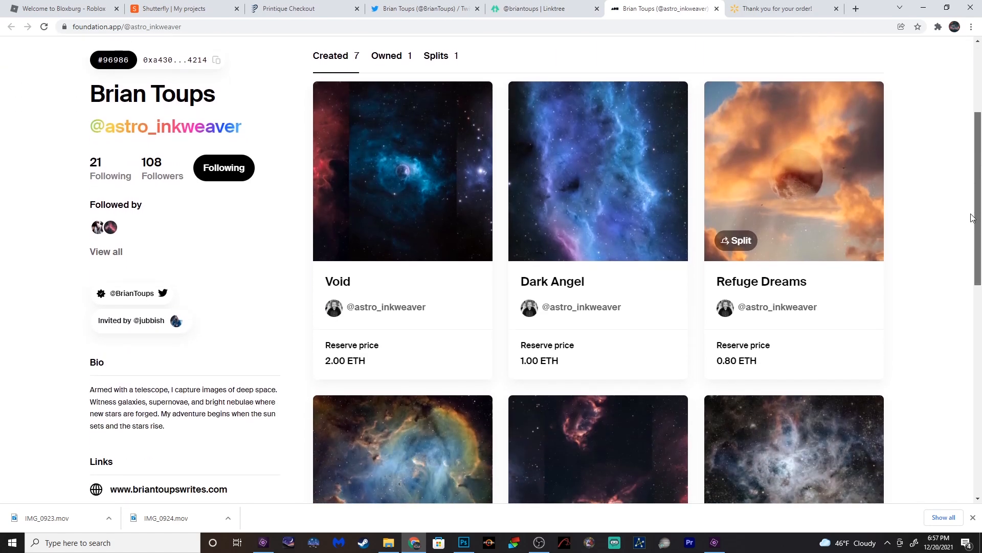
scroll(down, 3)
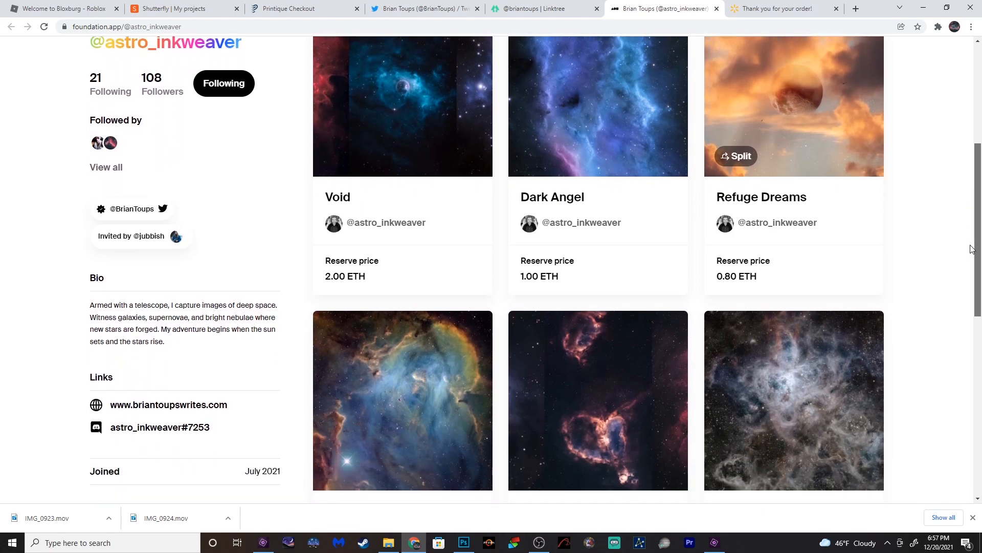
scroll(down, 3)
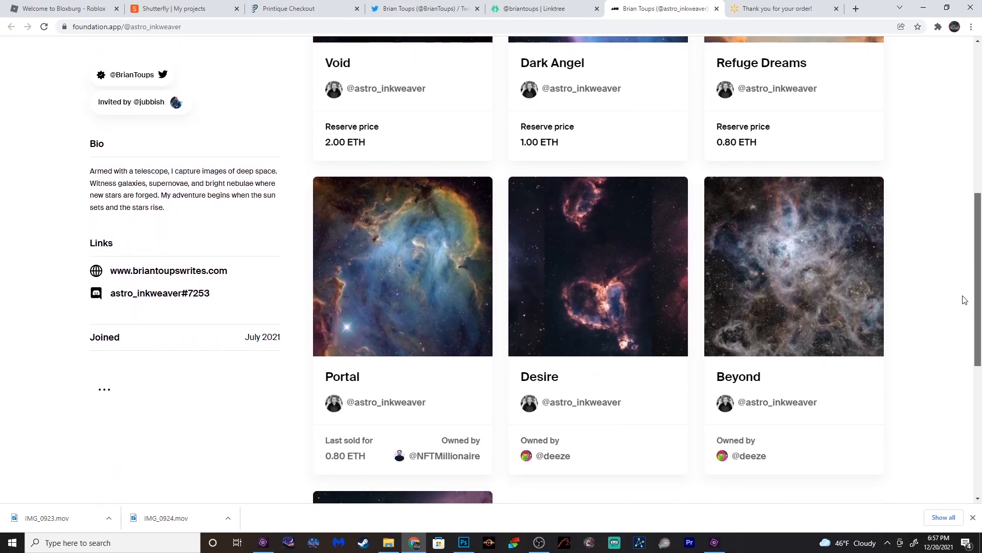
scroll(down, 3)
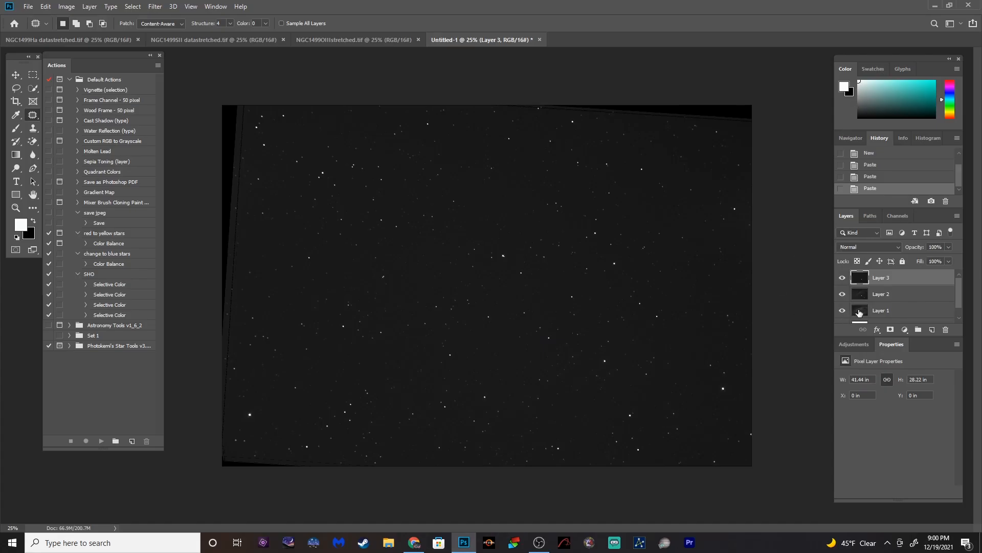
Select Layer 1 and hide the layers above it
click(881, 310)
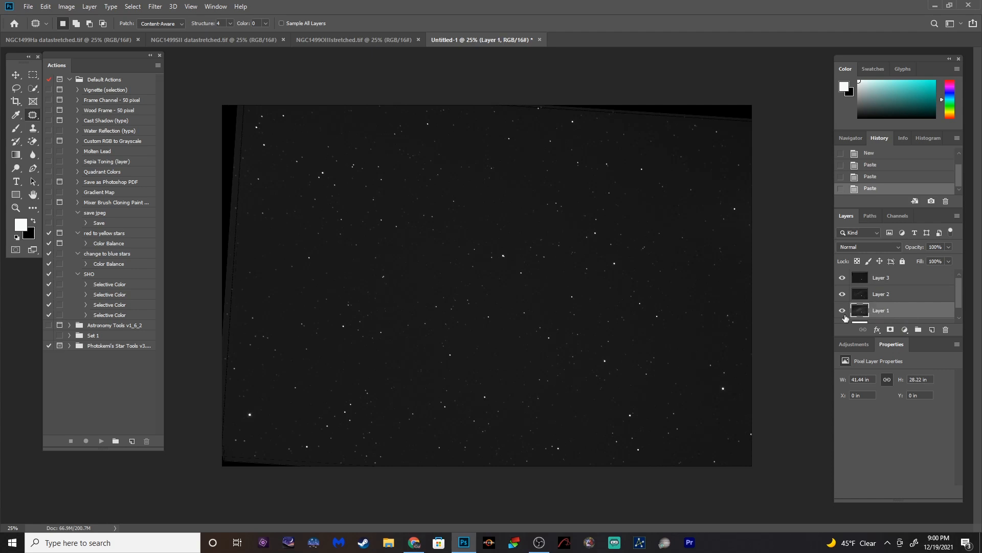
click(842, 293)
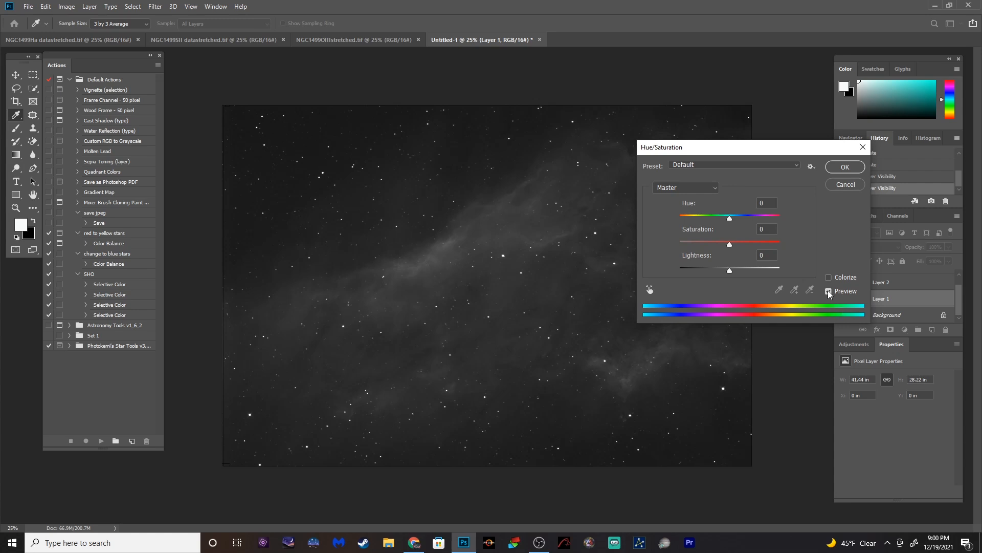
Turn on Colorize and settle Layer 1's hue on a blue-teal 182
click(829, 276)
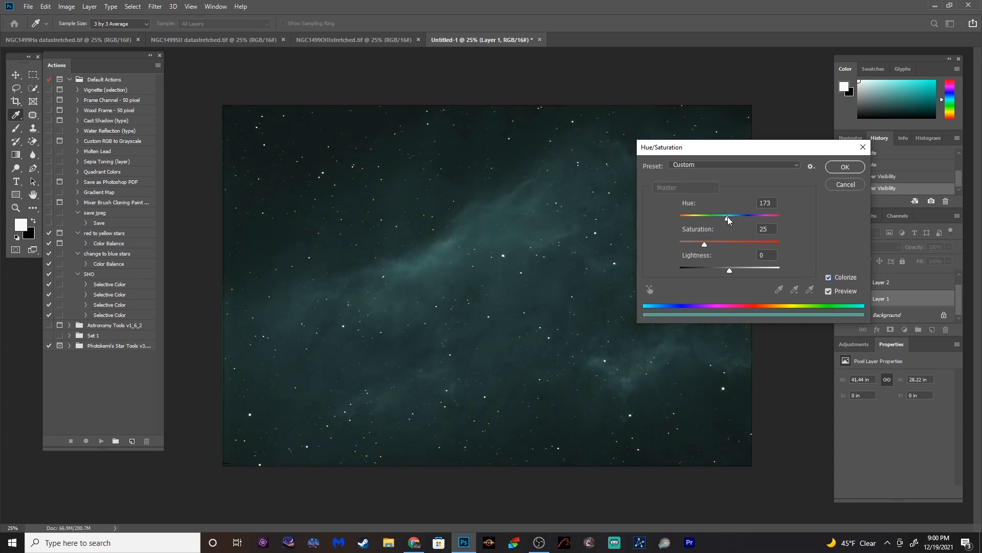
drag(704, 215, 756, 215)
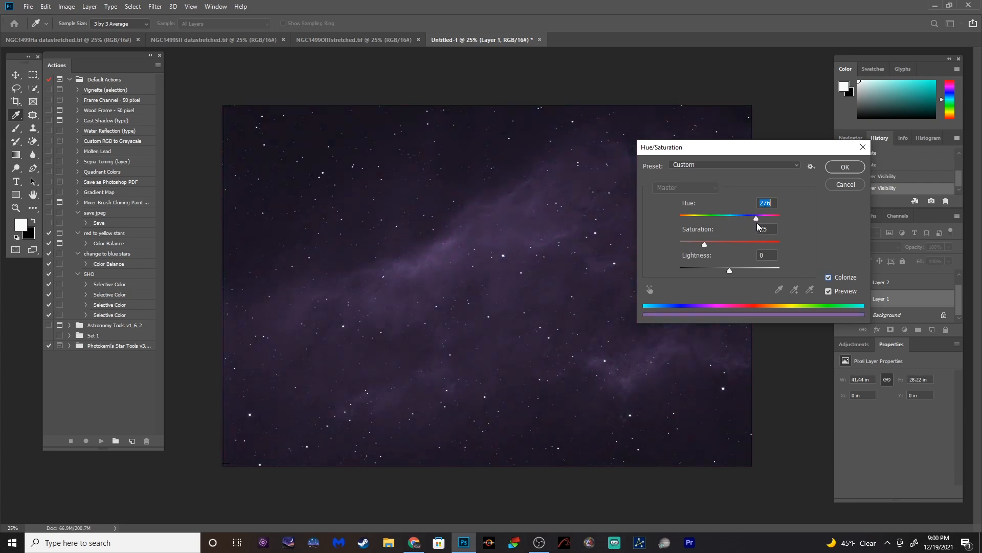
drag(755, 216, 702, 216)
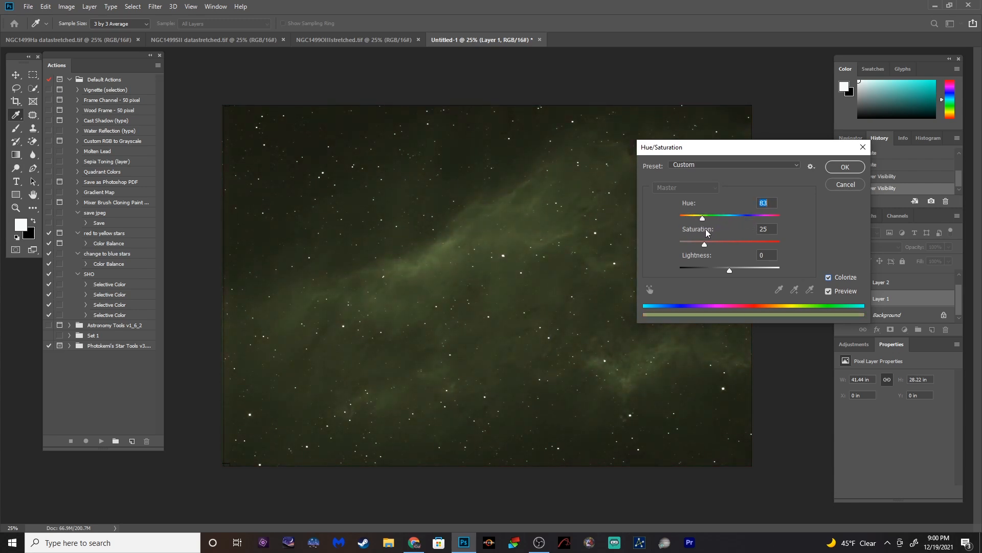
drag(702, 216, 752, 216)
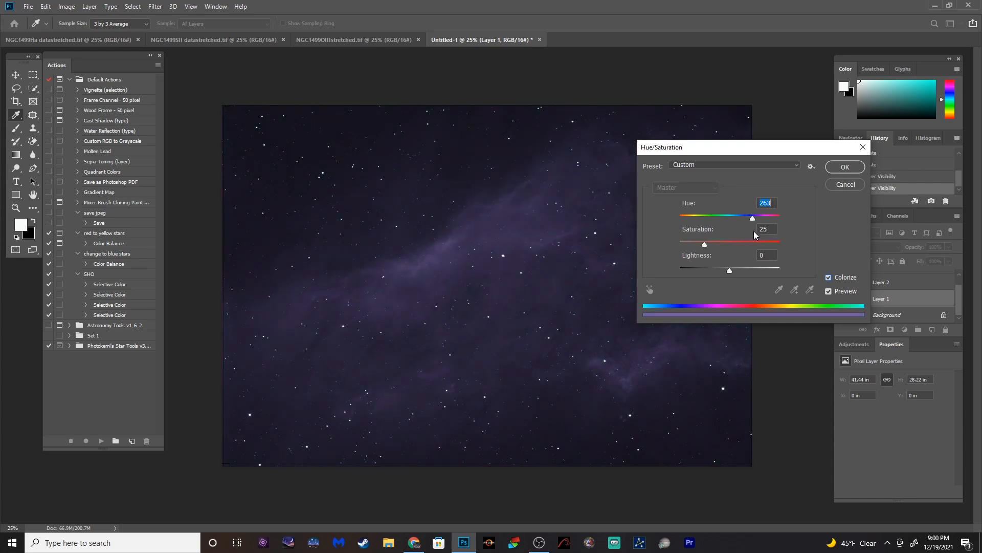
drag(752, 216, 742, 216)
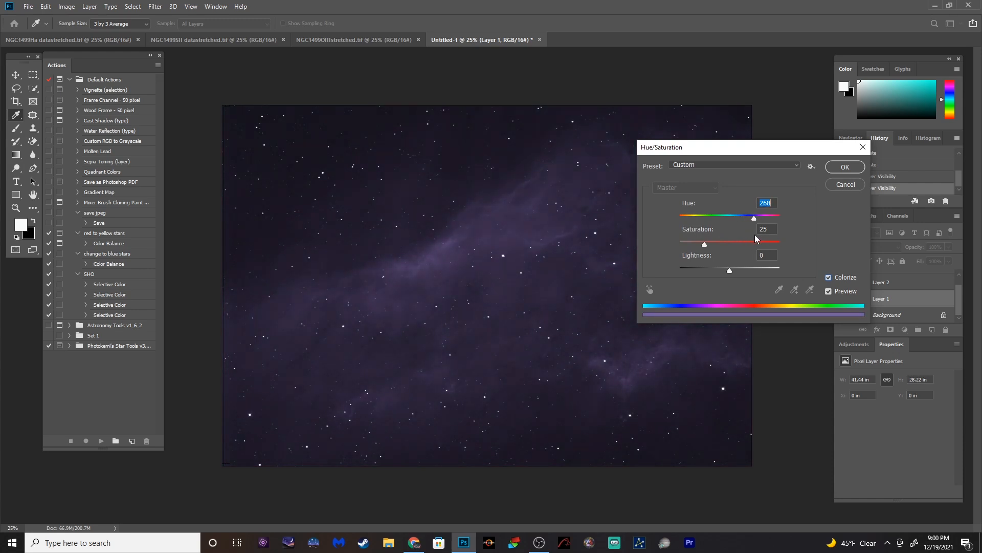
drag(763, 218, 747, 217)
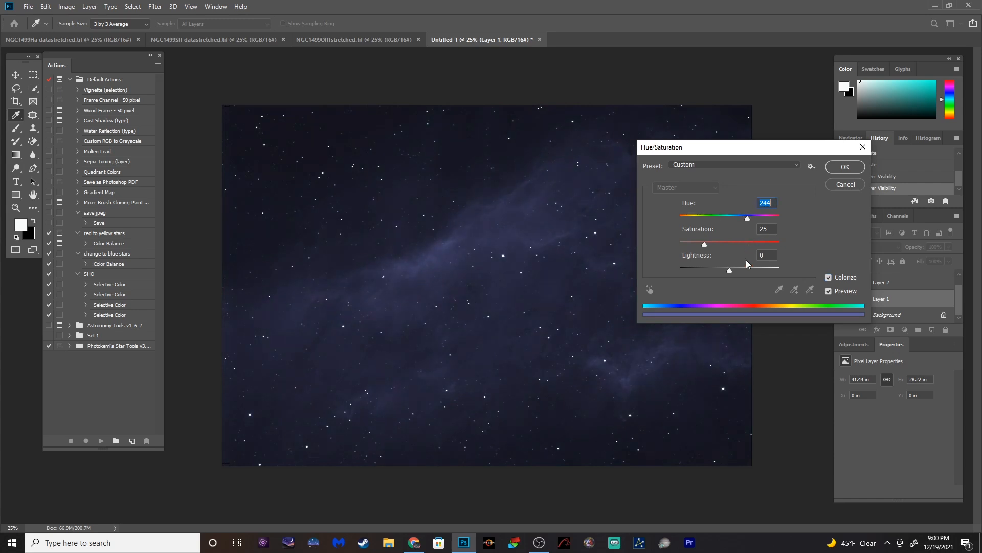
drag(747, 217, 728, 218)
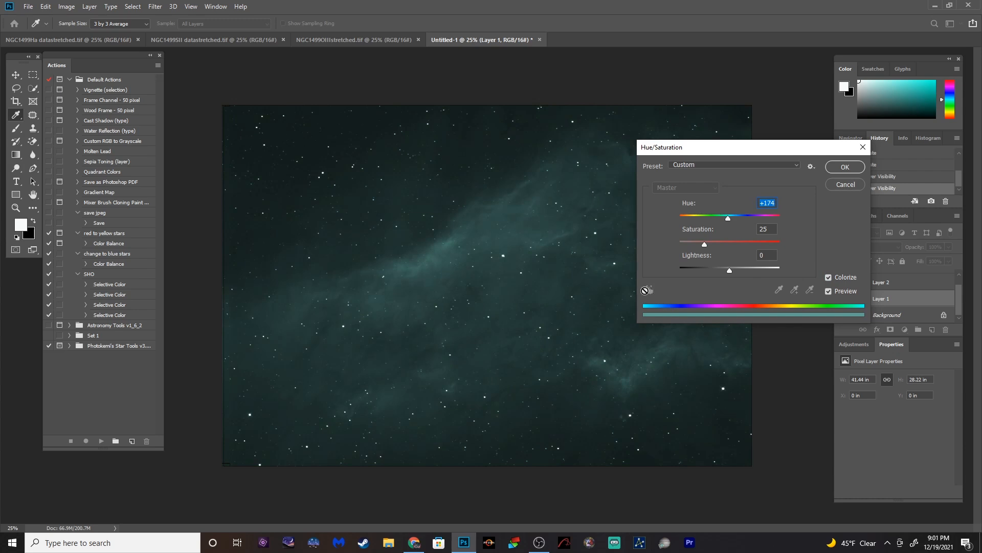
drag(728, 218, 681, 217)
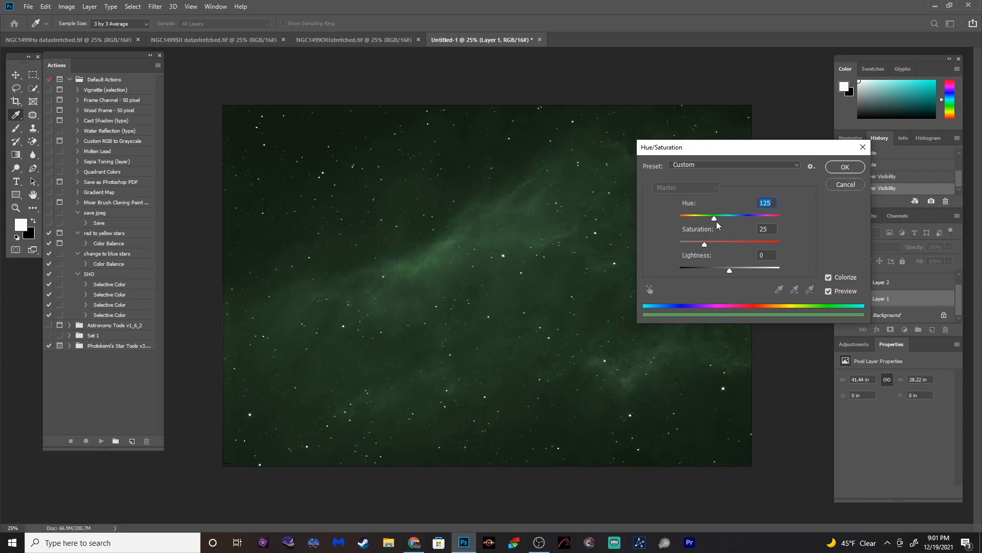
drag(712, 216, 679, 216)
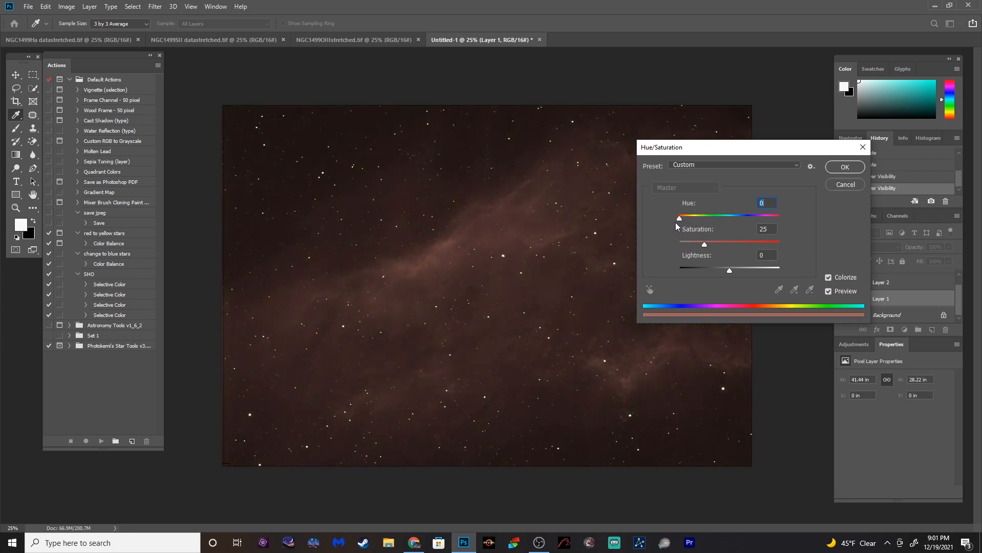
drag(678, 216, 746, 216)
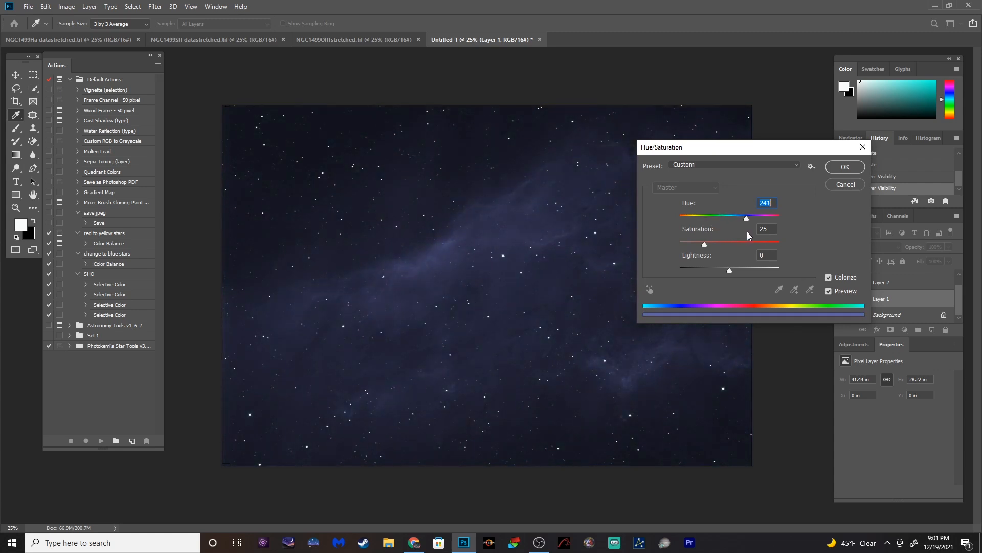
drag(745, 217, 730, 217)
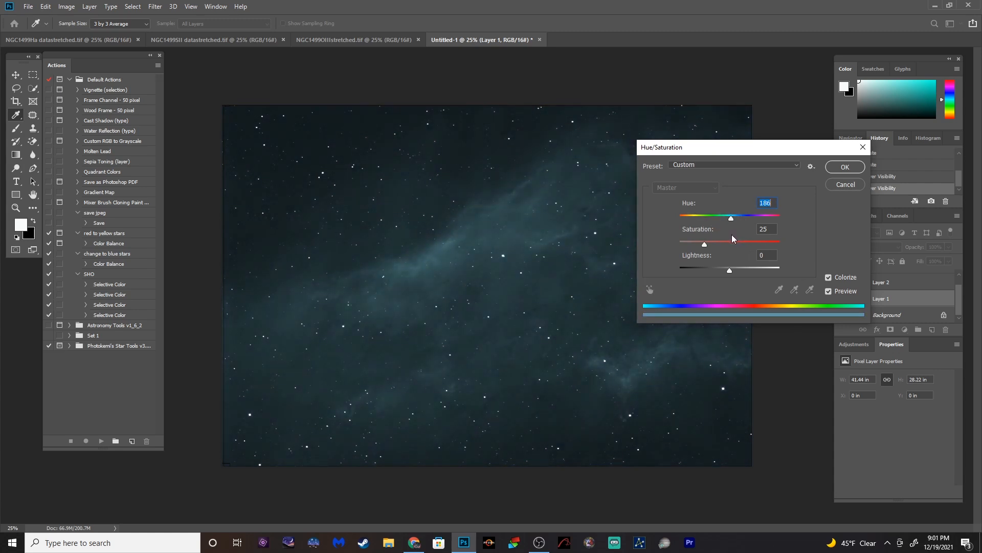
Set saturation to 72 and lightness to +3, then apply the teal colorize
drag(703, 243, 723, 244)
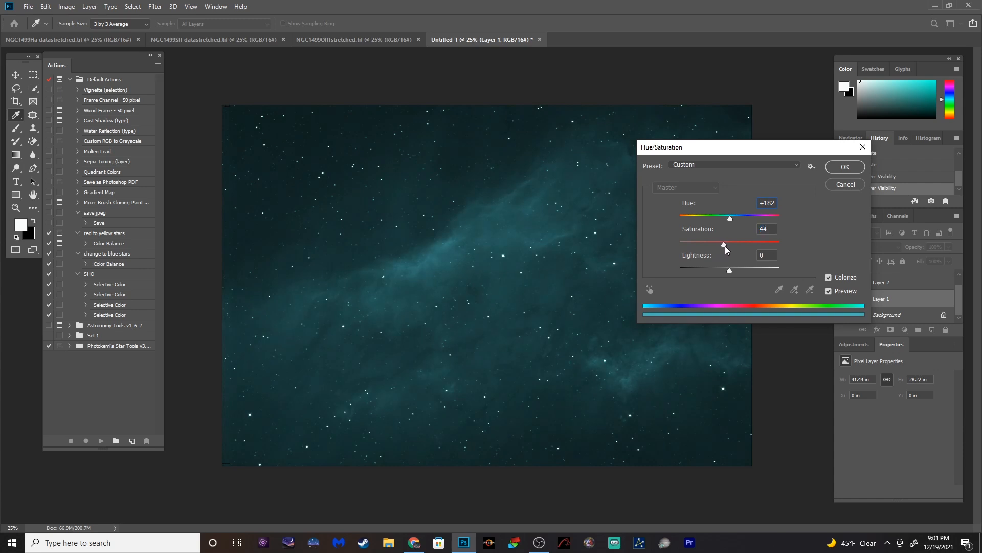
drag(724, 244, 745, 244)
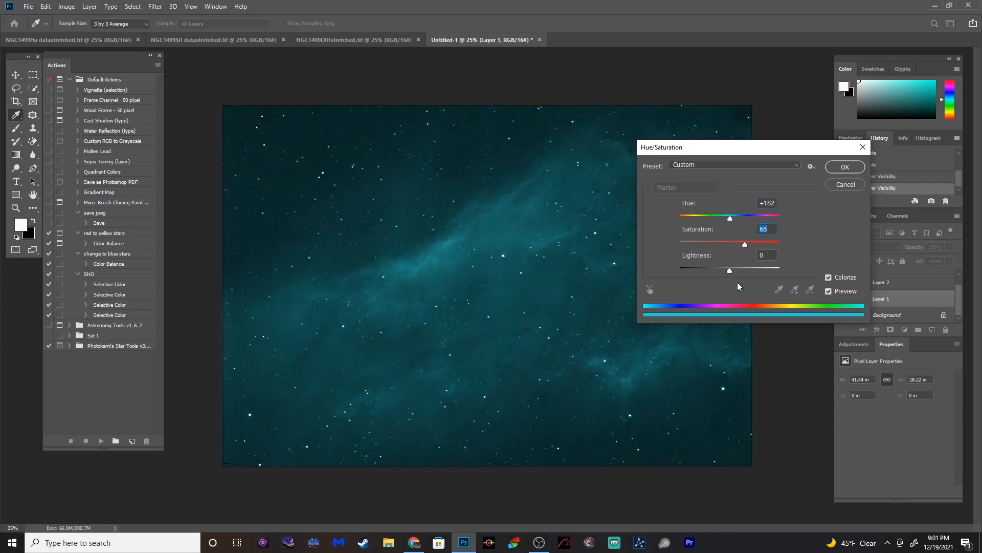
drag(729, 270, 732, 270)
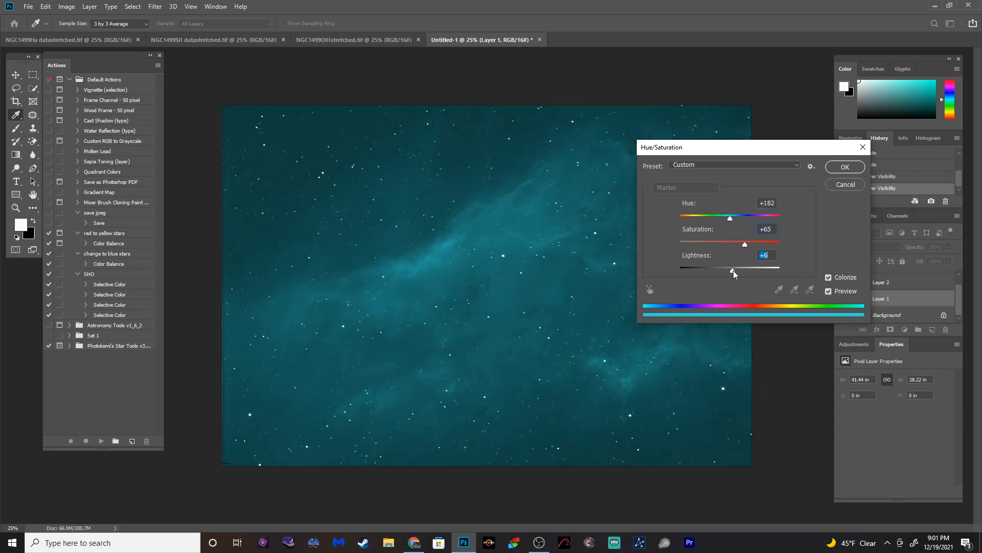
drag(734, 272, 730, 272)
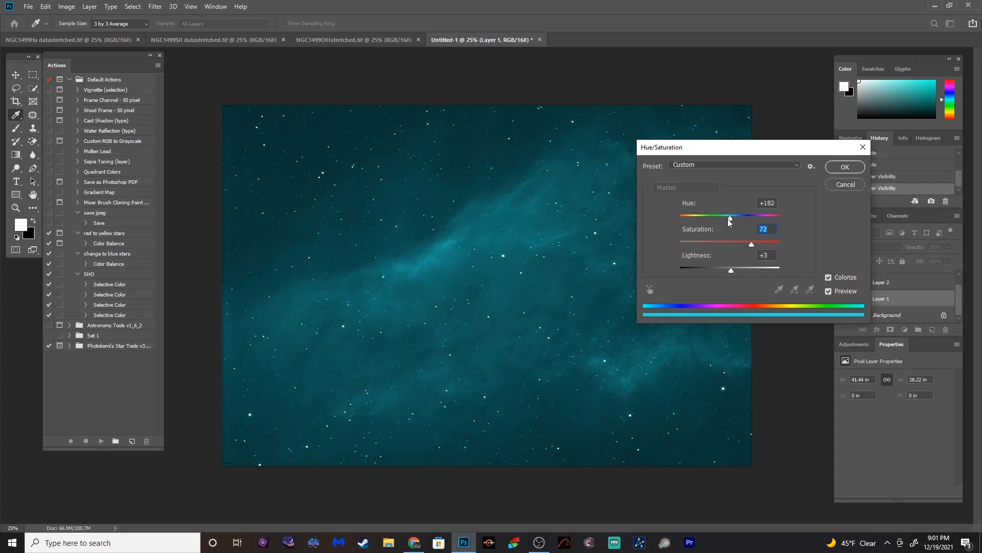
drag(730, 215, 731, 215)
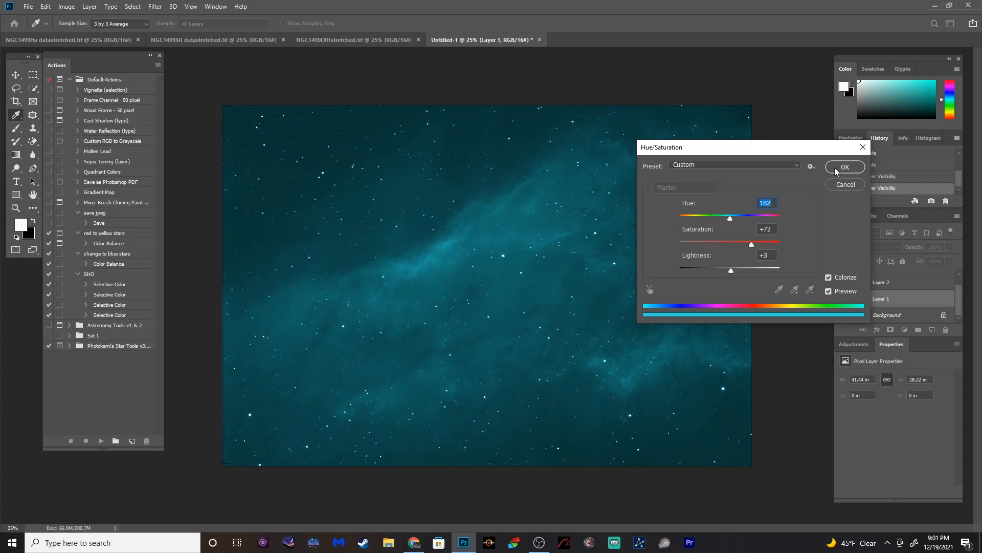
click(845, 166)
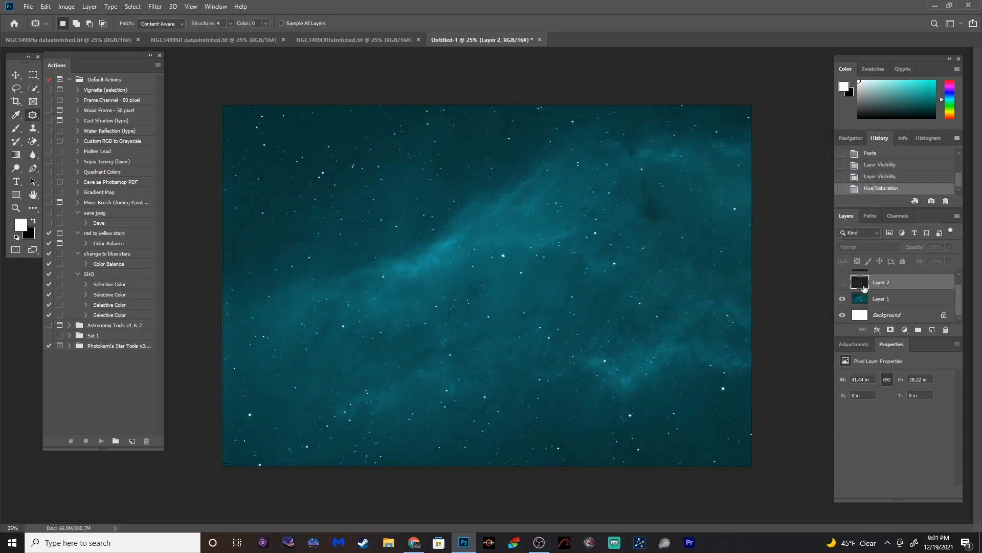
Show Layer 2 and try lightening blend modes, settling on Soft Light
click(842, 282)
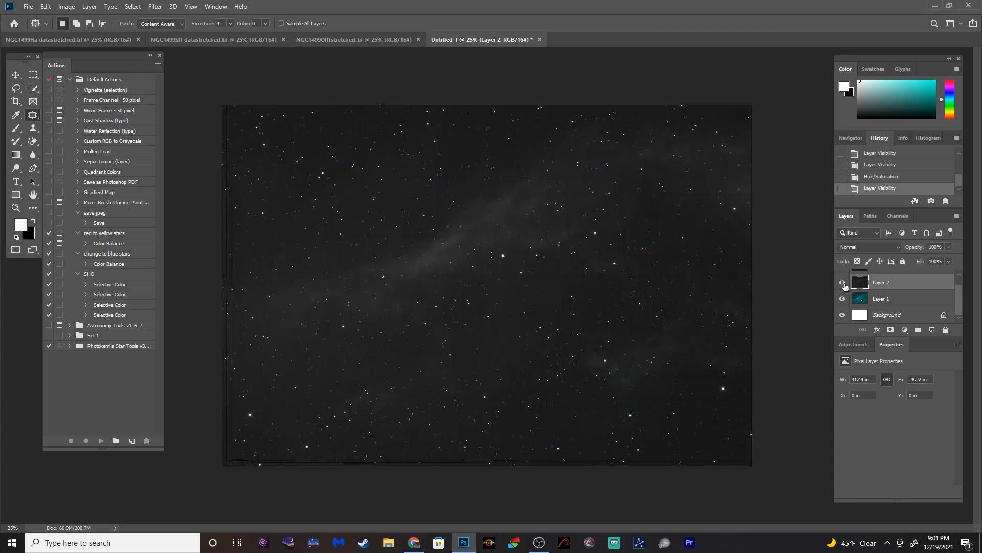
click(881, 298)
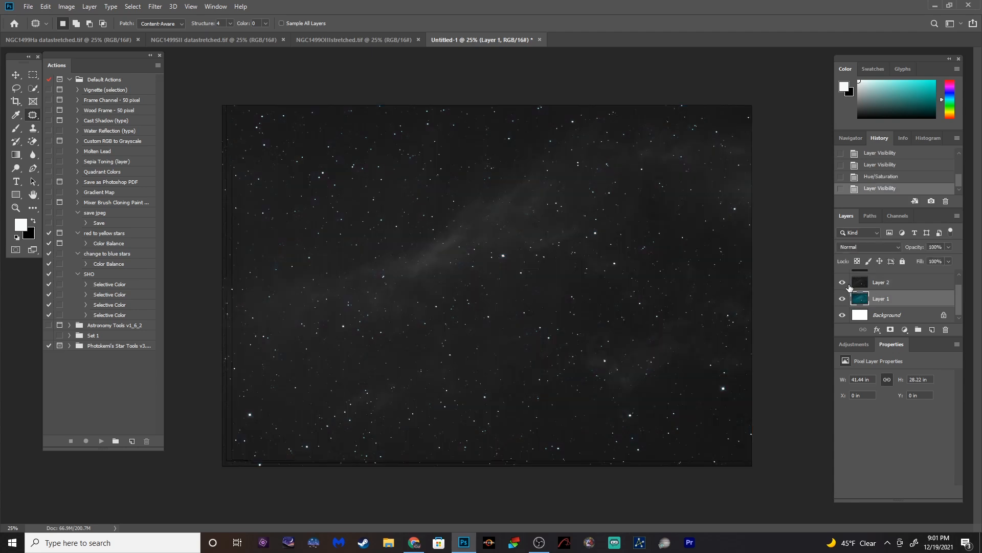
click(842, 282)
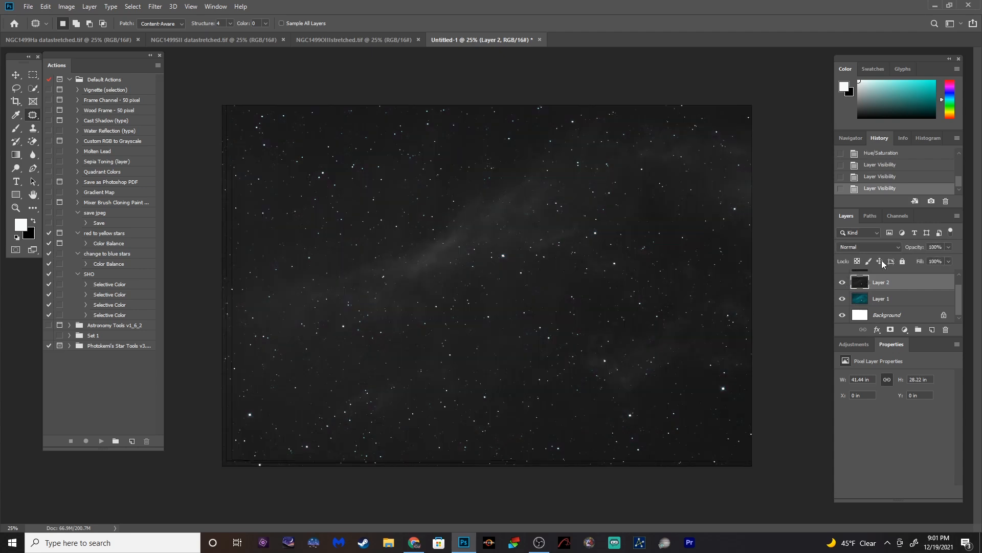
click(868, 247)
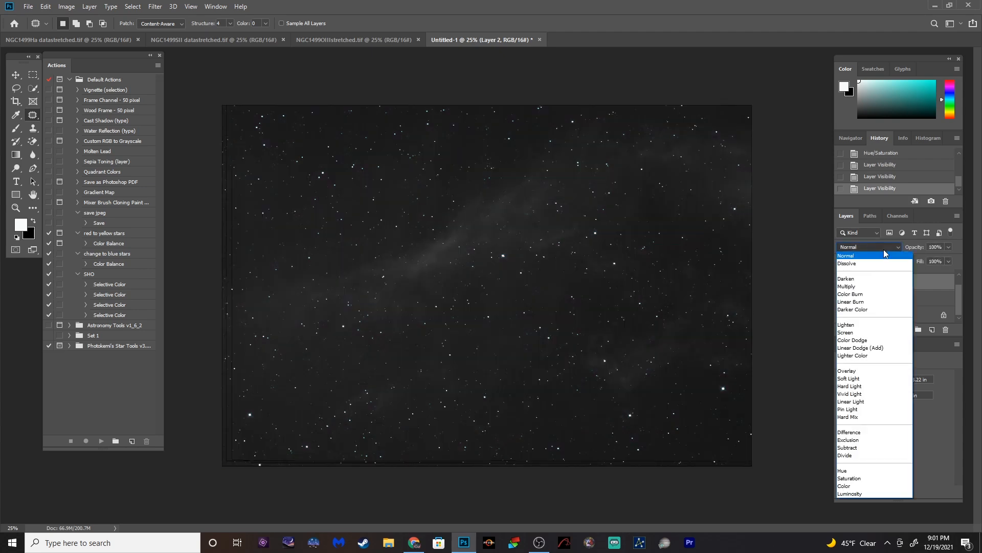
click(847, 324)
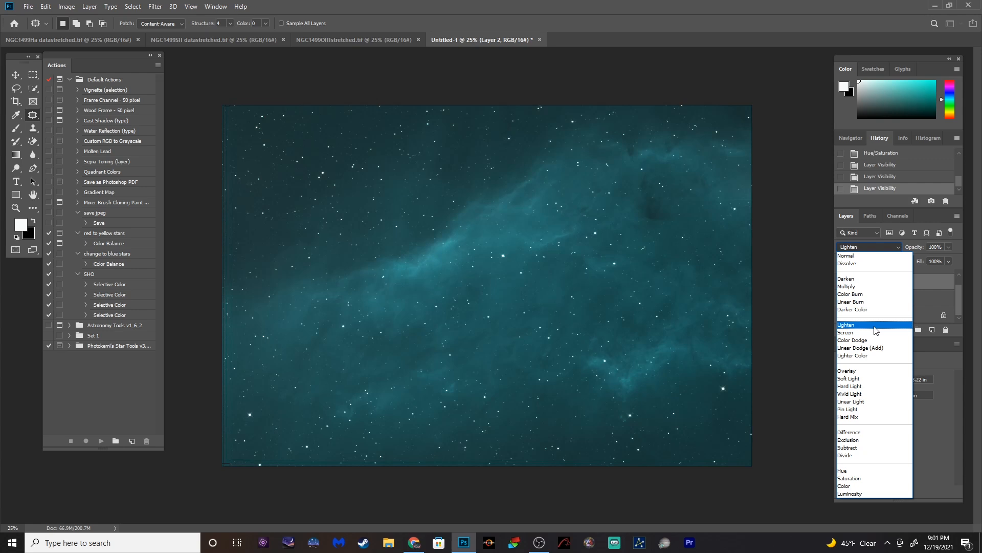
click(846, 332)
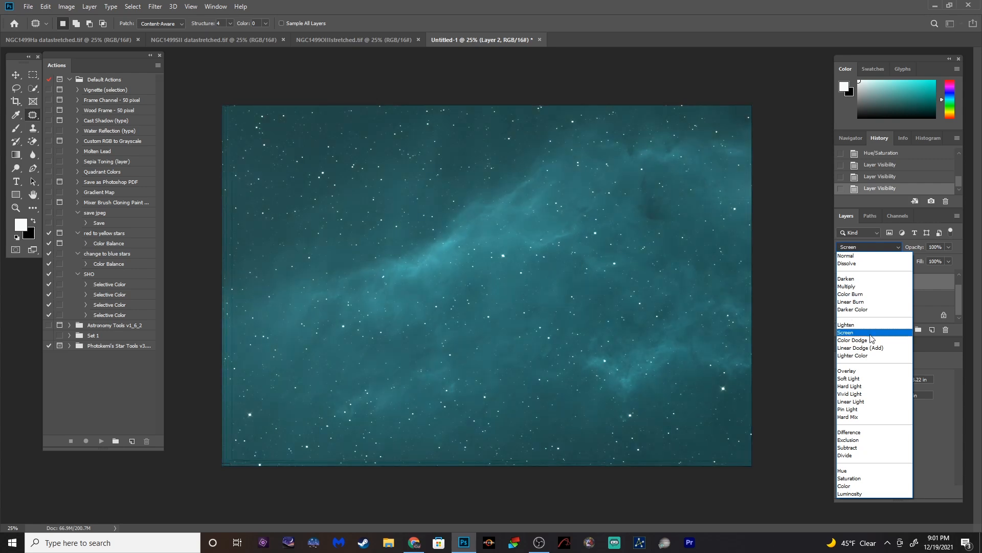
click(860, 348)
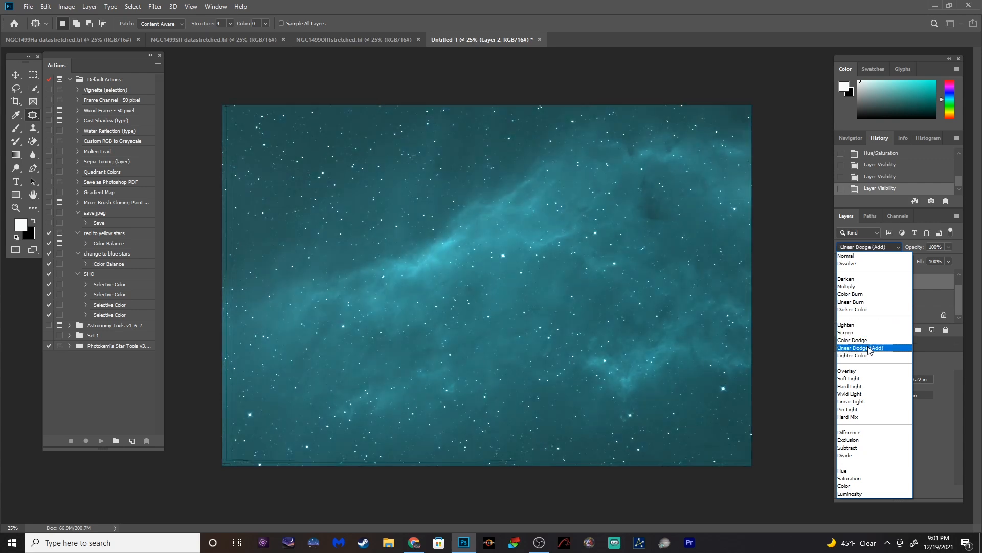
click(855, 355)
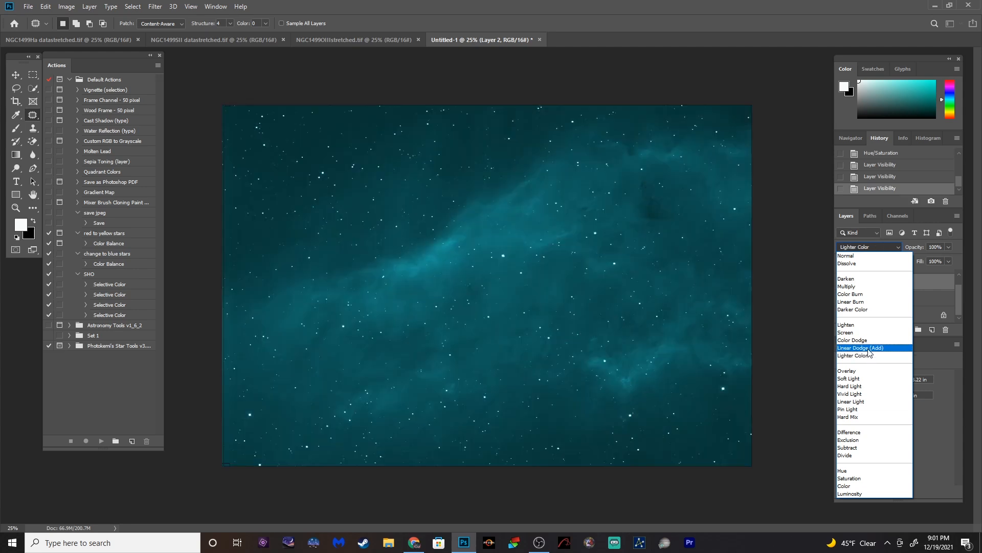
click(847, 370)
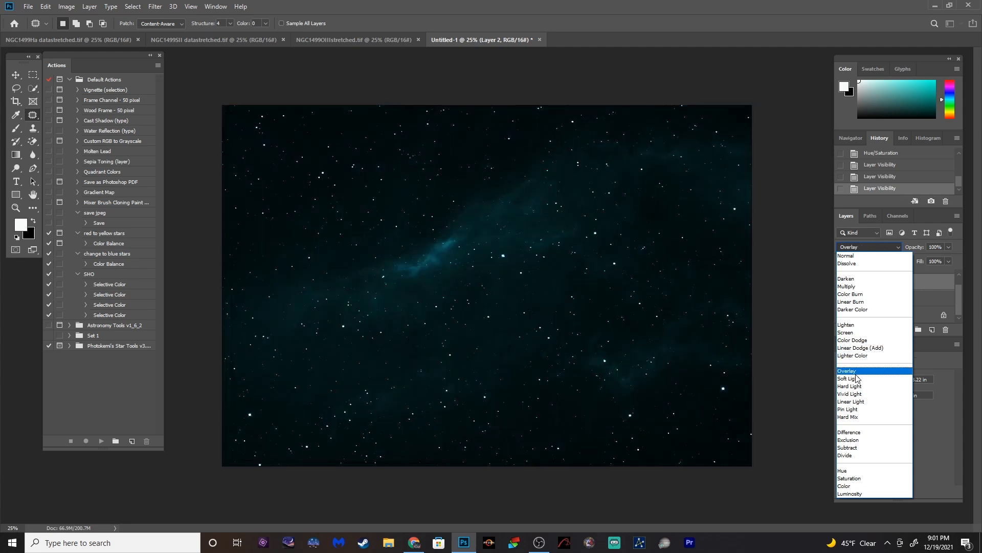
click(849, 378)
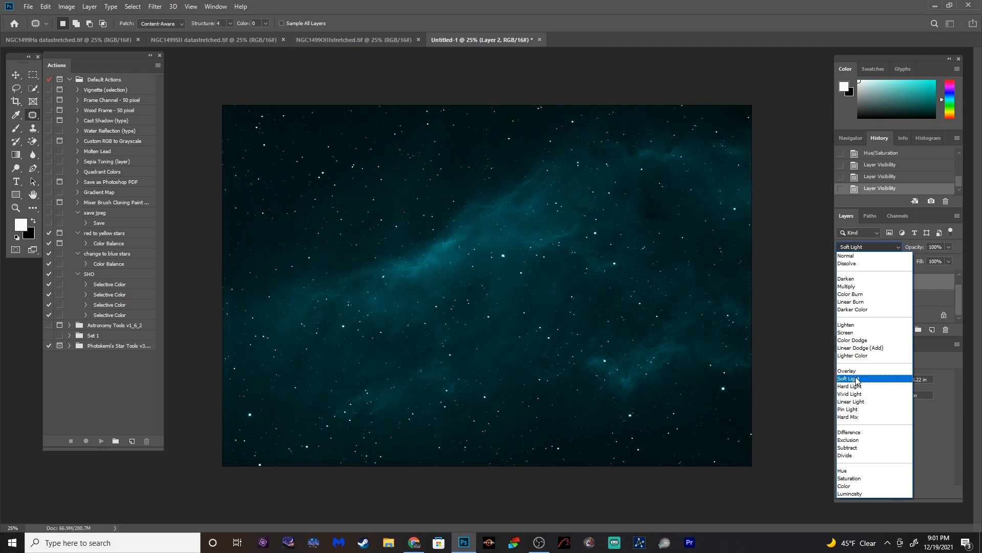
click(849, 379)
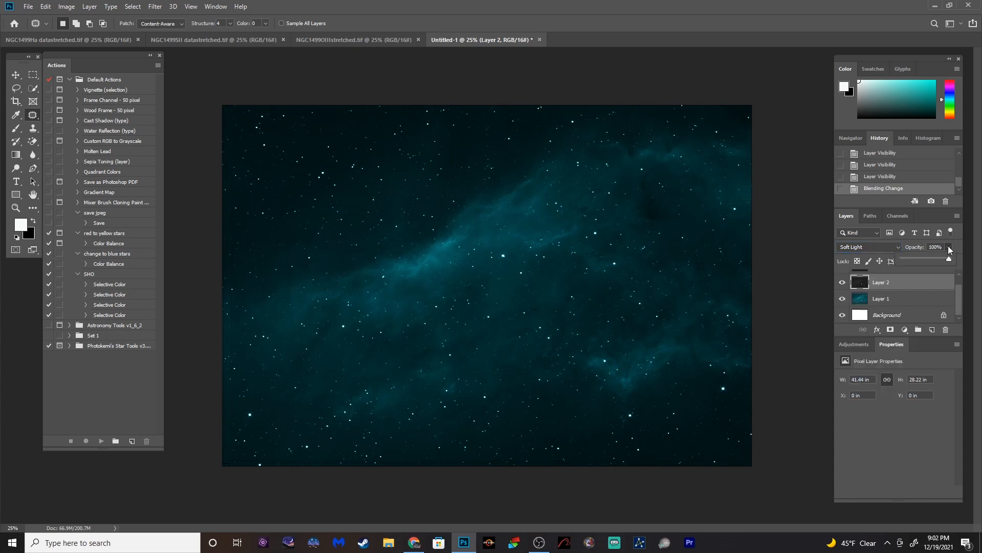
Set Layer 2's opacity to 87% and change its blend mode to Lighten
drag(949, 260, 939, 261)
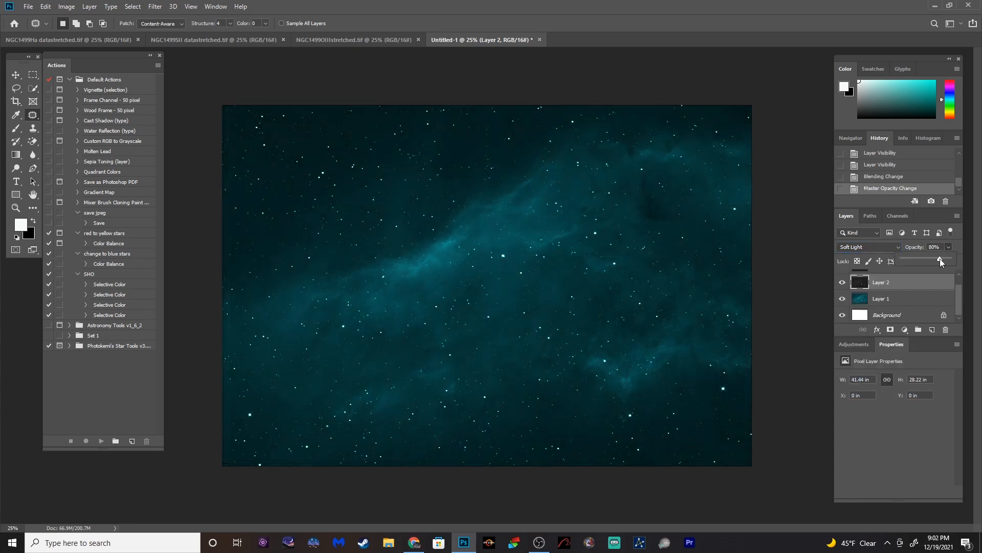
drag(940, 259, 949, 259)
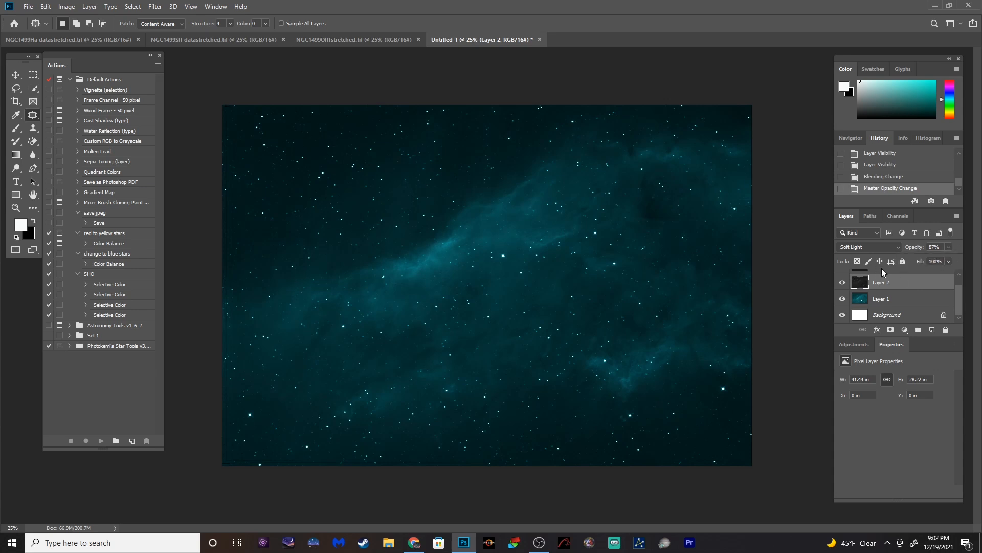
click(867, 246)
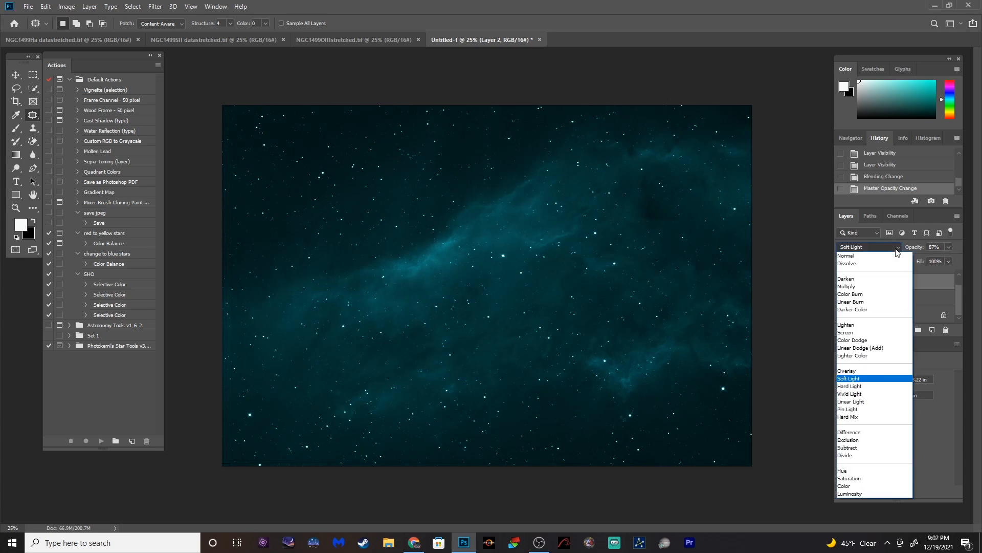
click(860, 347)
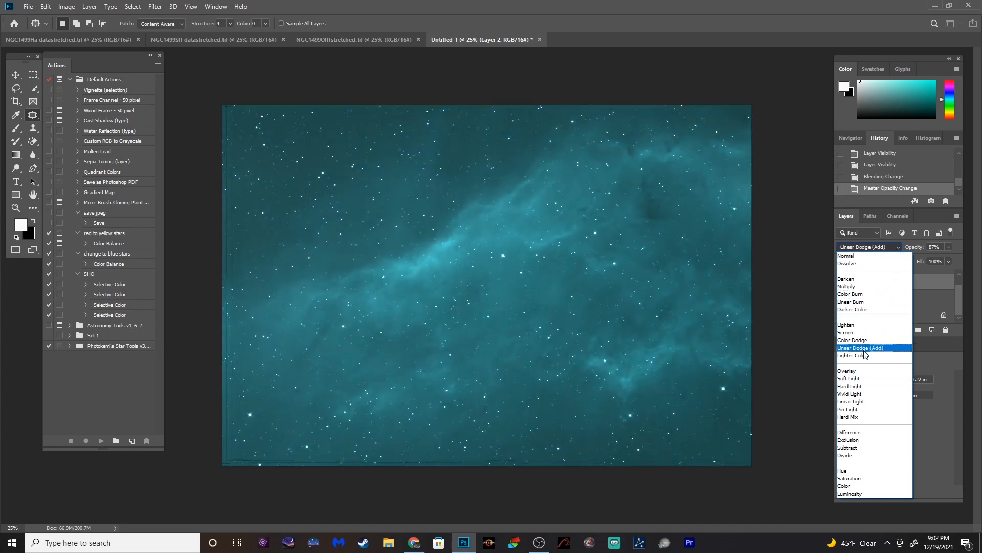
click(846, 332)
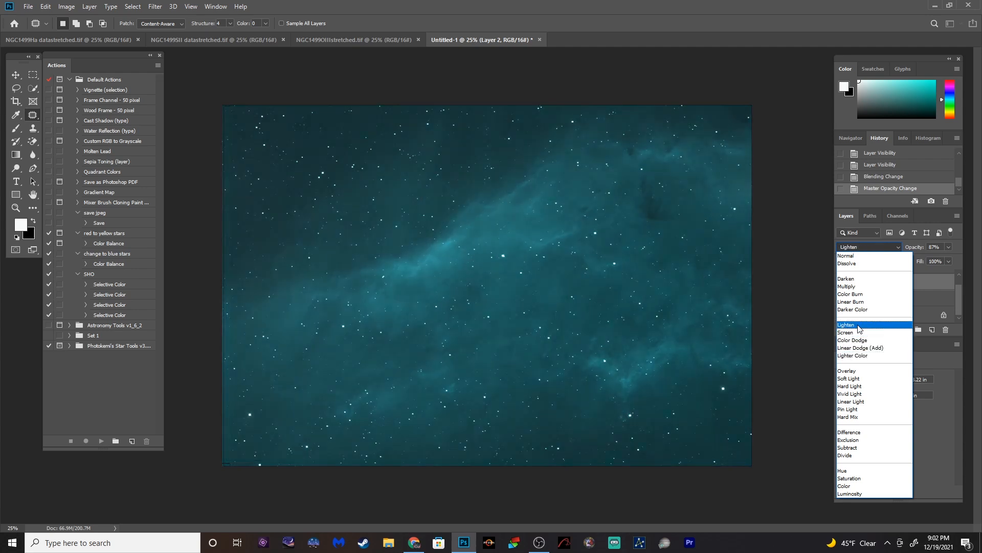
click(846, 325)
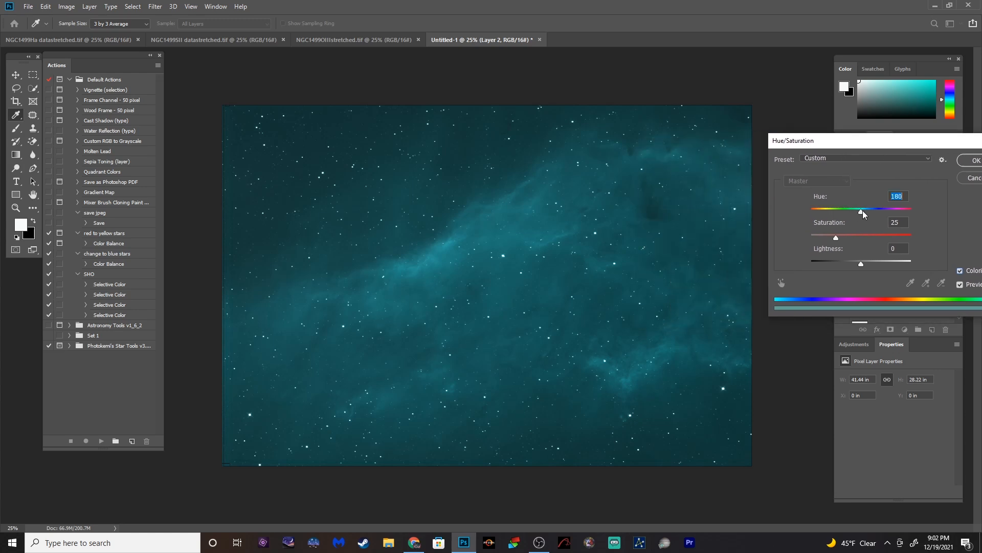
Colorize Layer 2 with saturation pushed to +98 and lightness -1
drag(860, 211, 815, 211)
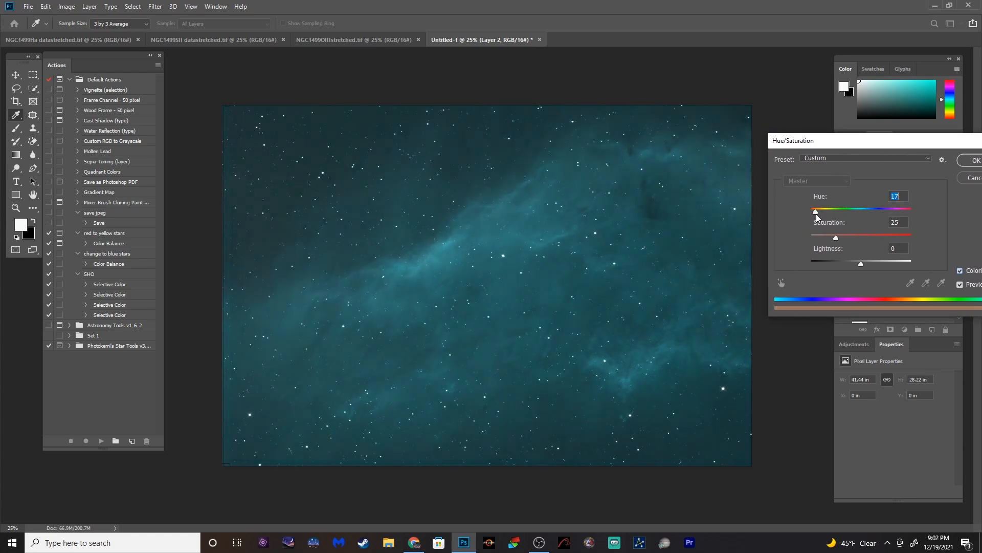
drag(815, 212, 847, 211)
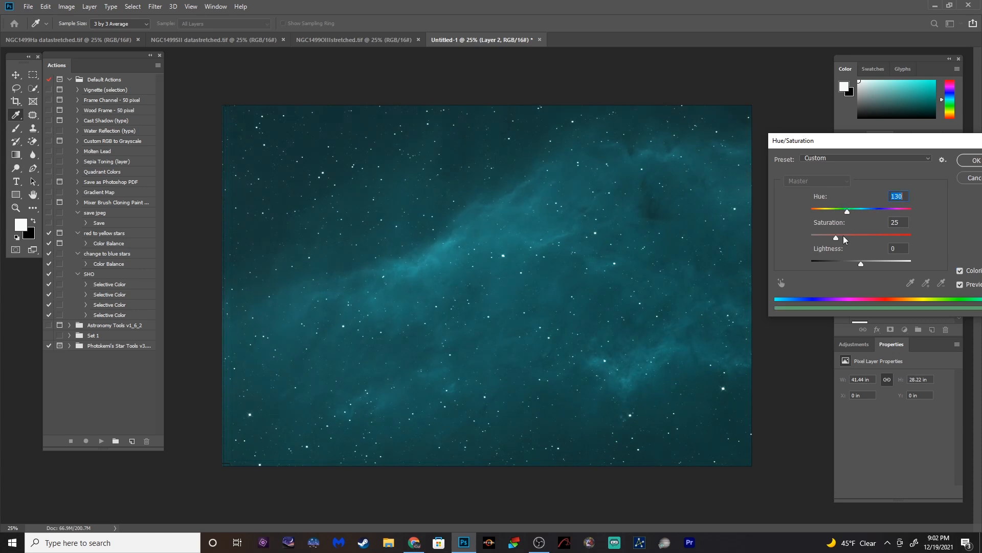
drag(835, 237, 910, 237)
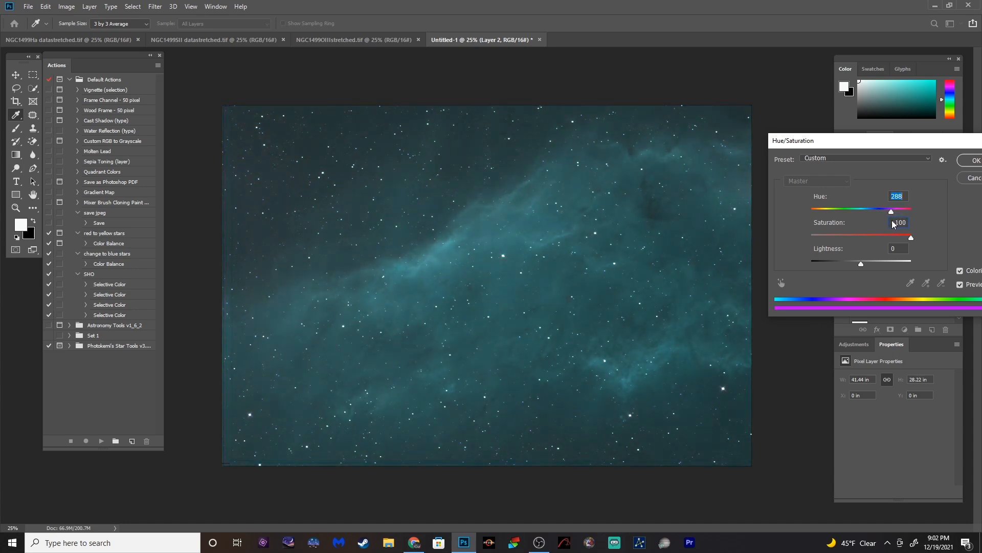
drag(890, 211, 819, 211)
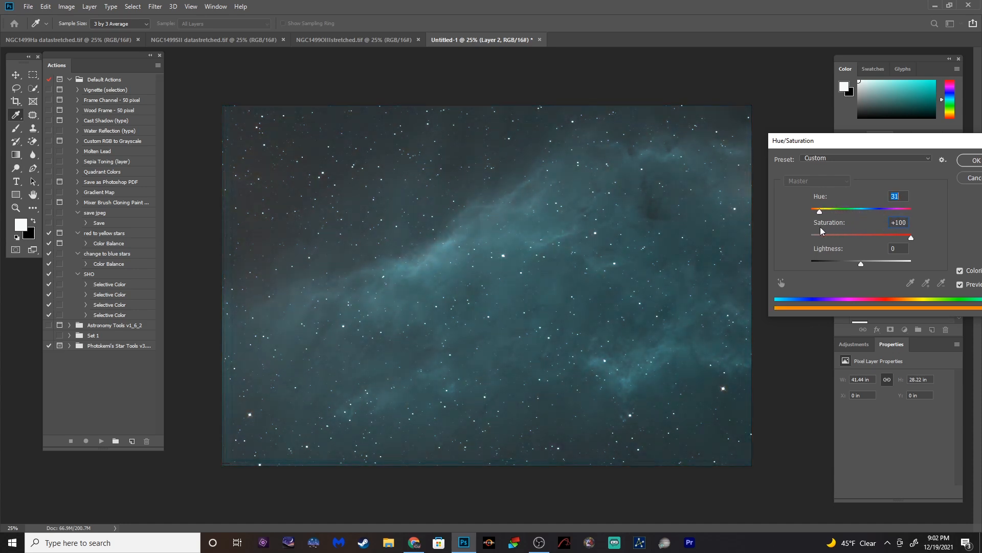
drag(819, 211, 814, 211)
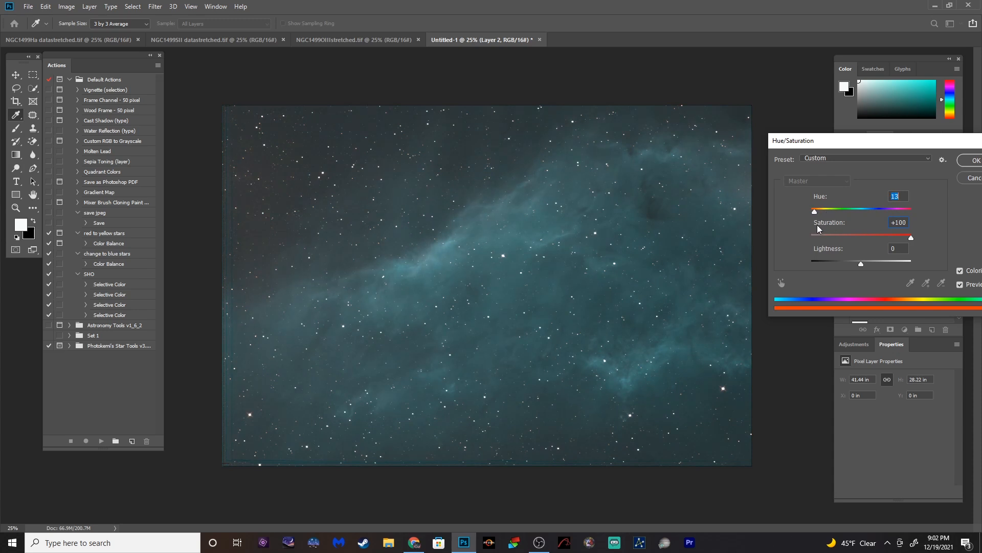
drag(814, 210, 845, 209)
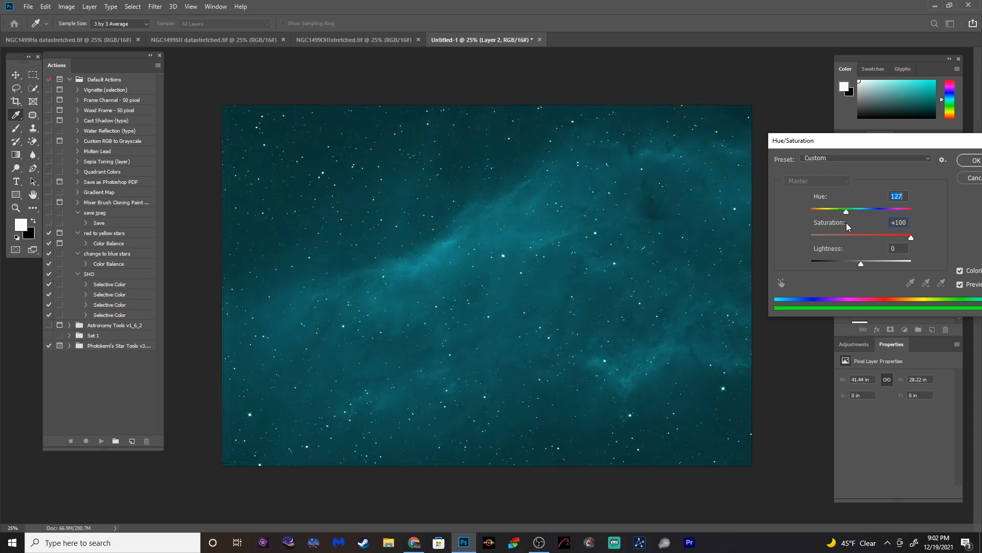
drag(846, 211, 851, 211)
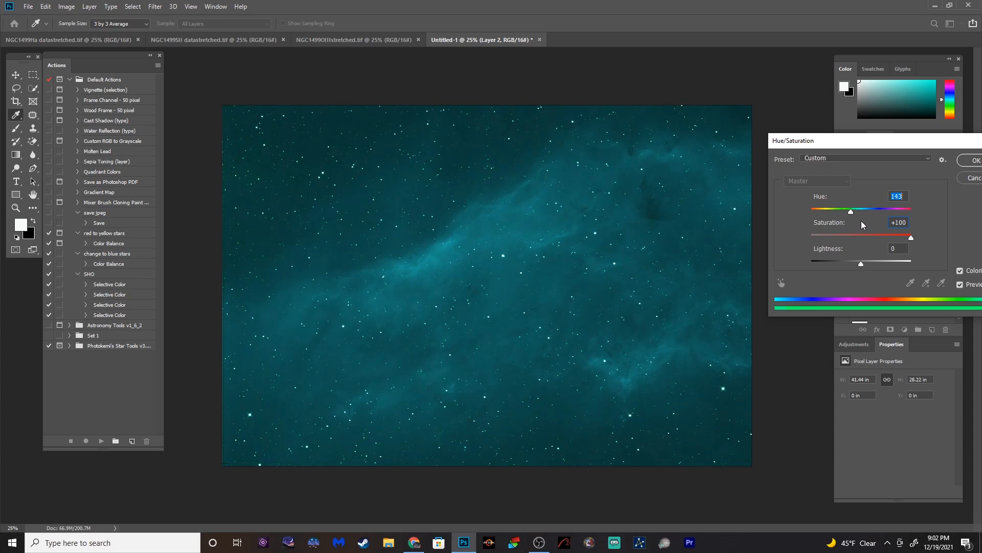
drag(850, 211, 855, 211)
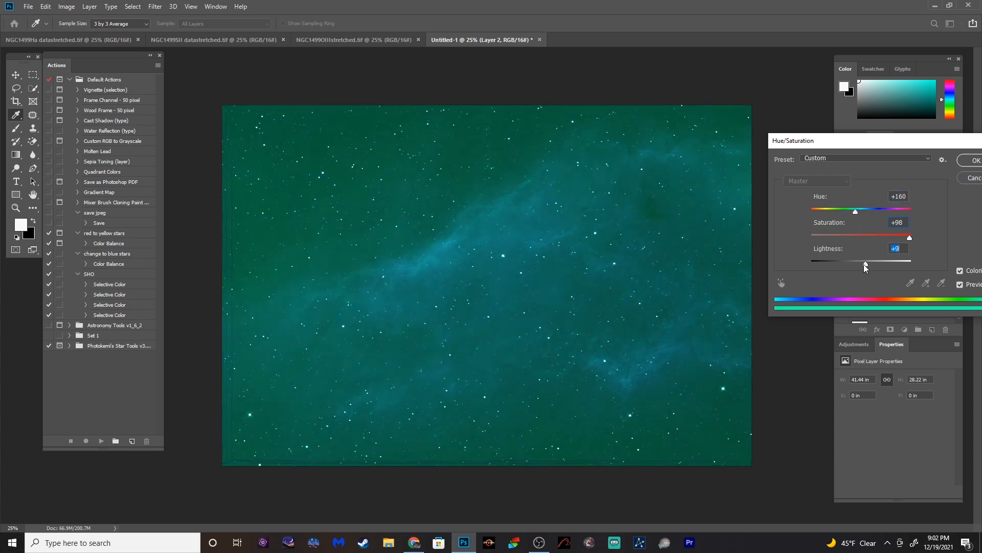
drag(867, 263, 862, 263)
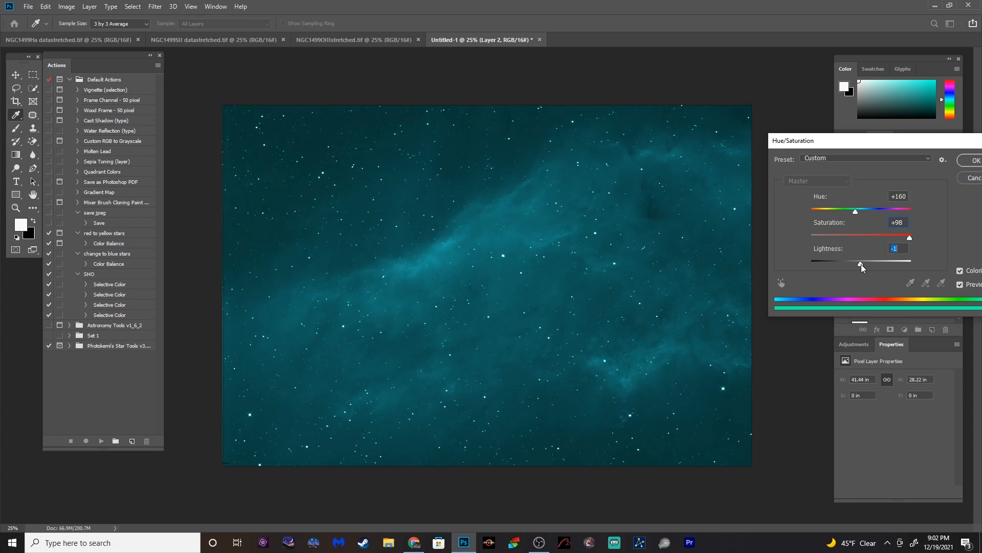
Settle Layer 2's colorize hue at 66 and apply the adjustment
drag(861, 264, 860, 265)
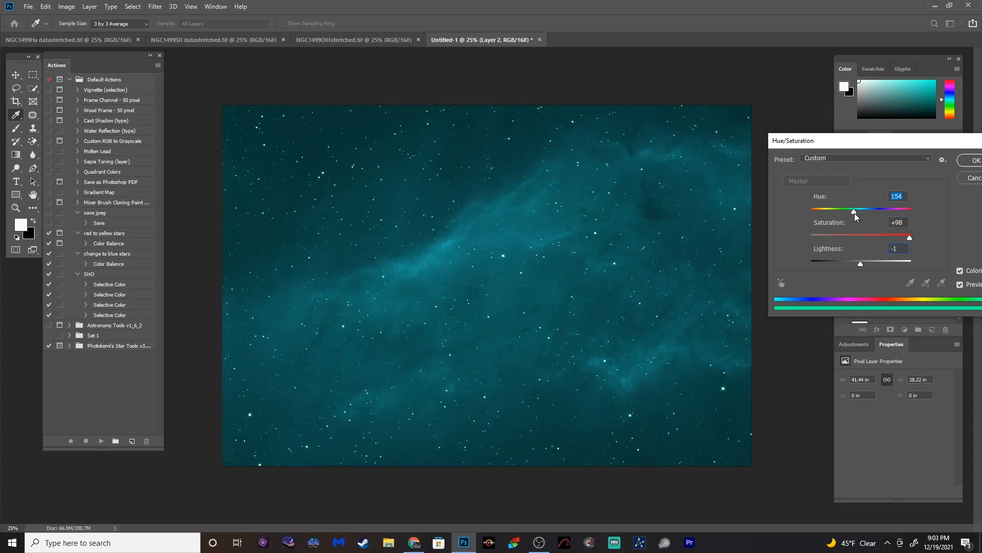
drag(854, 210, 822, 209)
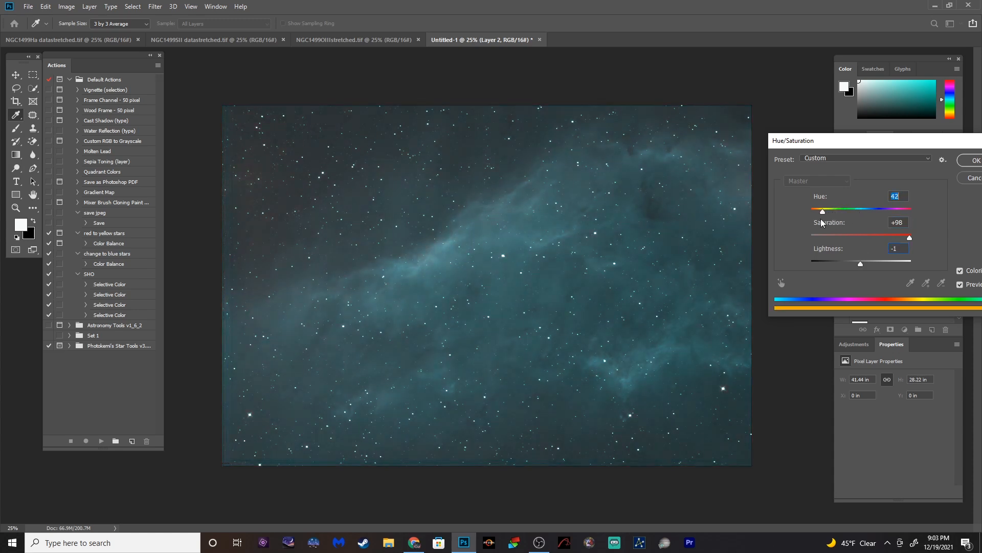
drag(844, 211, 856, 211)
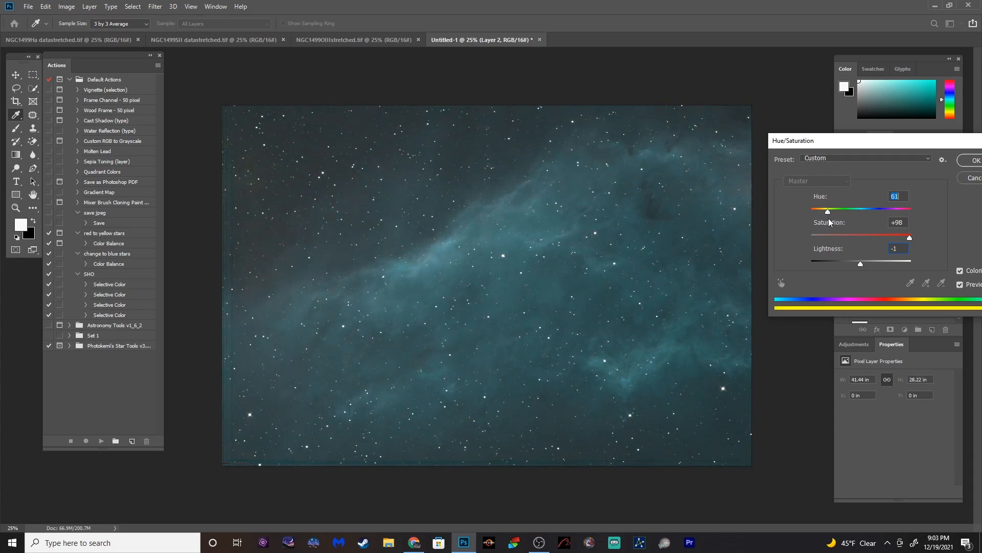
drag(827, 210, 831, 210)
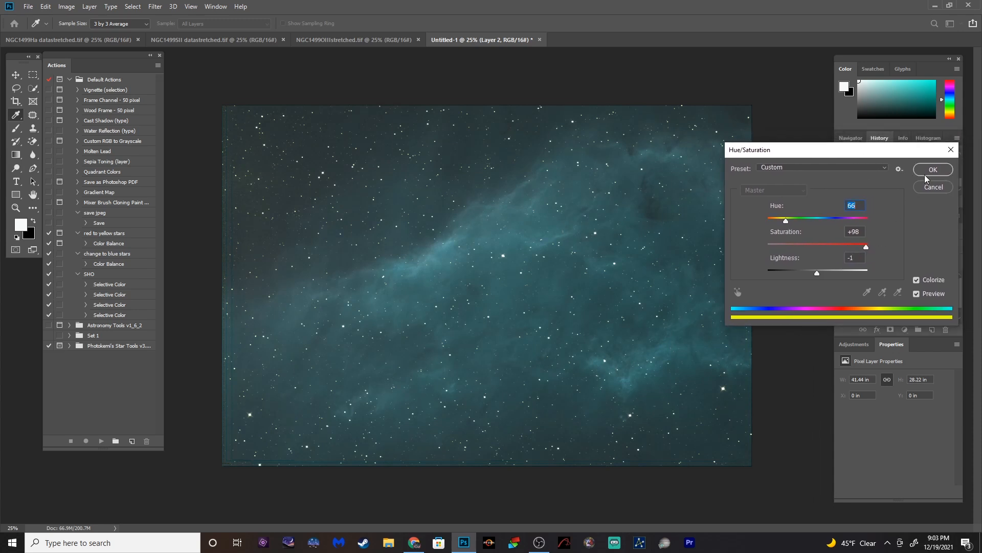
click(932, 170)
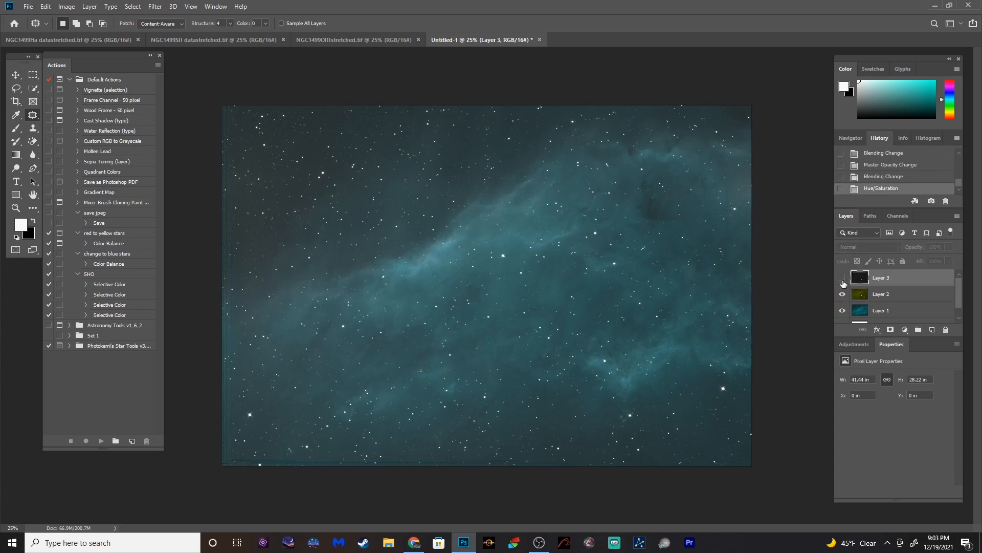
Cycle Layer 3 through Multiply, Screen, Soft Light and Linear Dodge, then choose Lighten
click(868, 246)
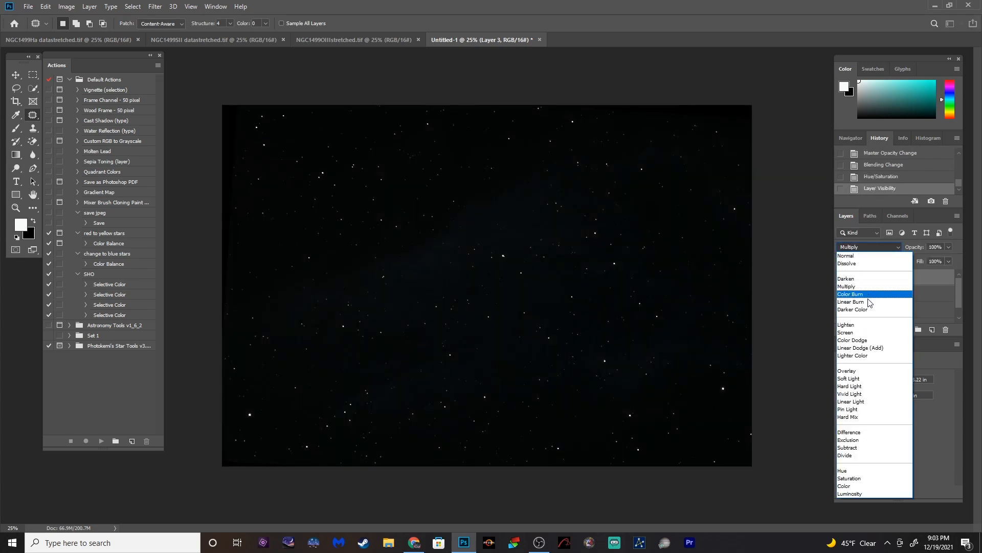
click(845, 332)
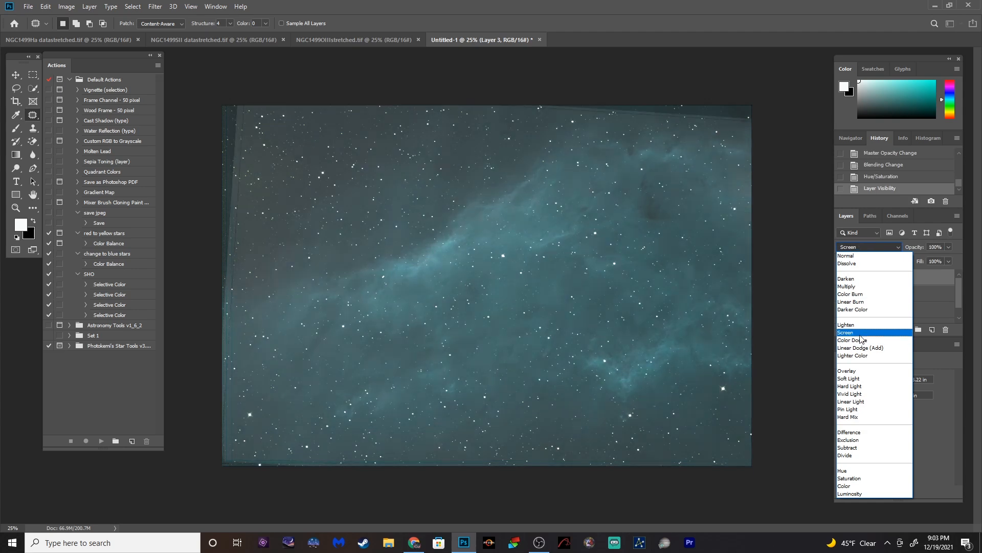
click(852, 355)
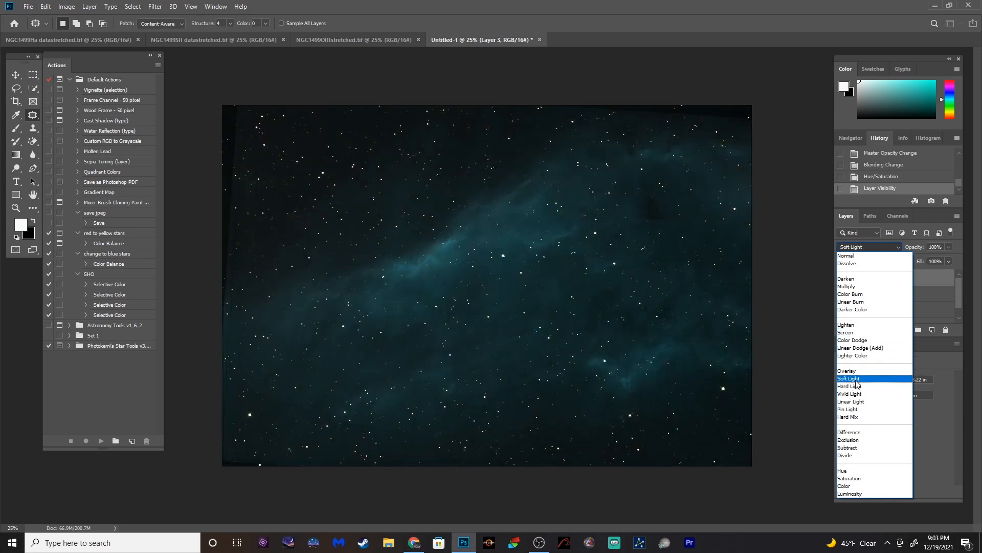
click(861, 348)
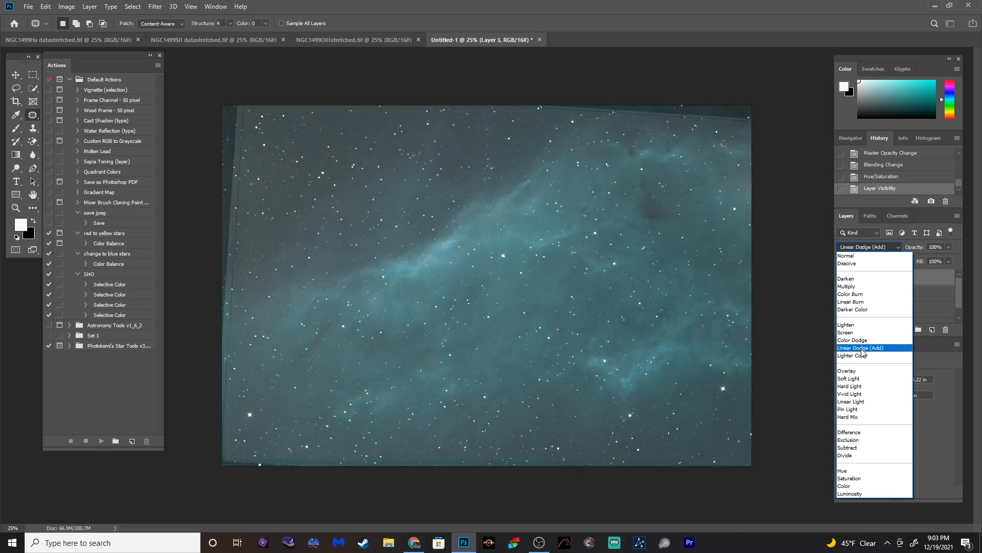
click(845, 324)
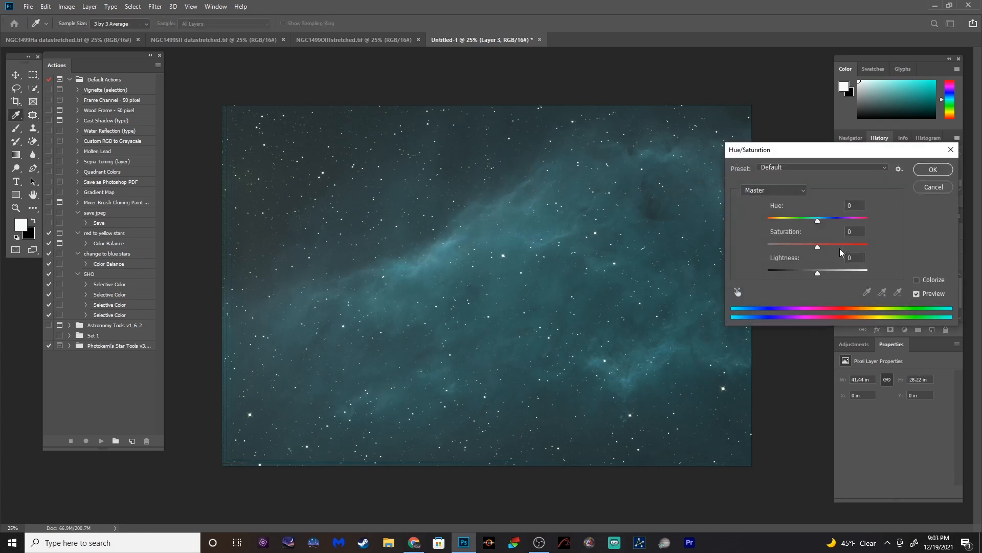
mouse_move(843, 254)
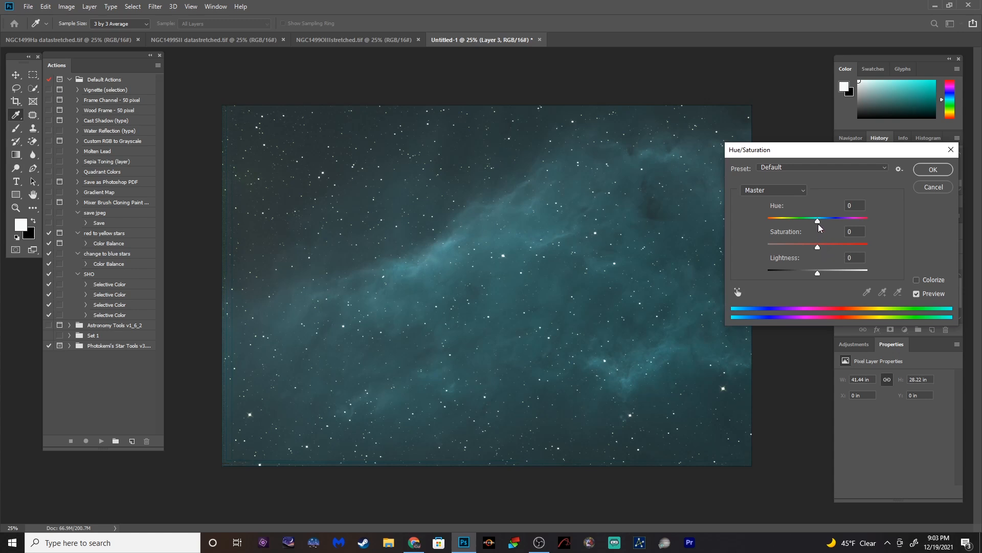
drag(816, 218, 803, 218)
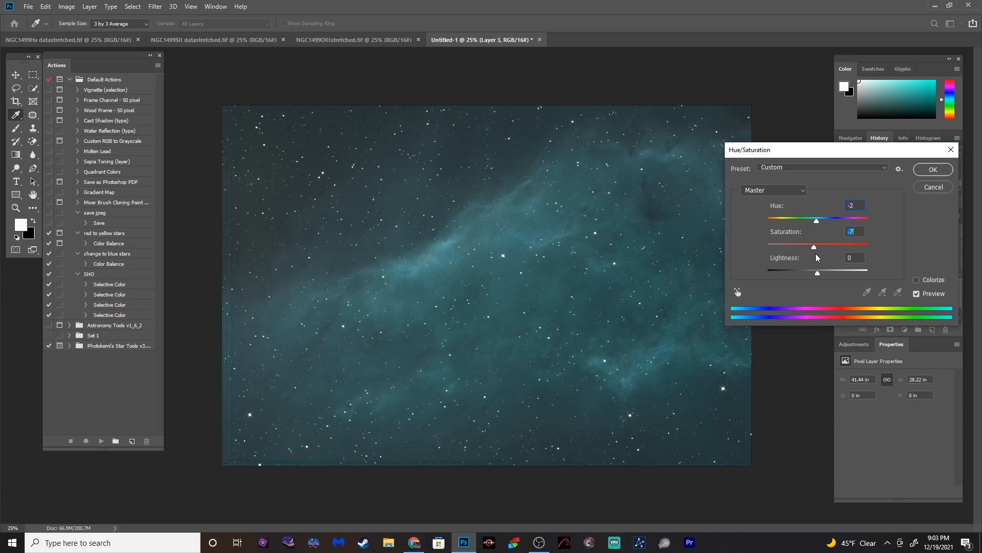
click(933, 169)
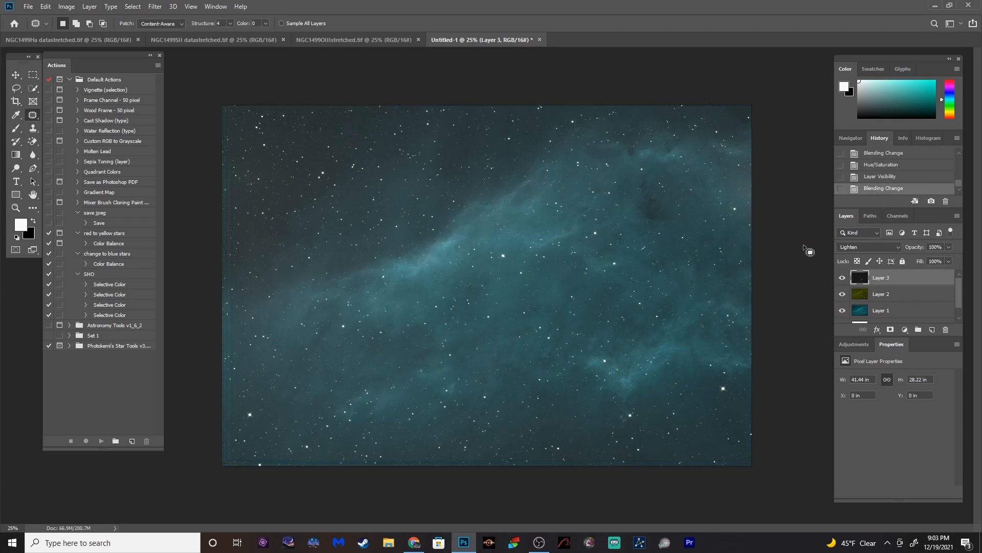
mouse_move(296, 232)
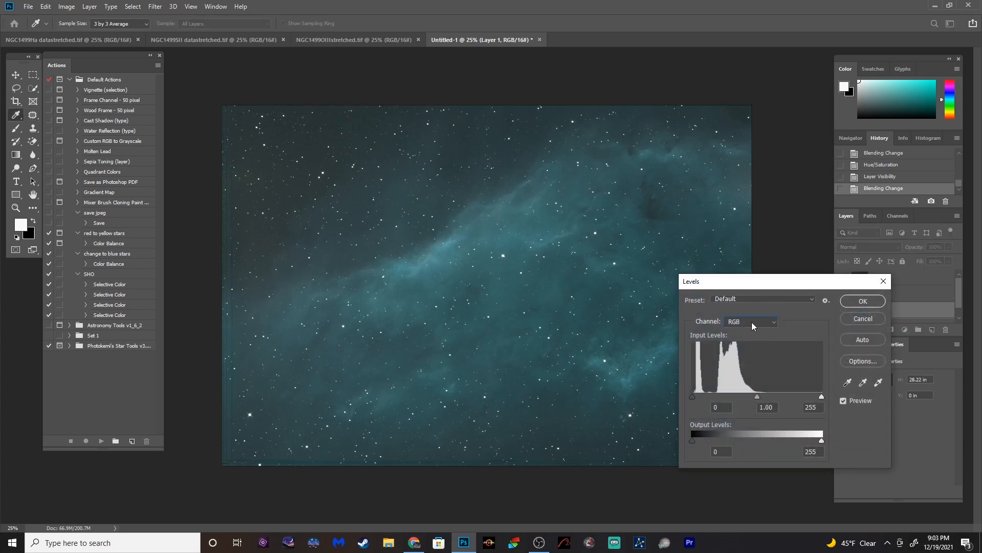
Set Layer 1's Levels black points to Red 2, Green 30 and Blue 19
click(750, 321)
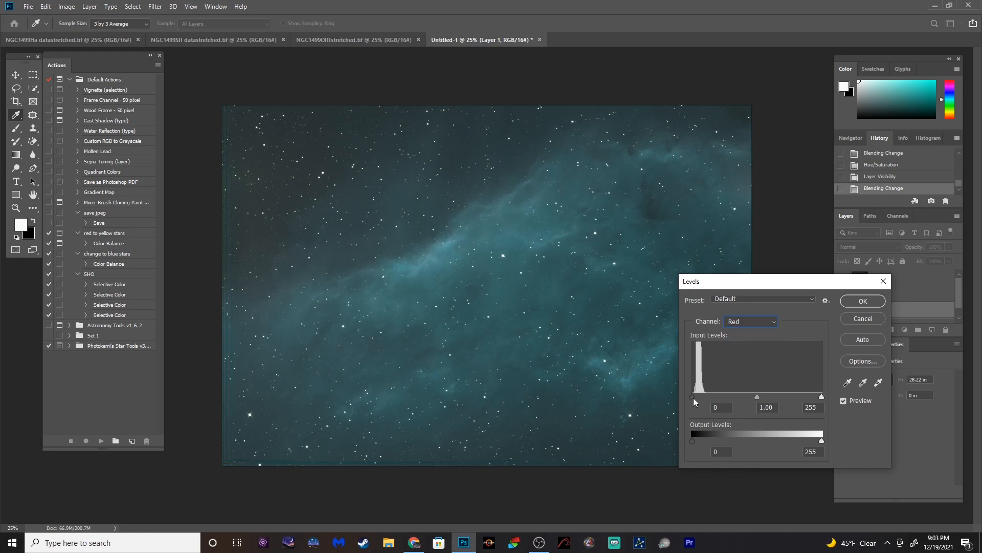
click(721, 406)
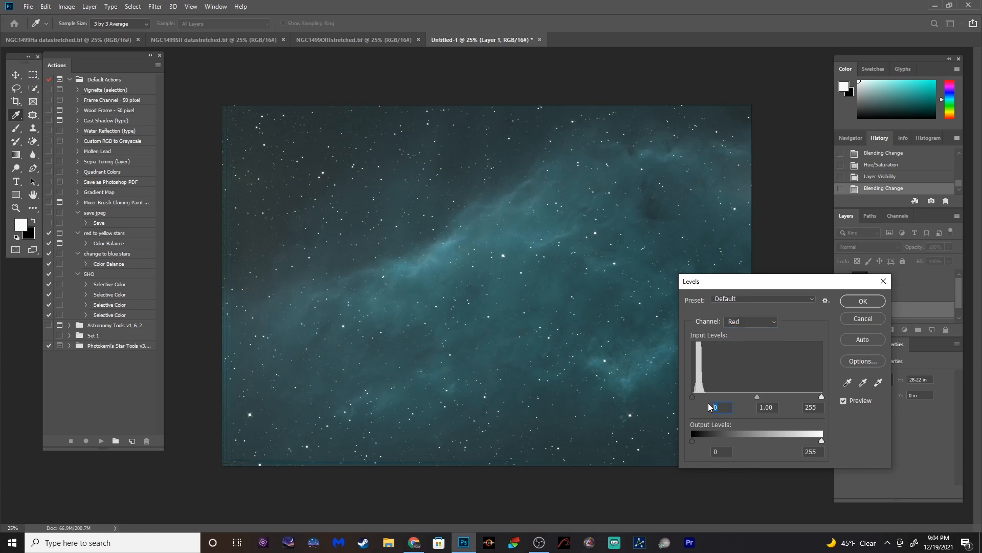
text(2)
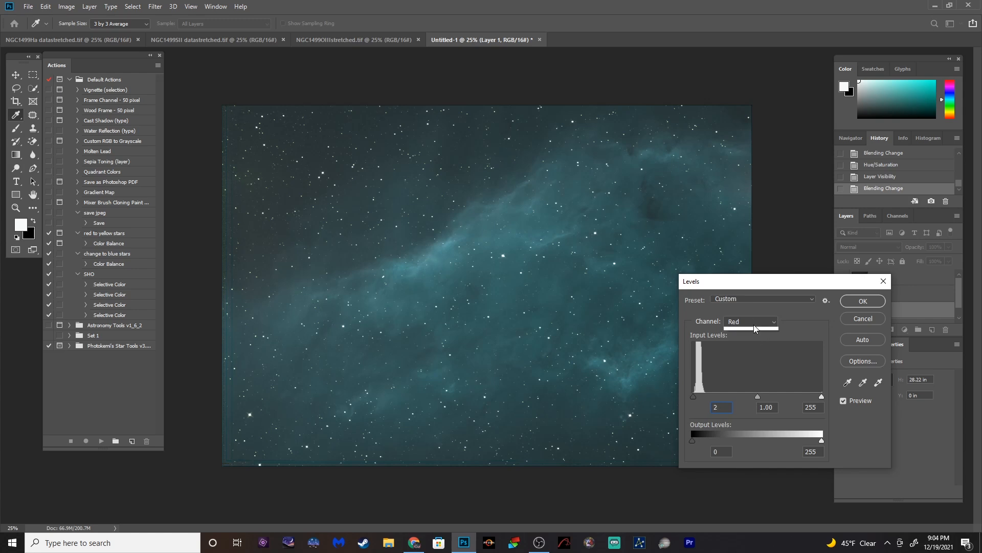
click(750, 321)
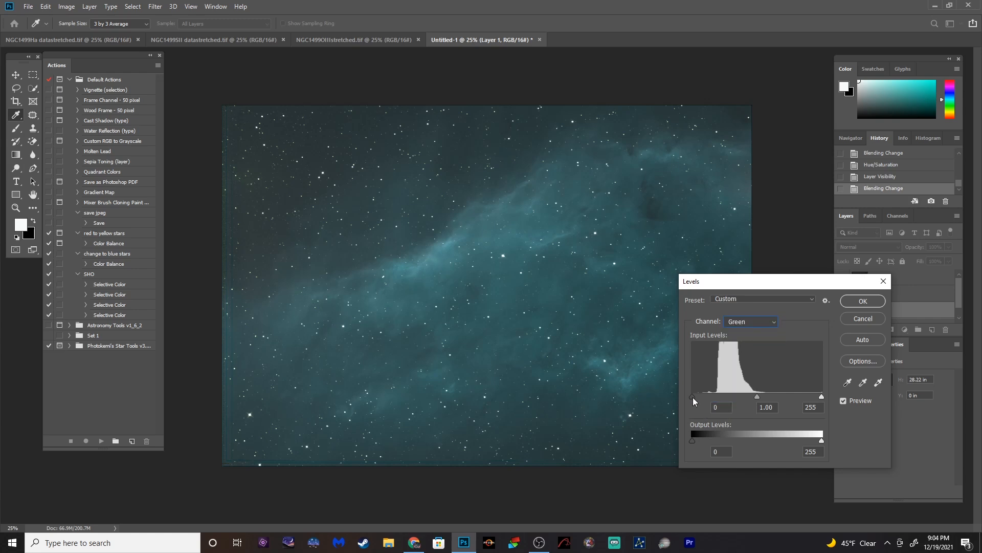
drag(692, 396, 706, 396)
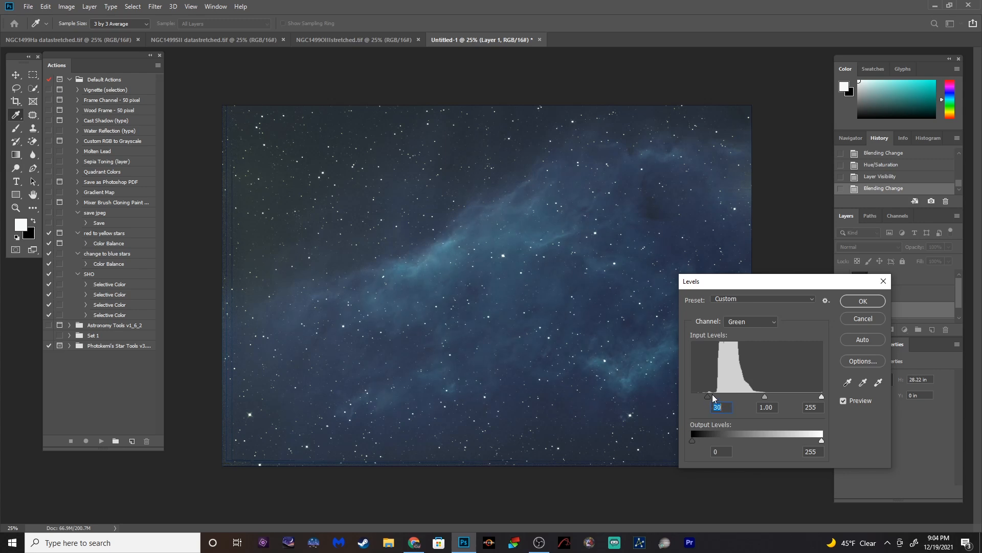
click(749, 321)
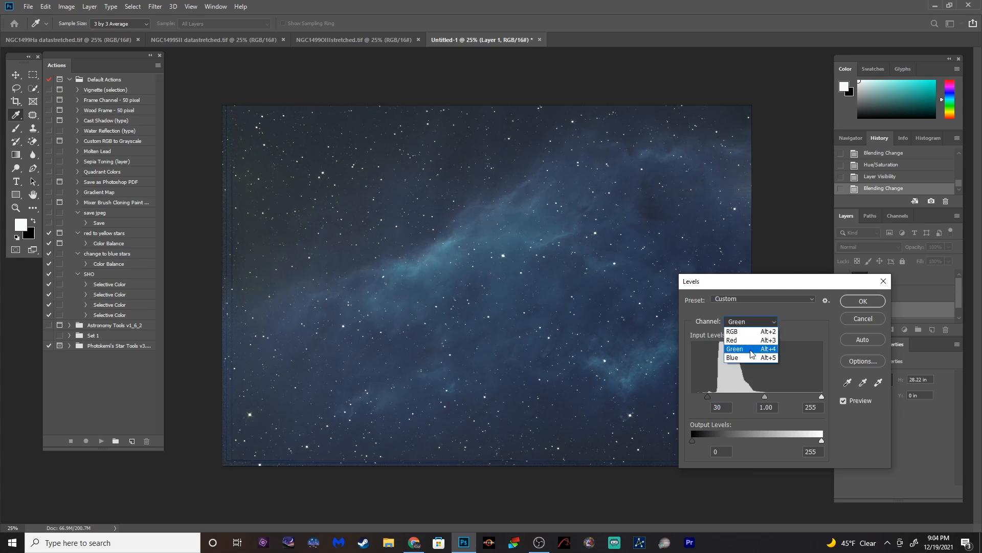
click(732, 357)
text(19)
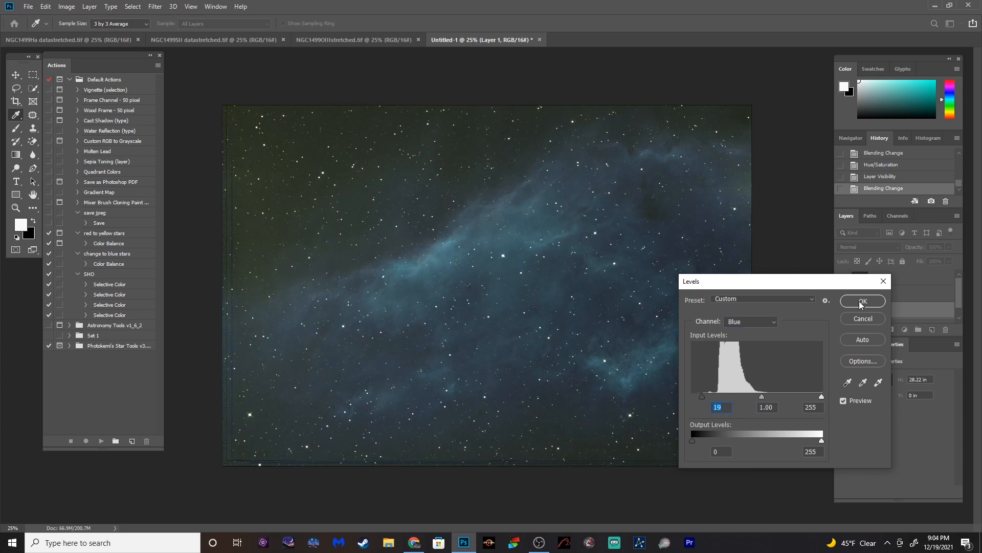
click(862, 301)
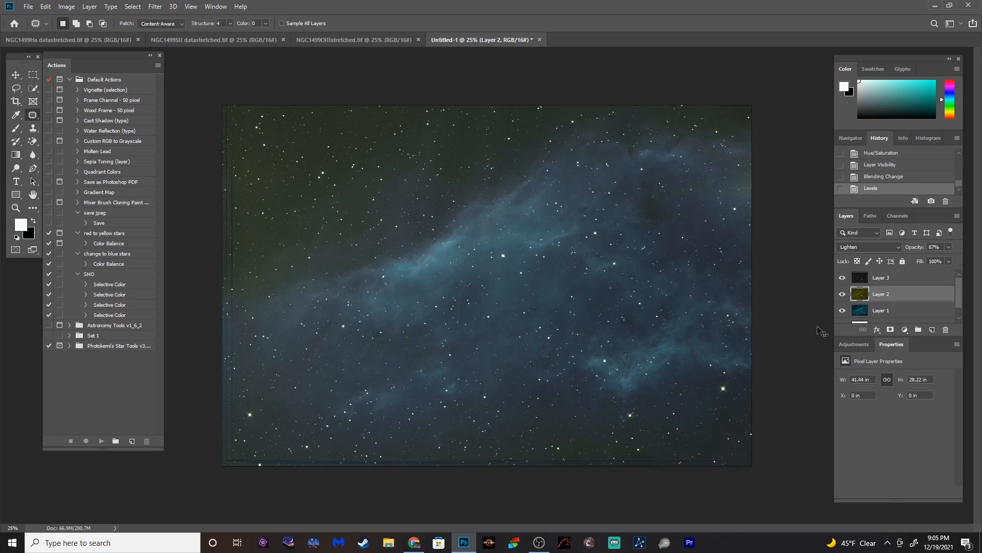
Set Layer 2's Levels black points to Red 16 and Green 15, check Blue, and apply
click(750, 321)
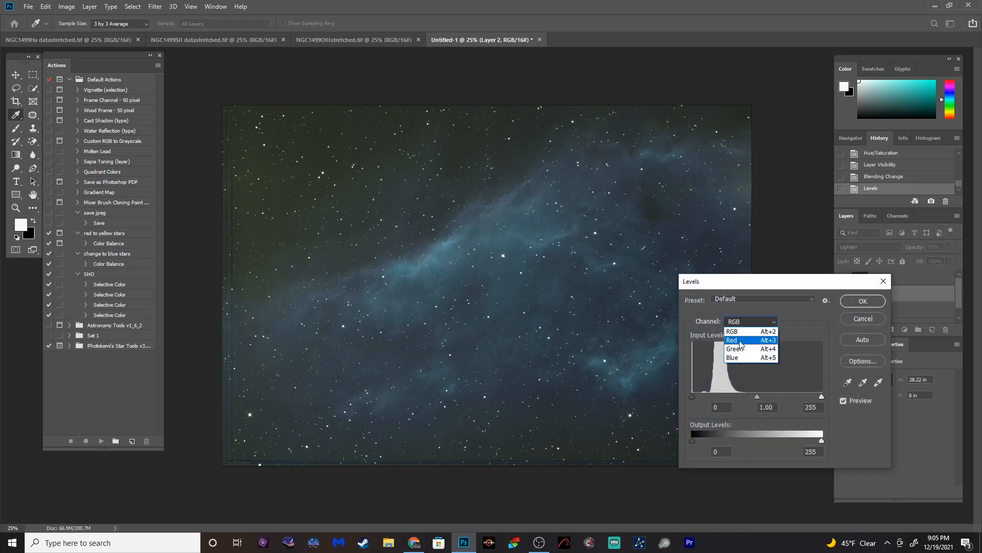
click(731, 340)
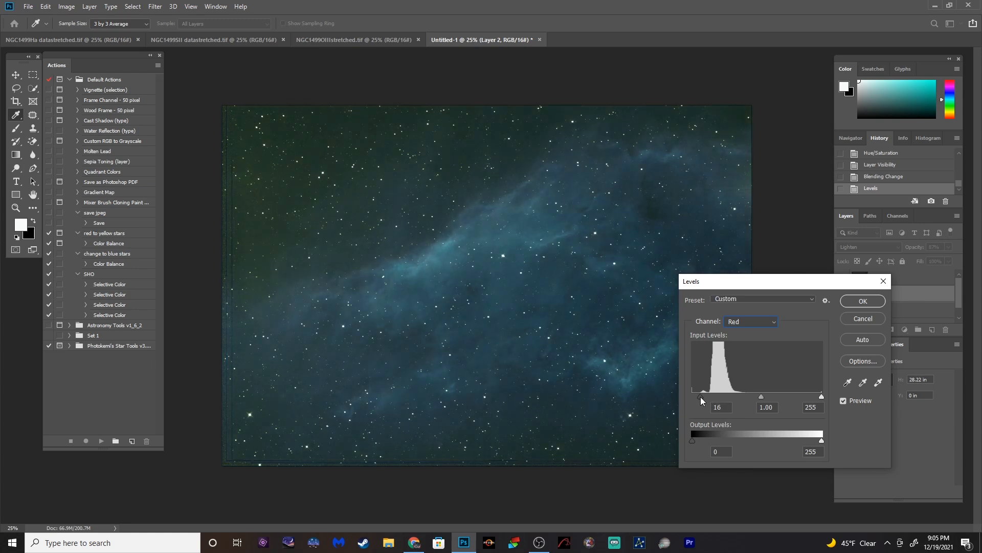
click(749, 321)
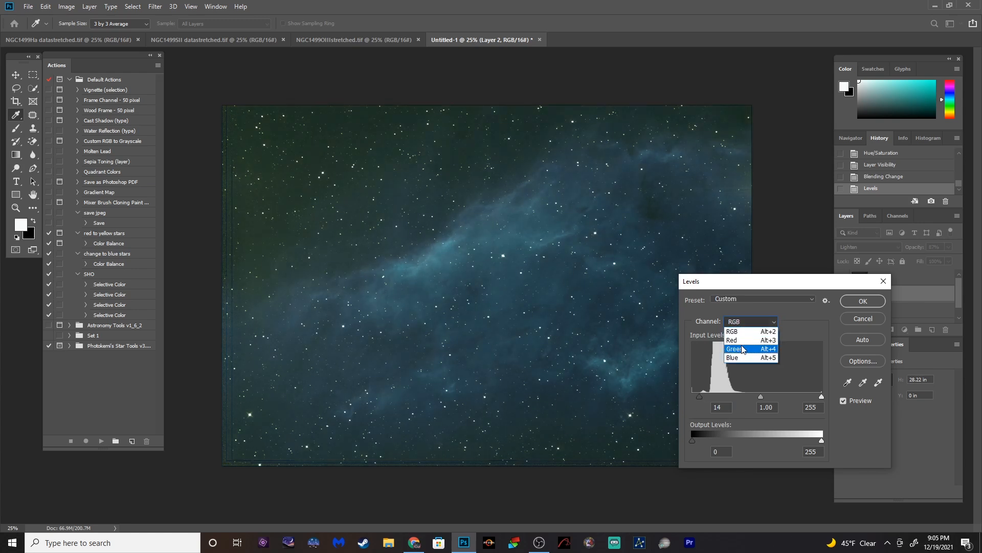
click(734, 349)
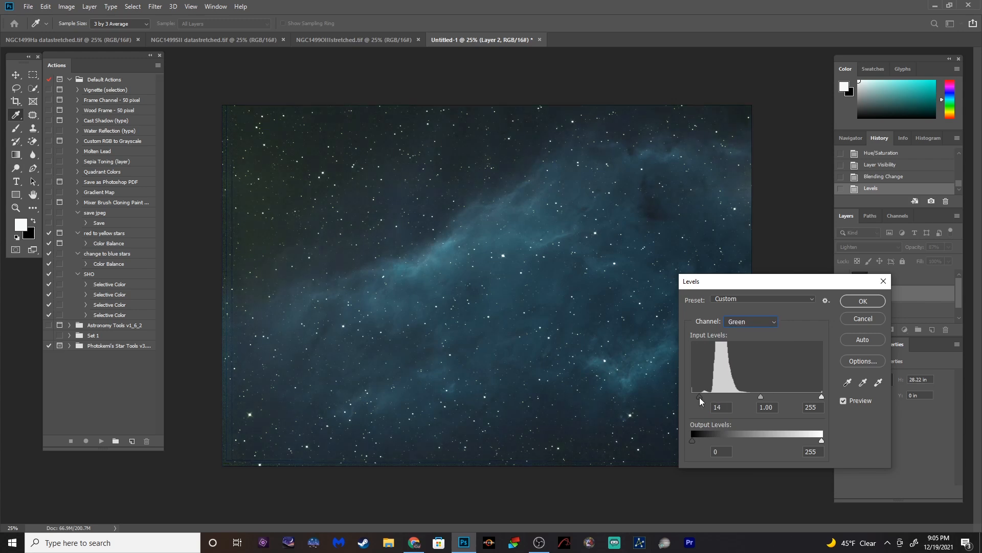
click(750, 321)
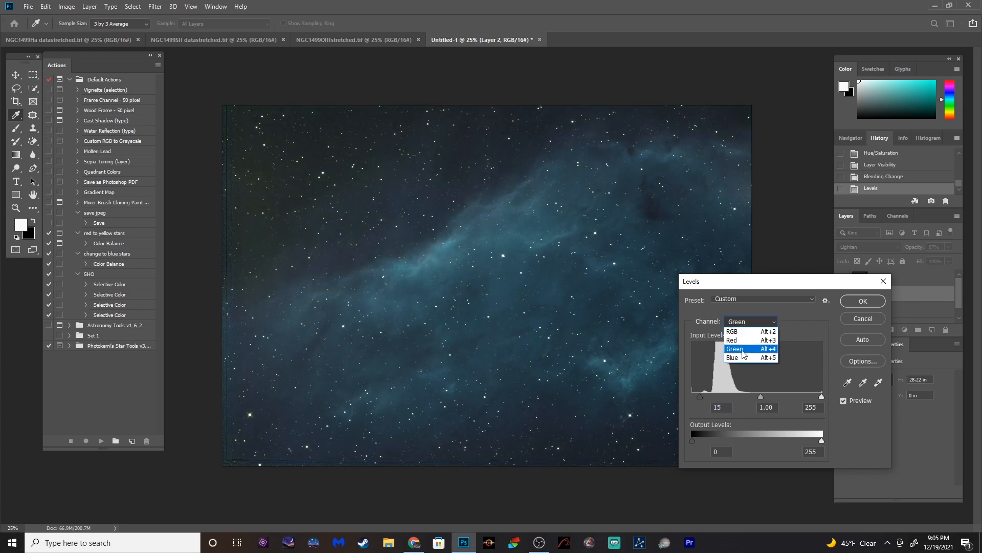
click(732, 358)
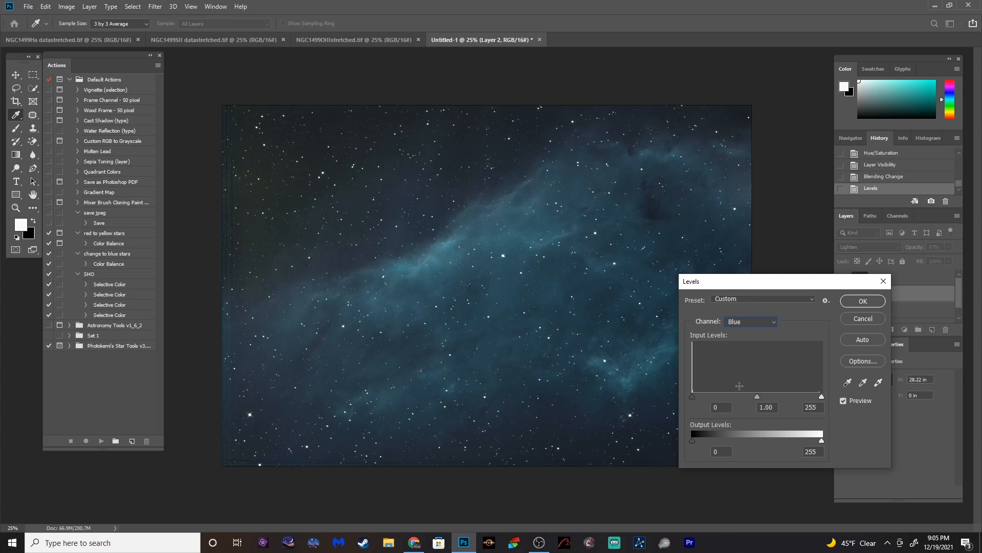
click(862, 301)
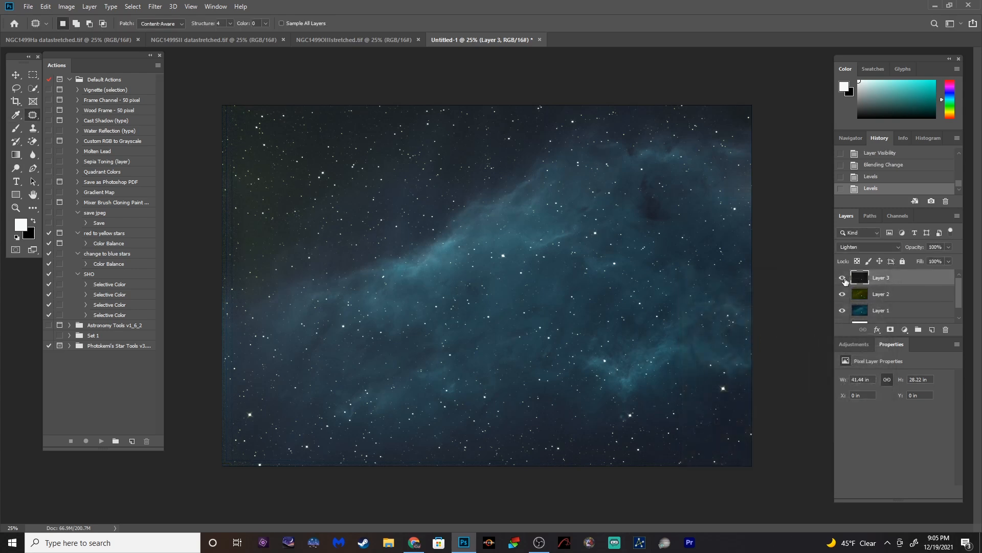
Select Layer 3, adjust its Levels channels, then cancel without applying
click(842, 278)
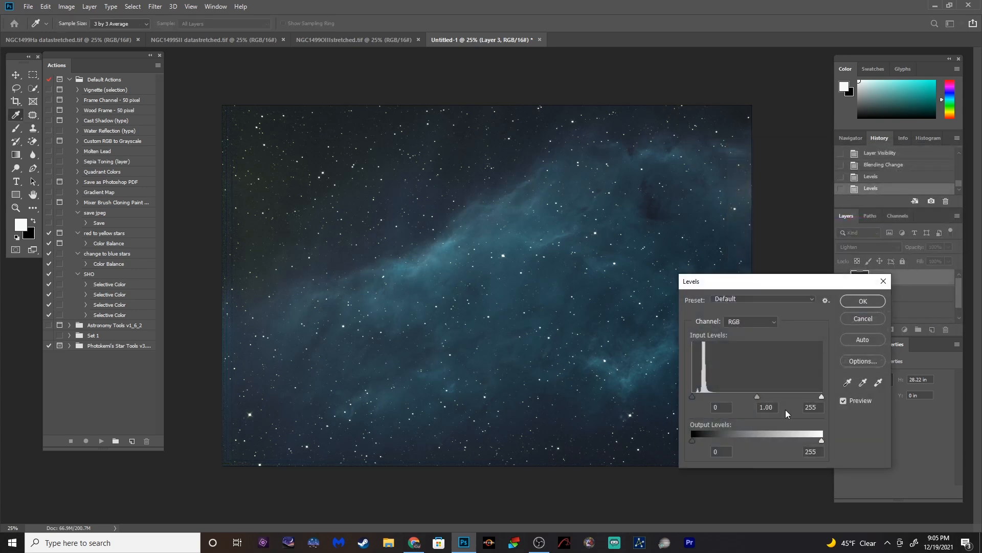
click(749, 321)
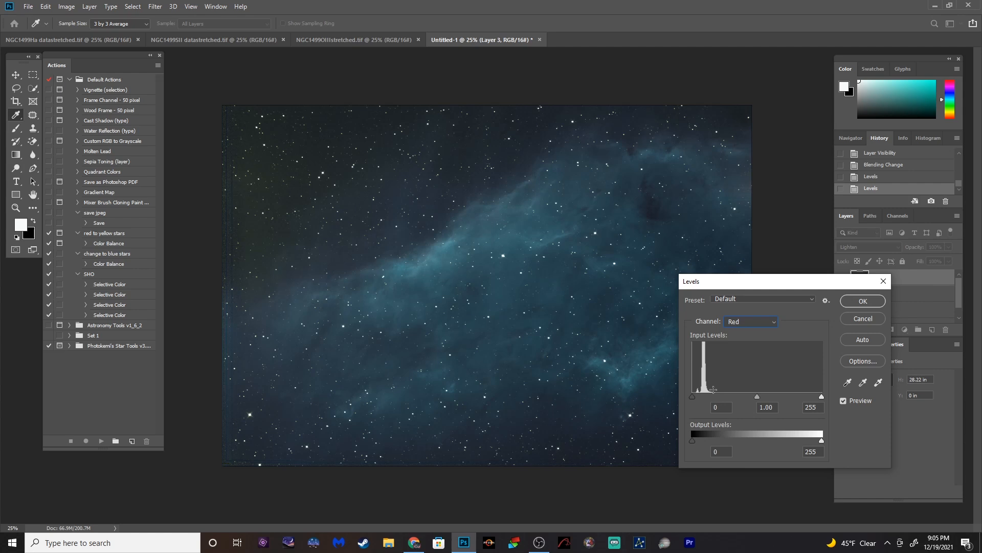
click(749, 322)
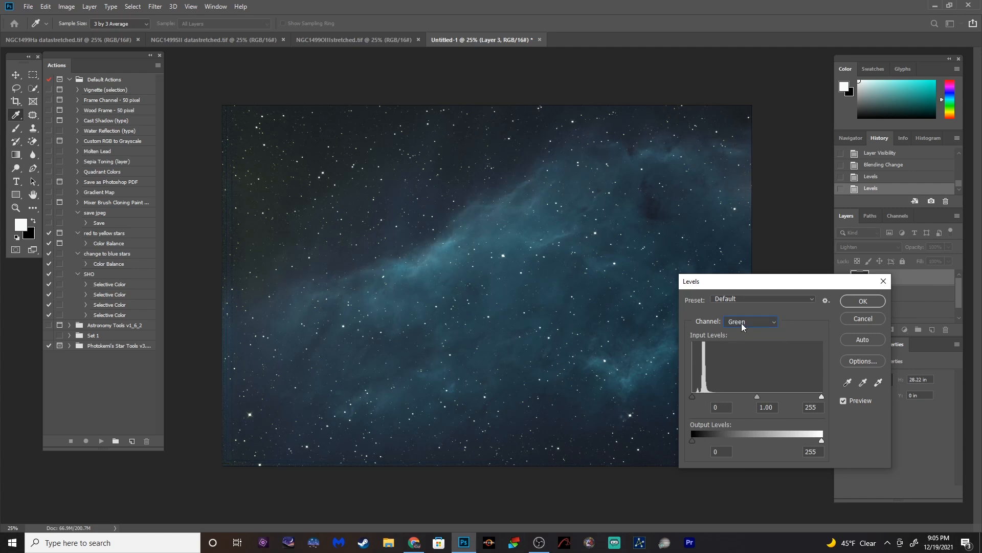
click(750, 321)
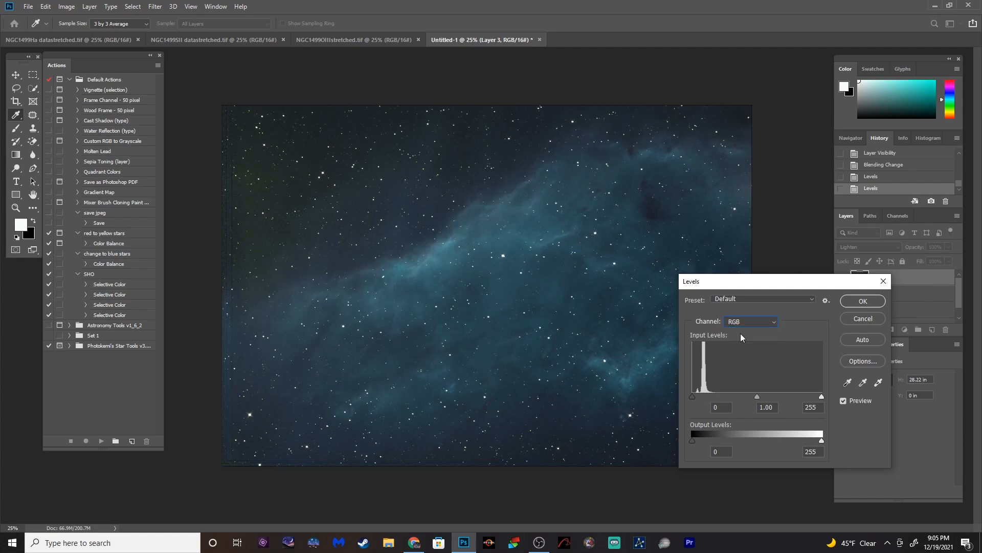
drag(692, 396, 700, 397)
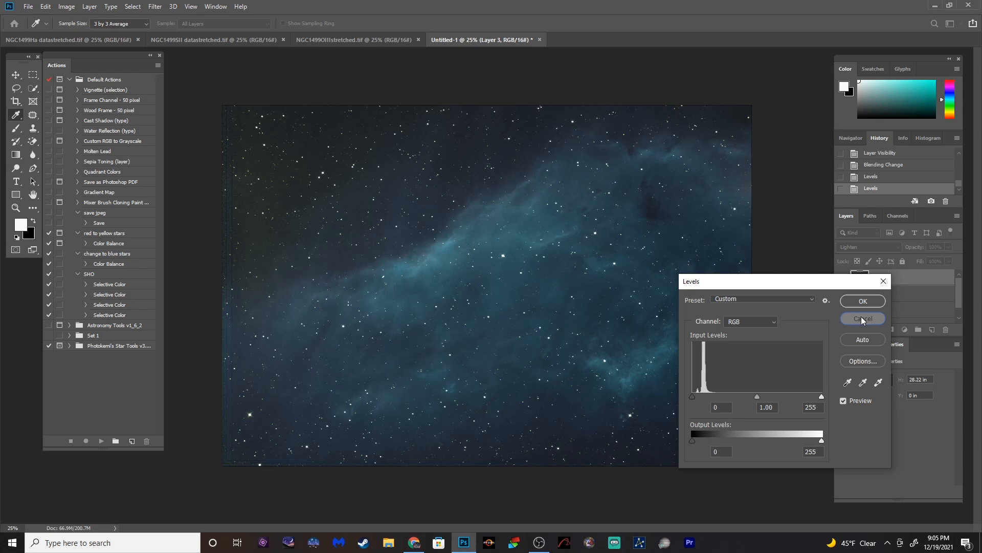
click(862, 319)
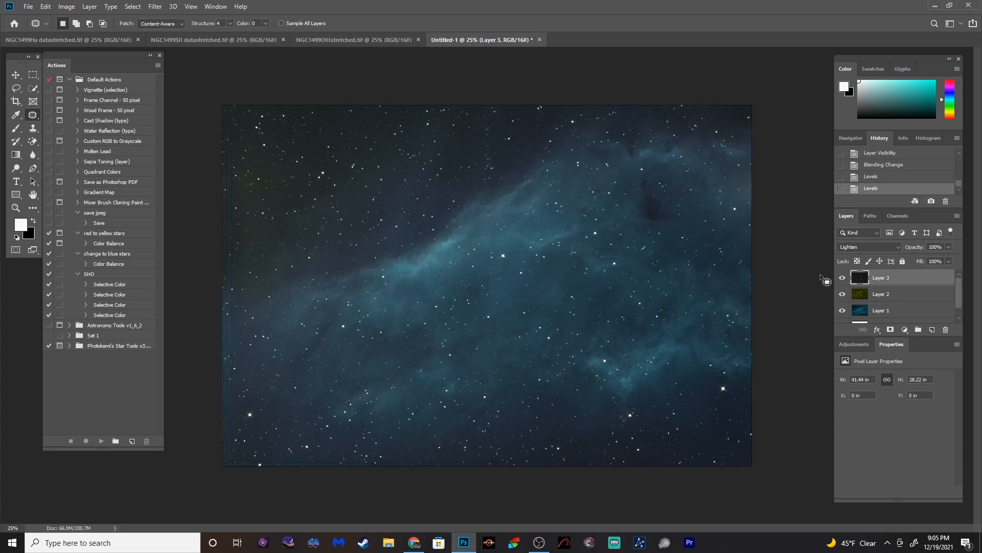
Run HLVG Strong green removal on Layer 1, then undo it
click(881, 309)
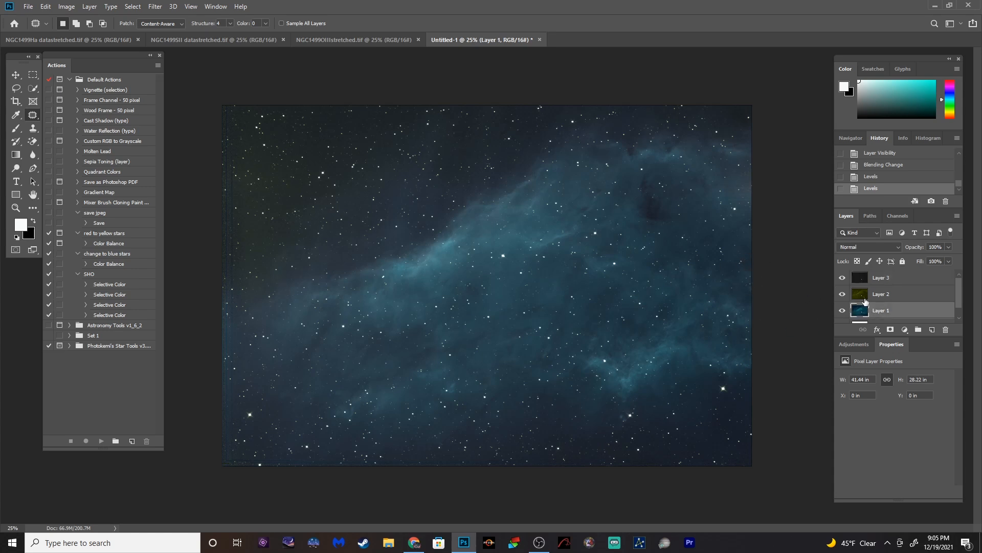
click(155, 6)
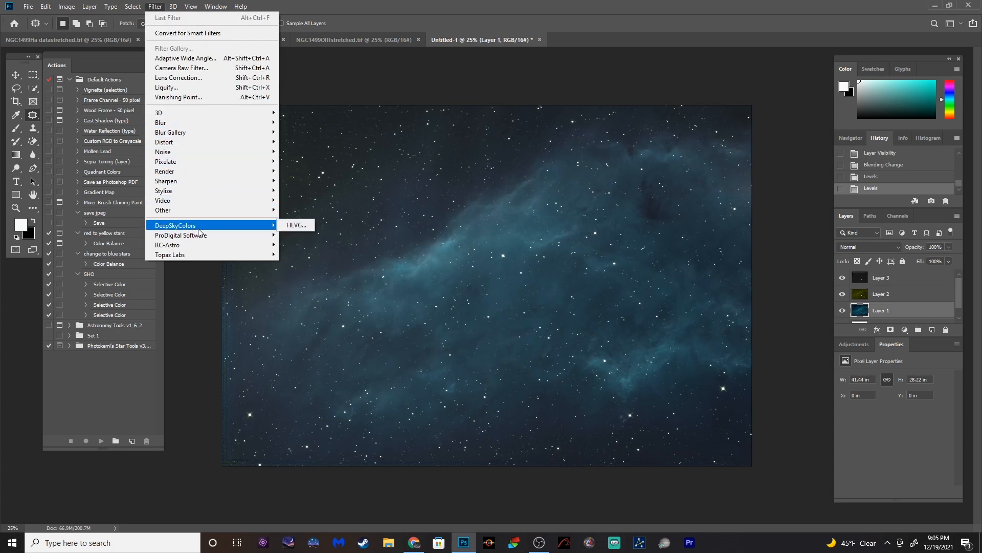
click(296, 224)
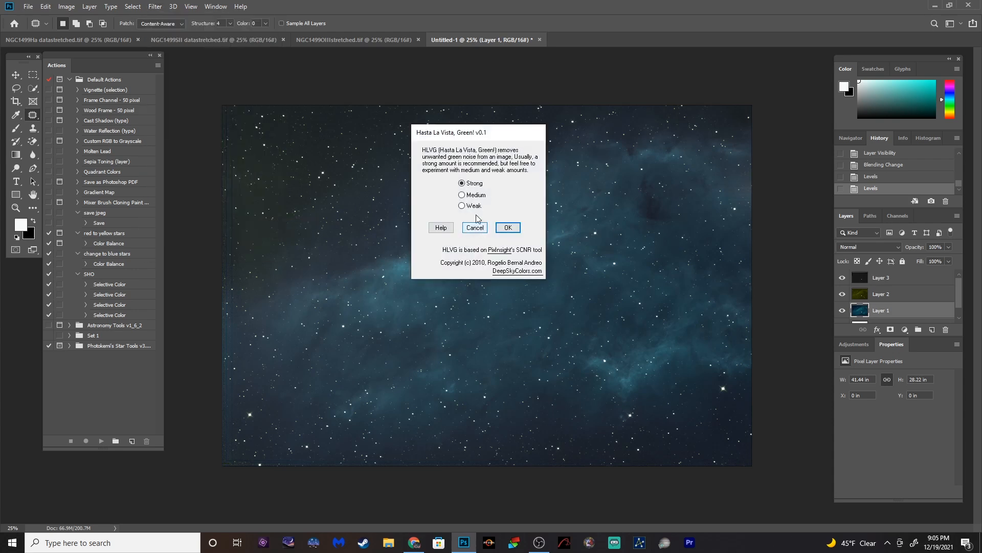
click(507, 226)
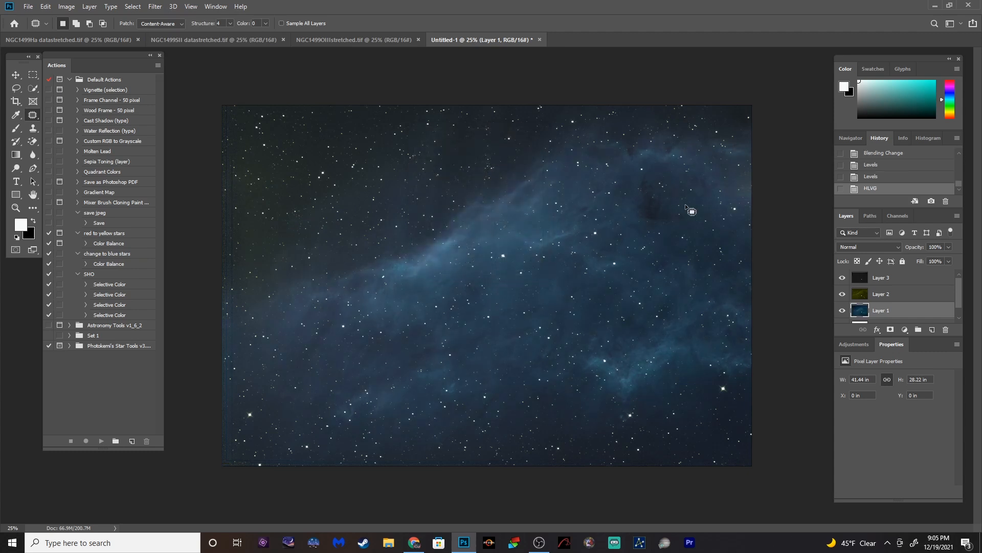
click(45, 6)
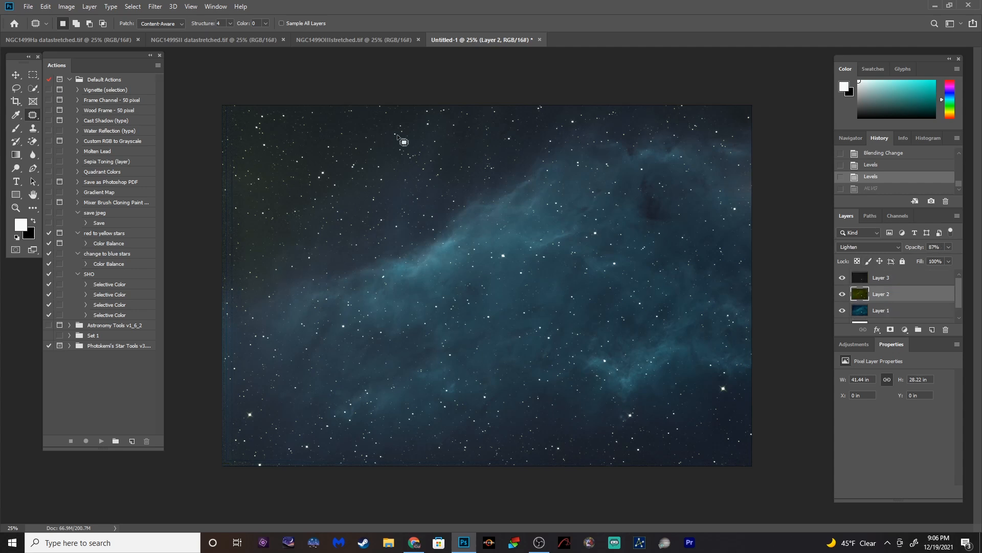
Run HLVG Weak green removal on Layer 2
click(154, 6)
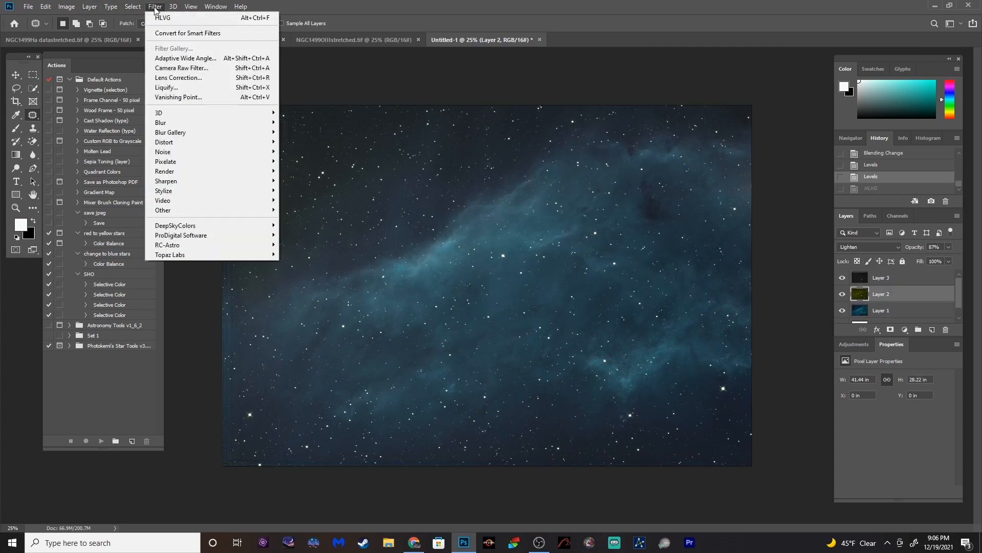
mouse_move(176, 226)
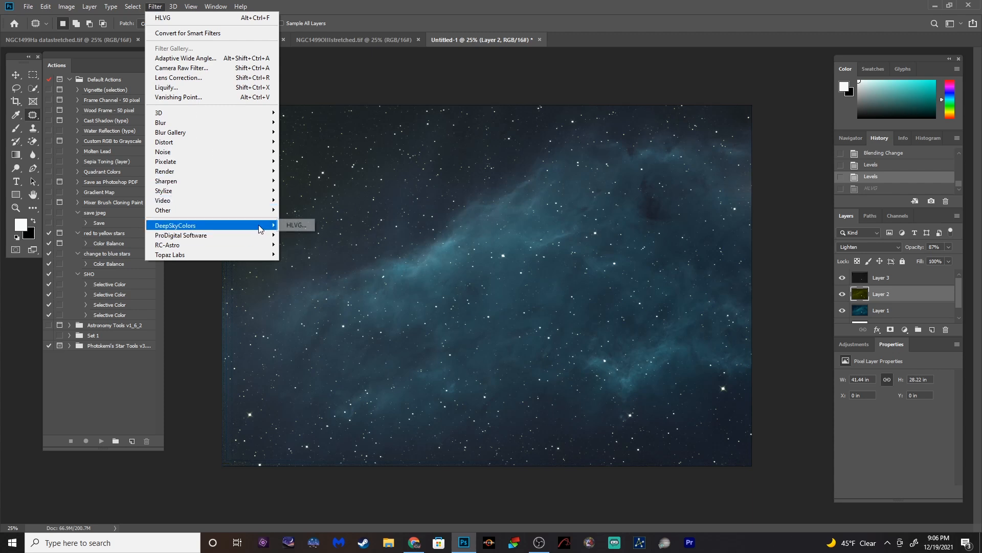
click(295, 224)
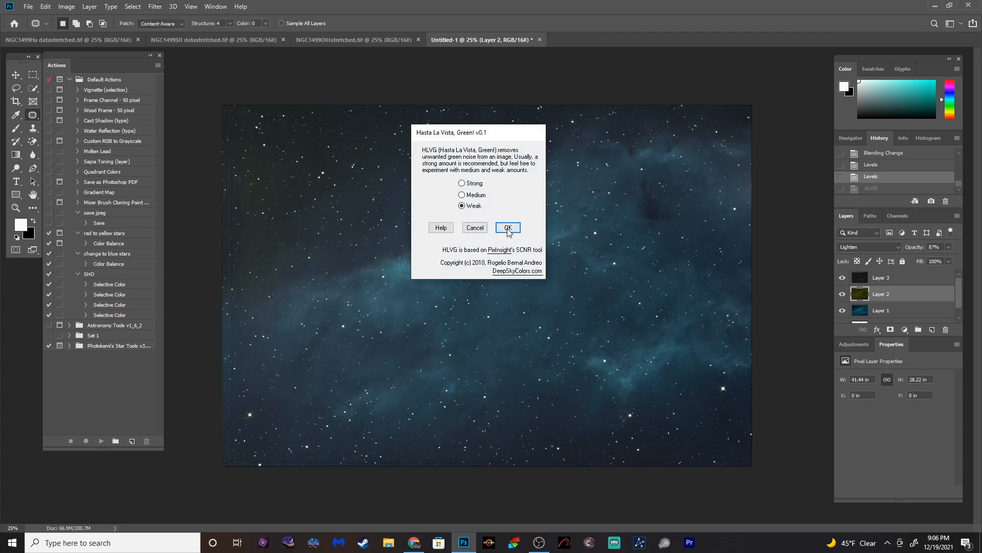
click(506, 227)
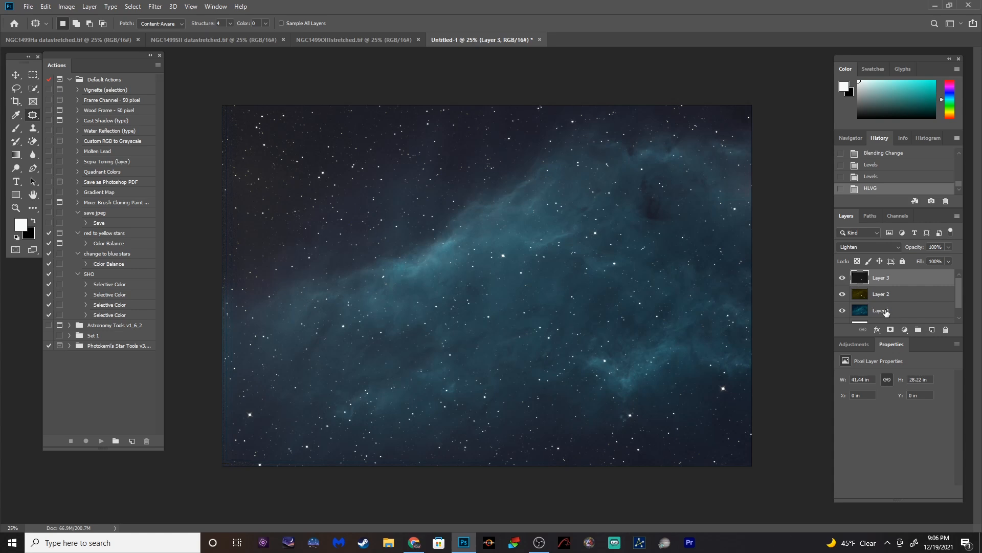
mouse_move(886, 313)
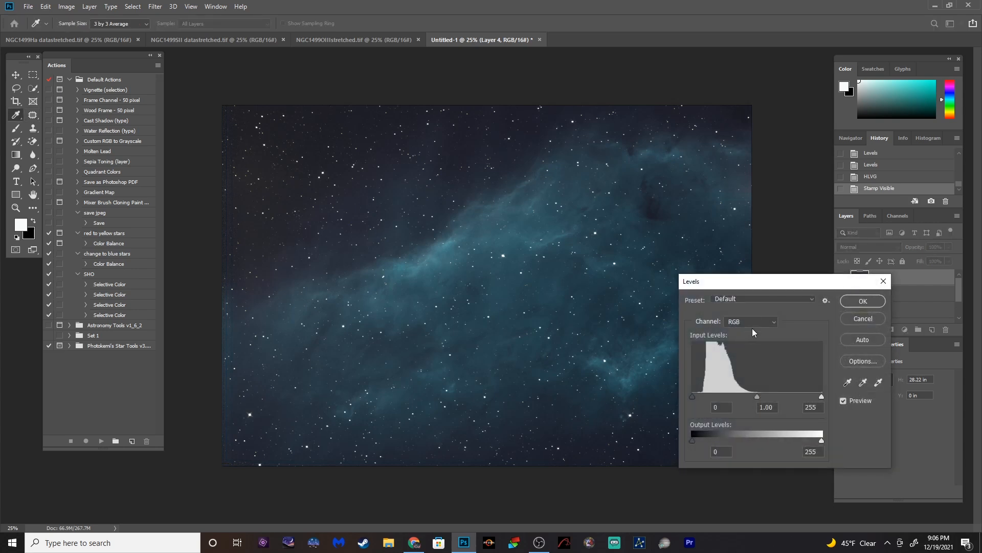
In Levels on the stamped Layer 4, set the Red, Green and Blue black points to 17, 10 and 16
click(750, 321)
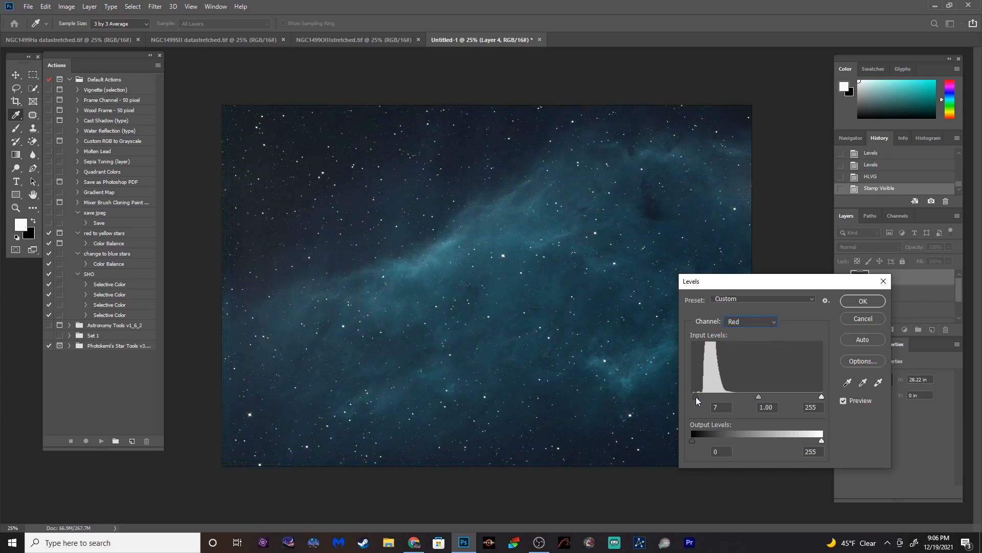
drag(696, 397, 708, 396)
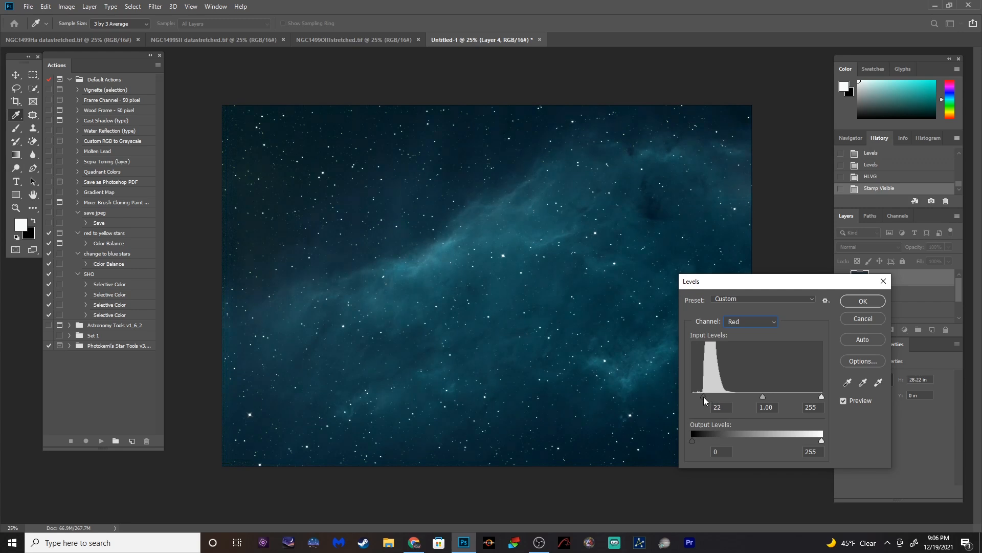
drag(707, 396, 693, 396)
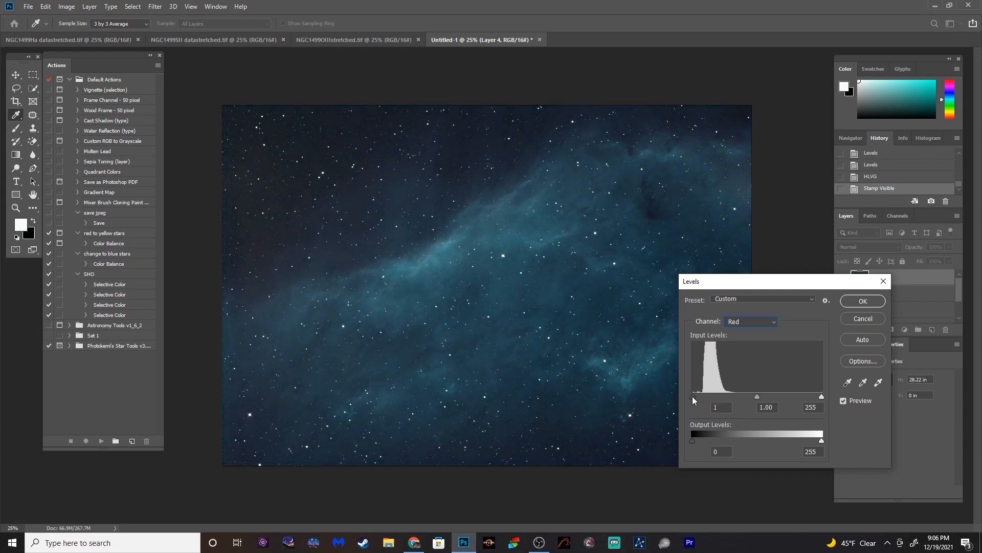
drag(692, 396, 701, 396)
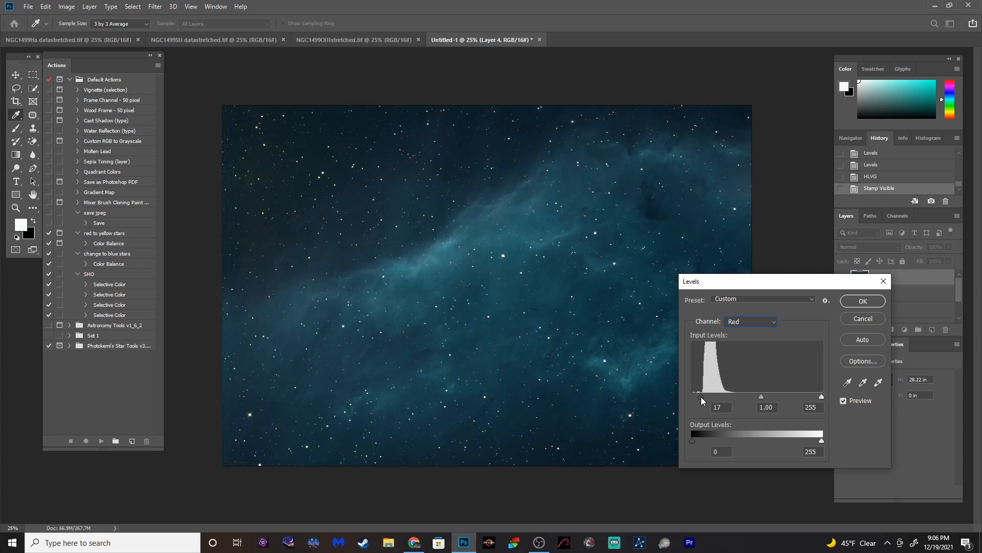
click(750, 321)
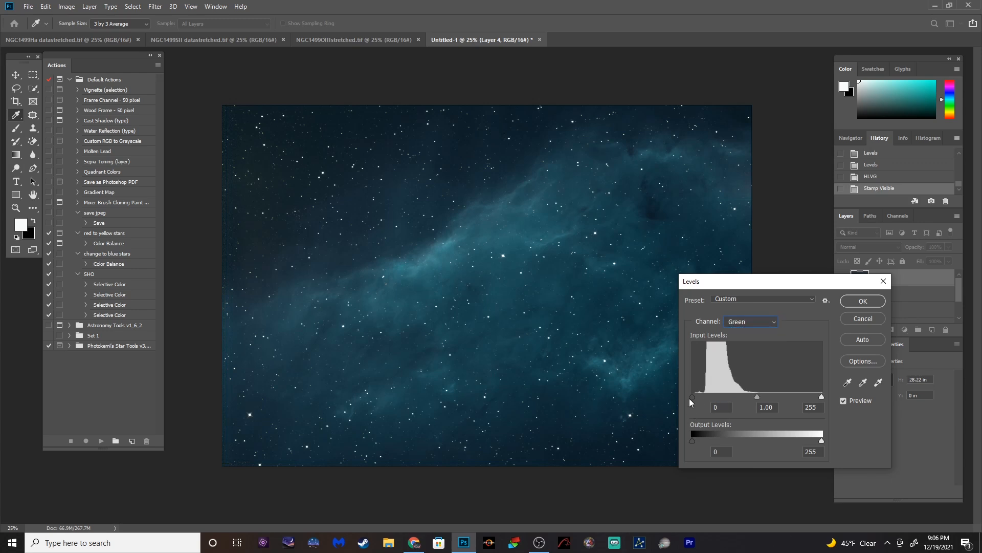
drag(691, 397, 697, 396)
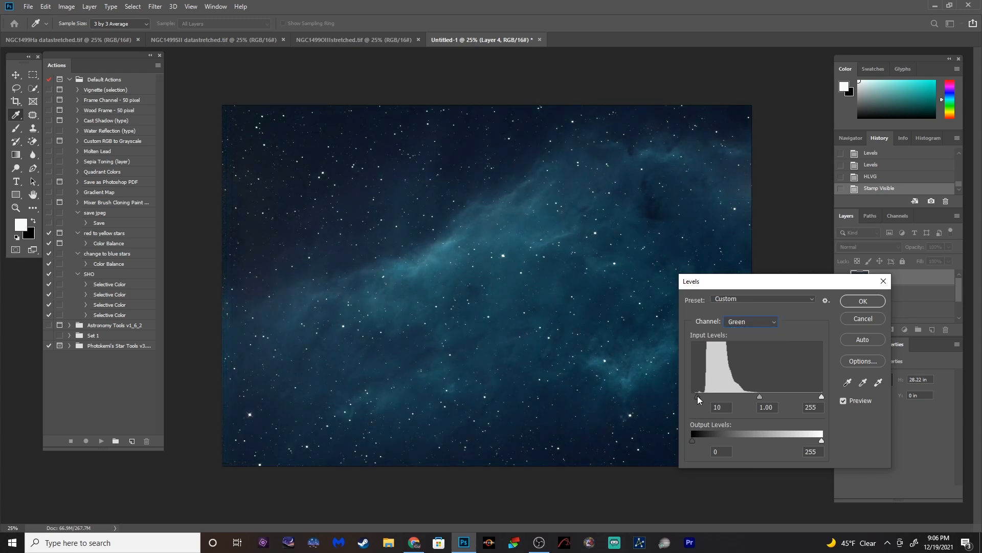
click(750, 321)
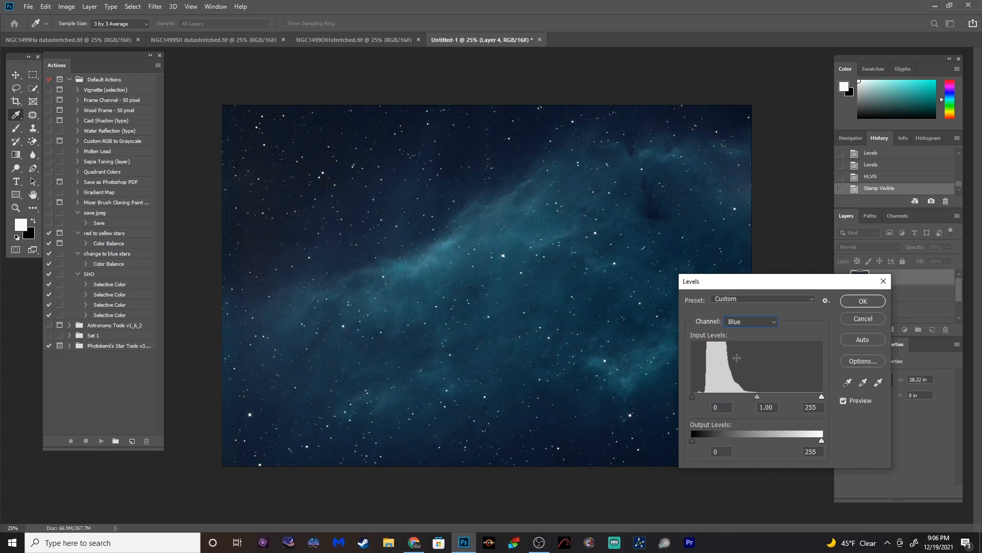
drag(692, 396, 702, 396)
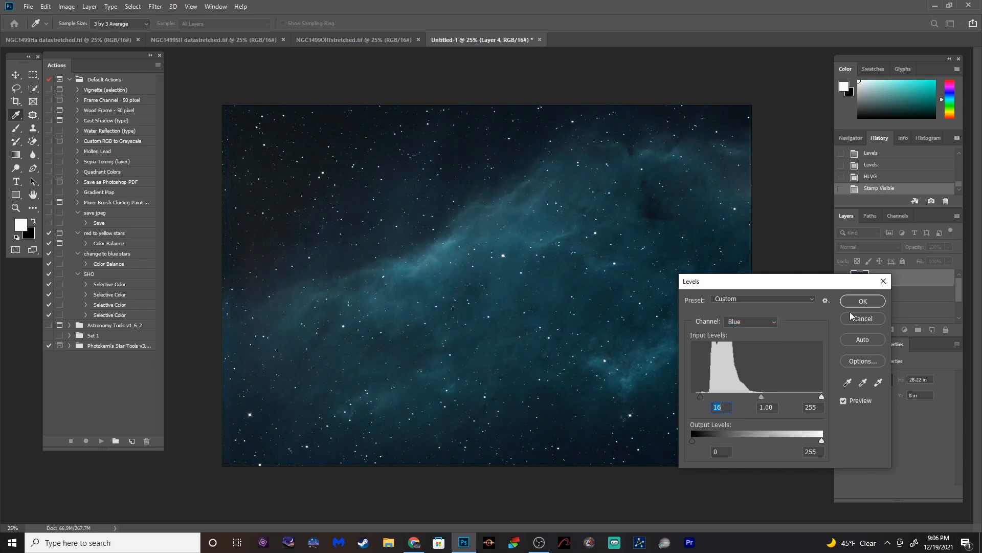
click(862, 301)
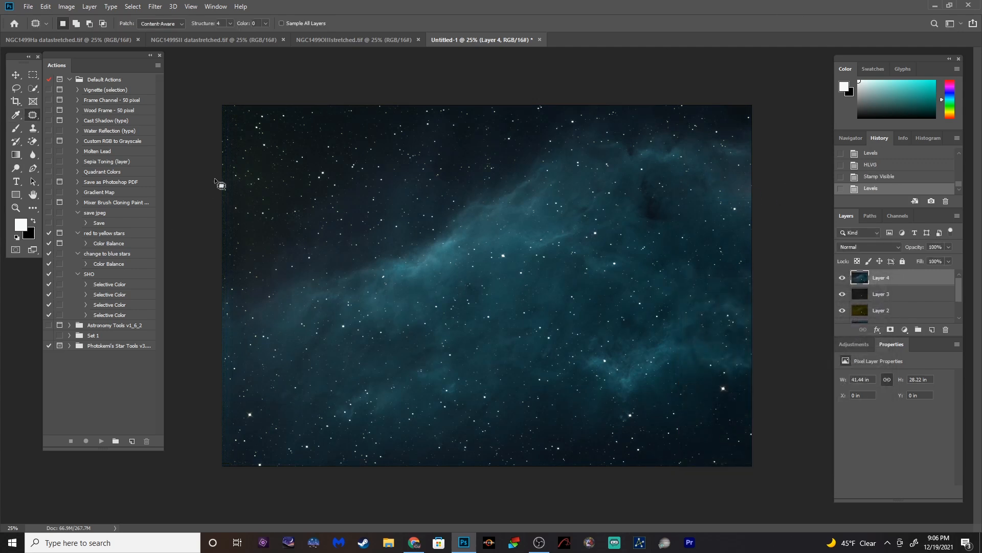
mouse_move(251, 171)
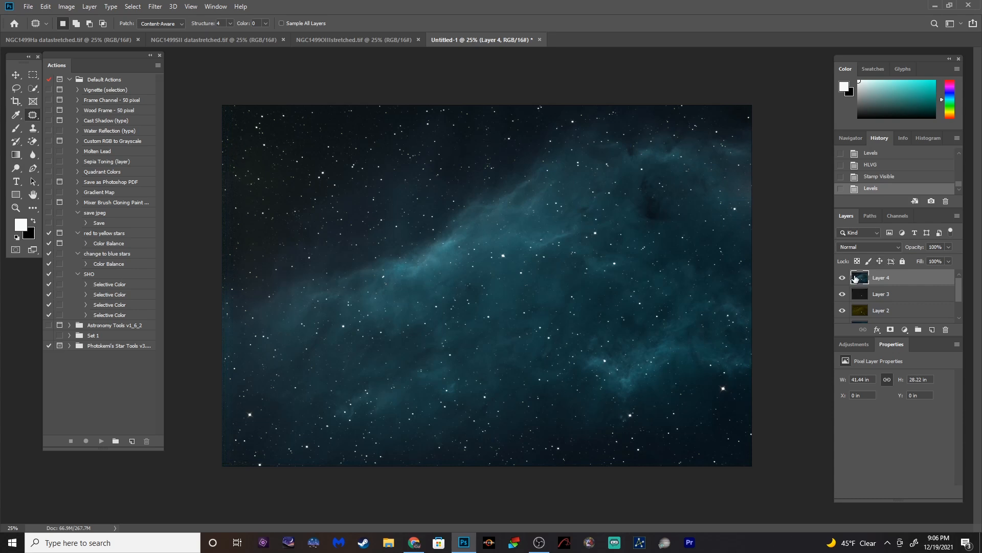
mouse_move(851, 273)
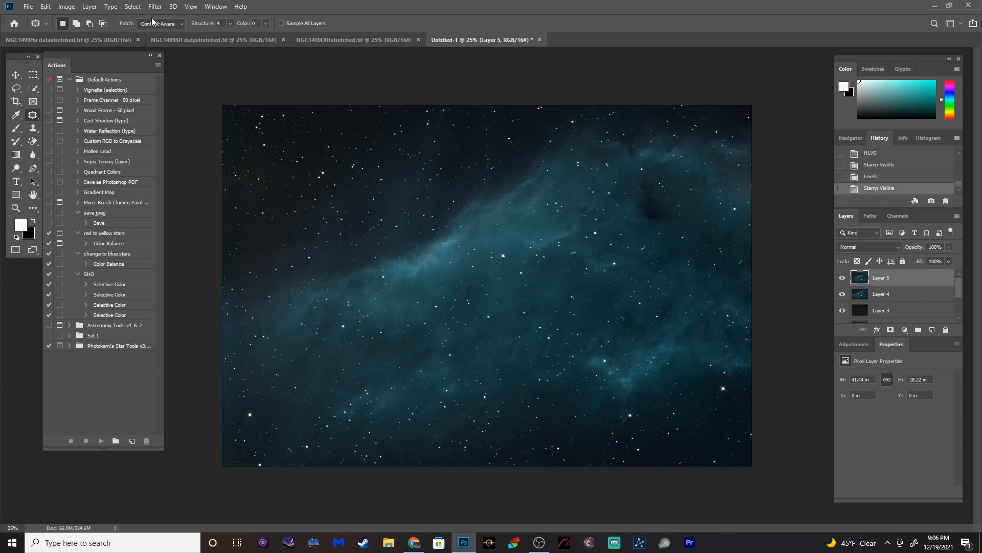
Run Filter > DeepSkyColors > HLVG on Layer 5 to strip the leftover green
click(155, 7)
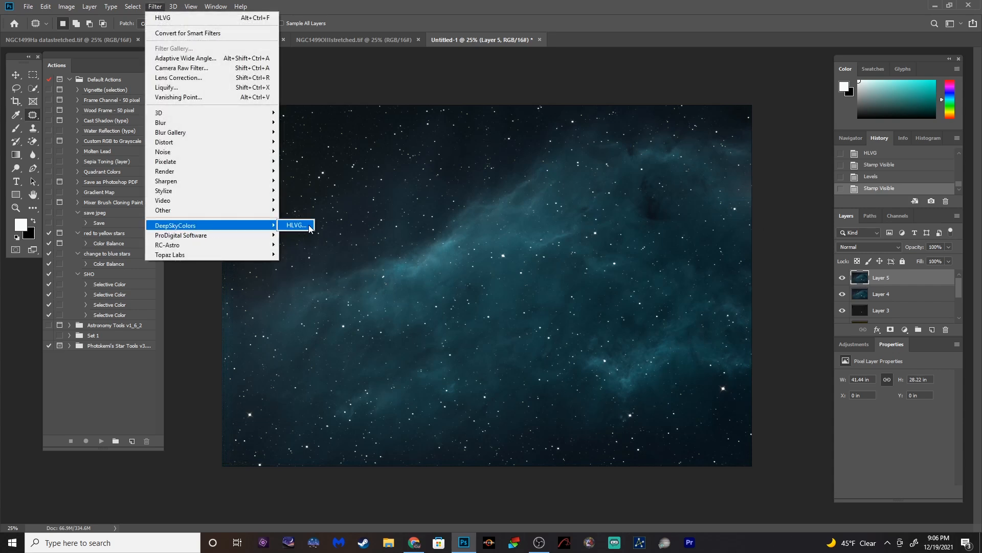
click(295, 225)
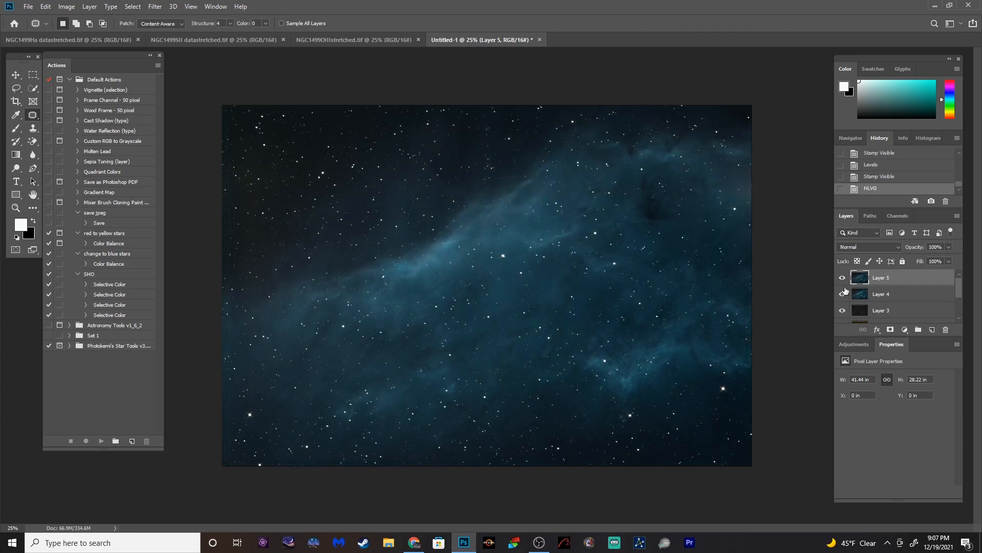
mouse_move(804, 258)
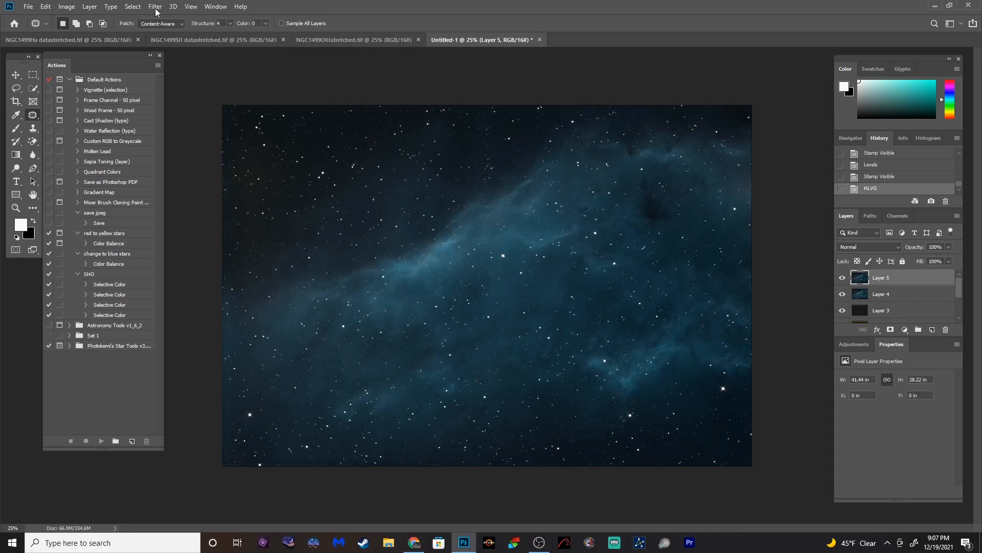
Rotate the canvas 90° counterclockwise into portrait and start the Camera Raw Filter
click(66, 6)
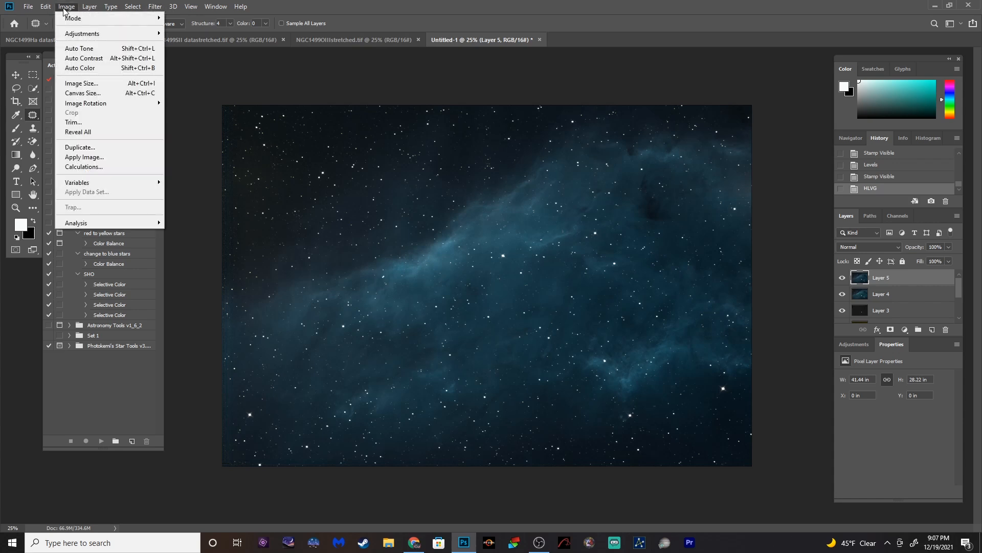
mouse_move(86, 103)
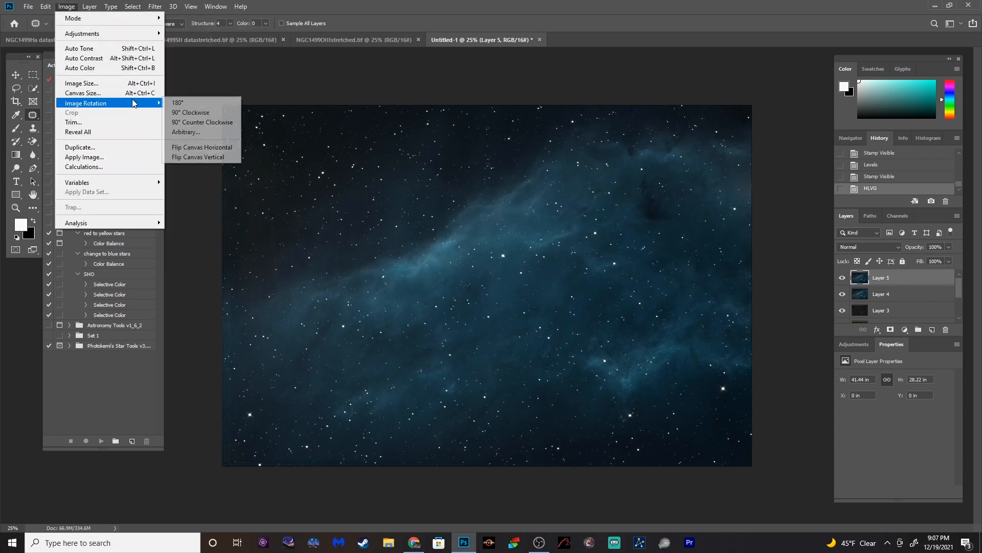
mouse_move(201, 122)
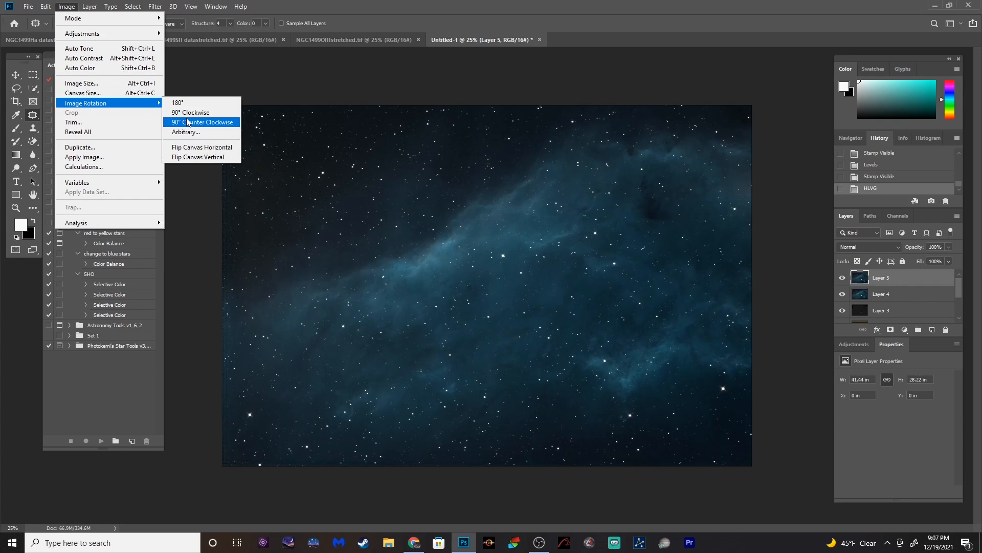
click(198, 122)
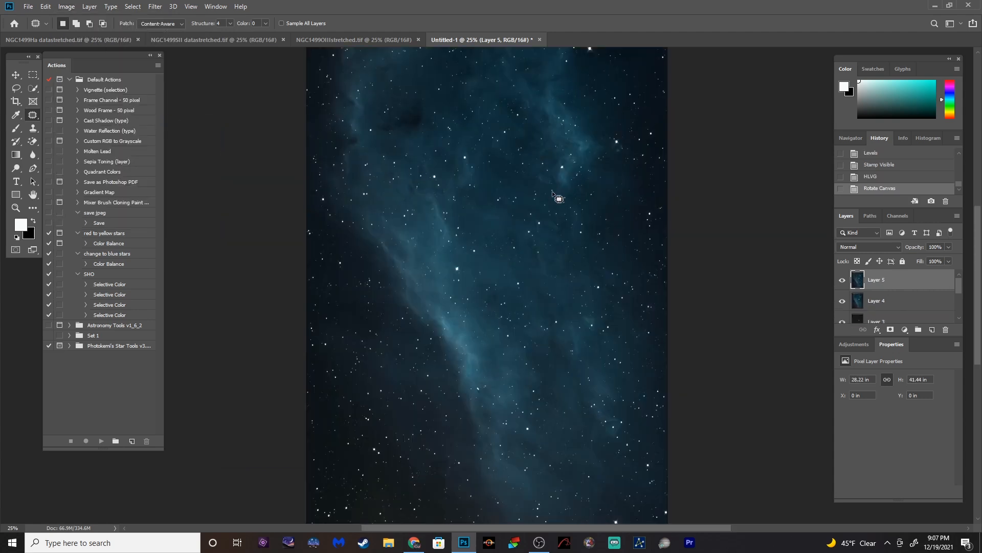
mouse_move(770, 270)
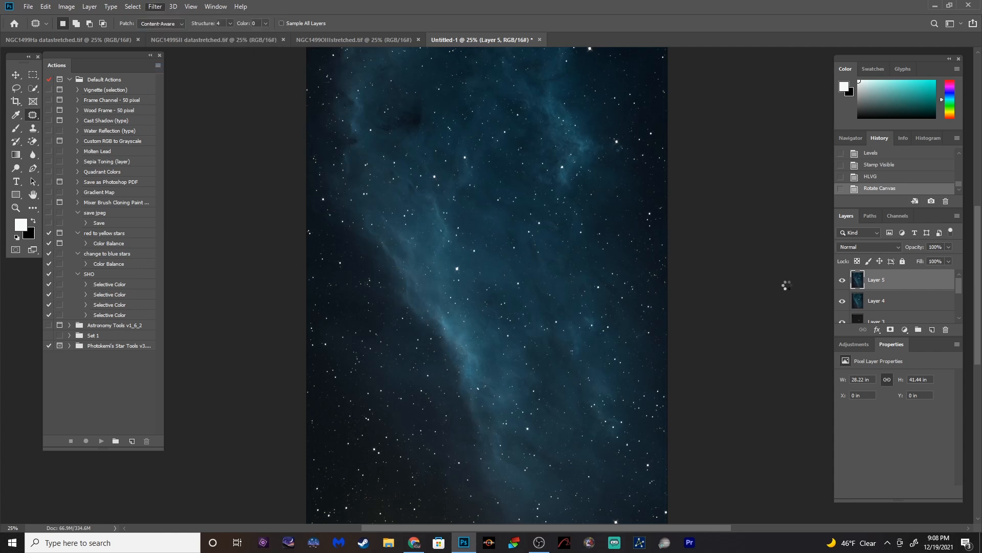
click(155, 6)
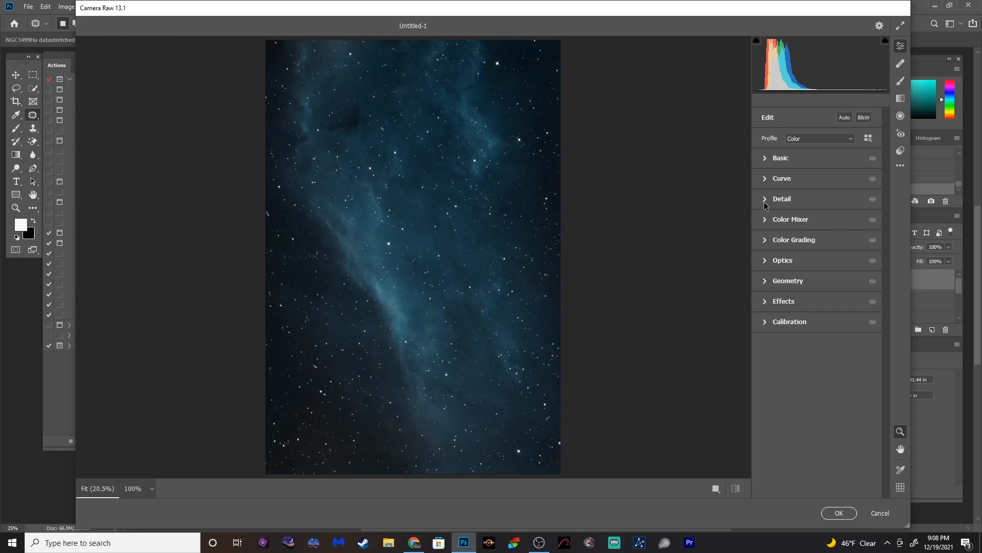
Check the Detail noise settings, then brighten Midtones and fine-tune Shadows luminance in Color Grading
click(781, 199)
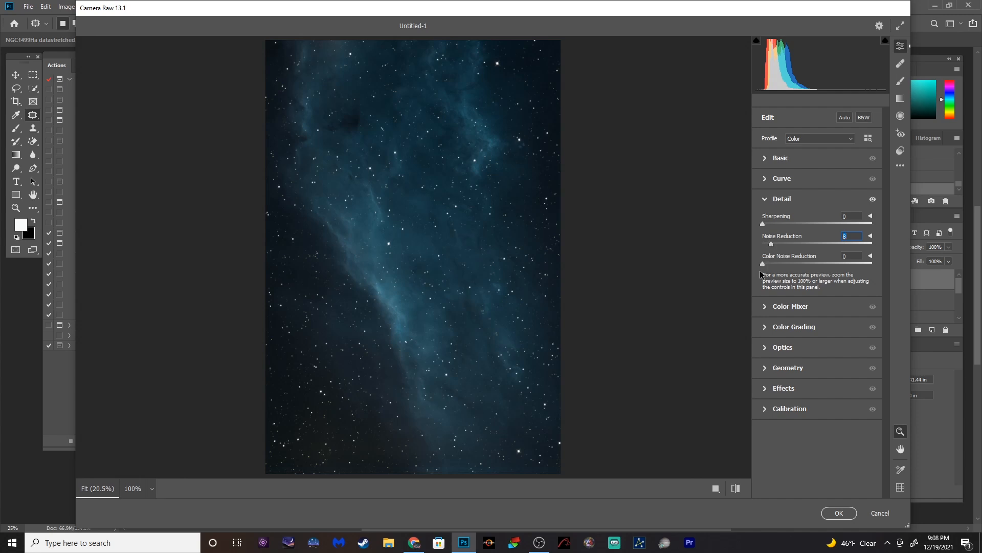
click(782, 198)
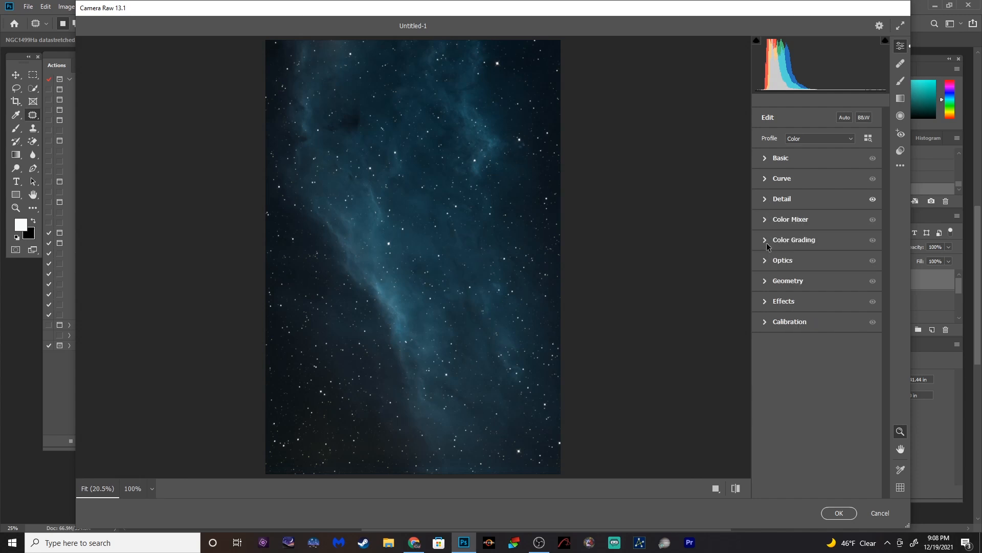
click(794, 239)
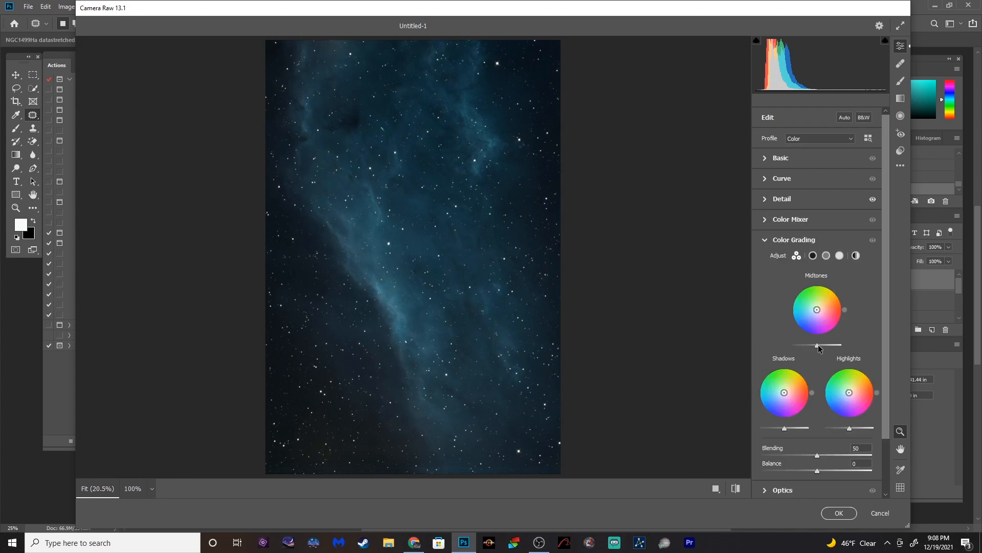
drag(817, 344, 841, 344)
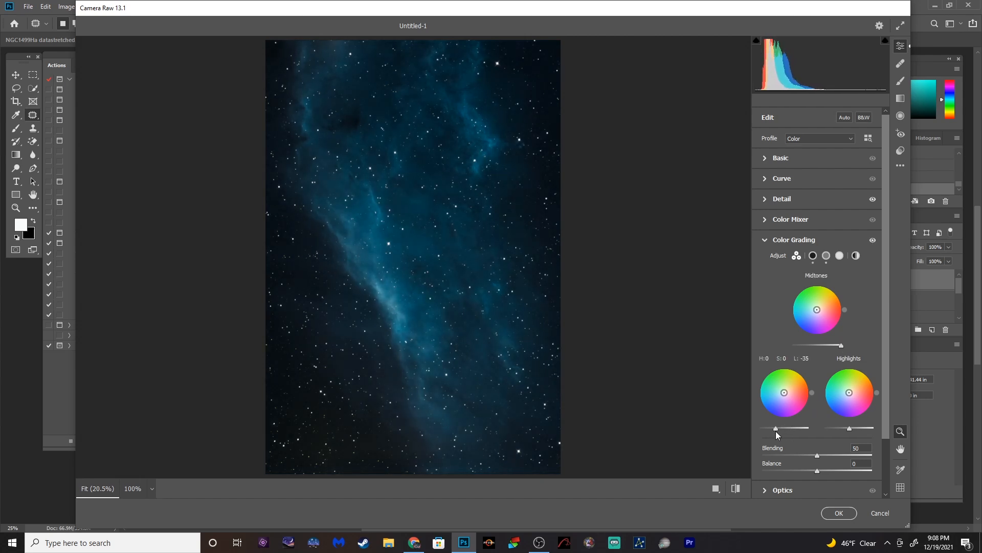
drag(776, 427, 786, 428)
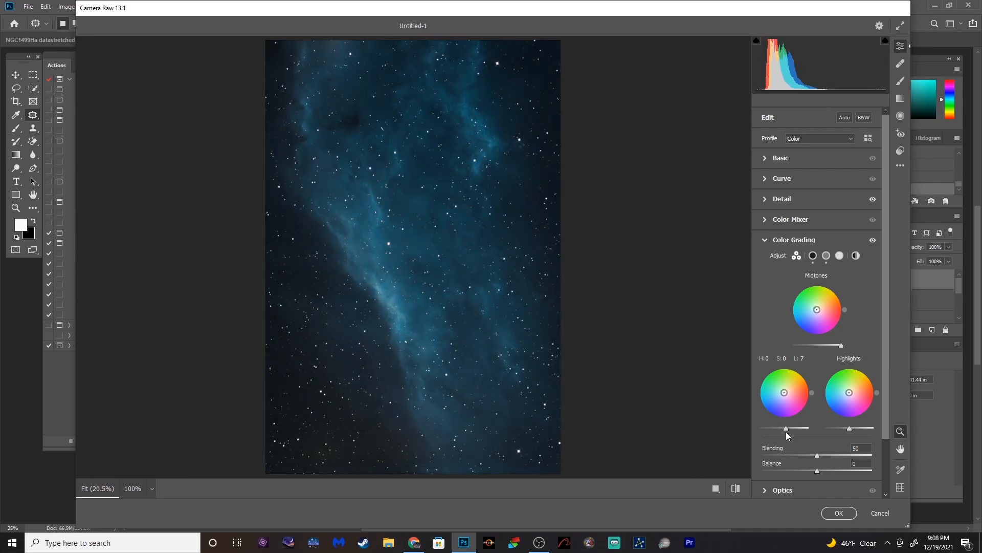
drag(786, 428, 780, 428)
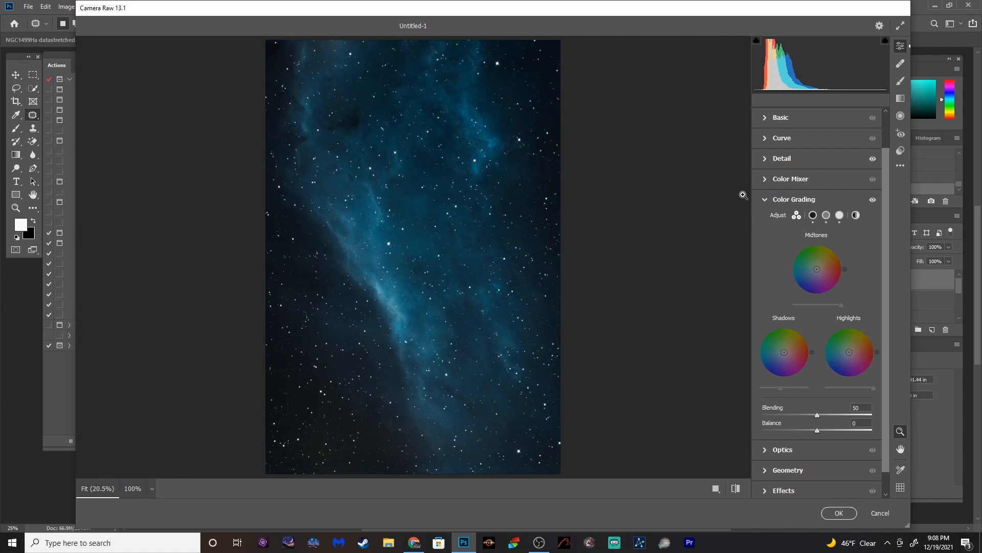
In the Basic panel, set Vibrance +12, Saturation +7 and Clarity +45, then click OK
click(793, 199)
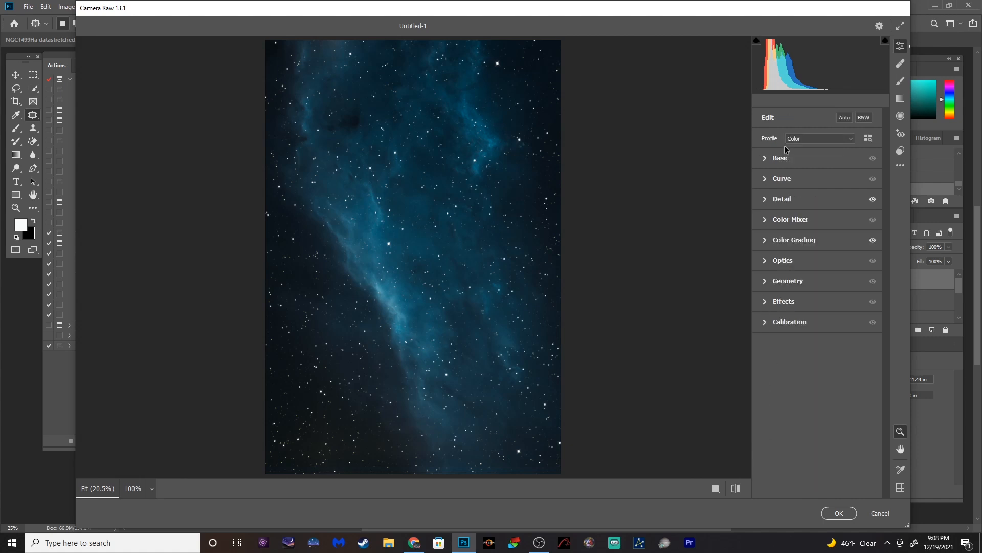
click(781, 158)
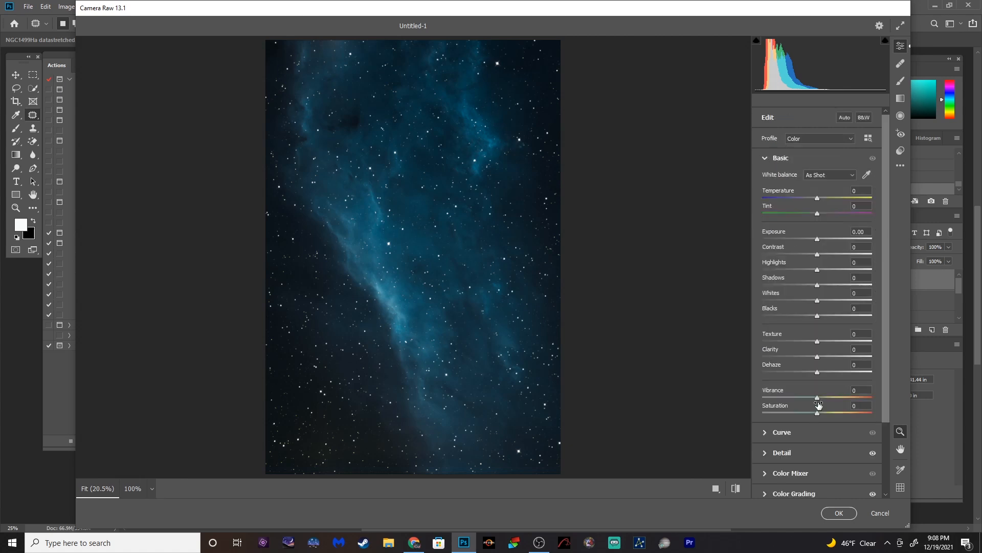
drag(817, 398, 825, 398)
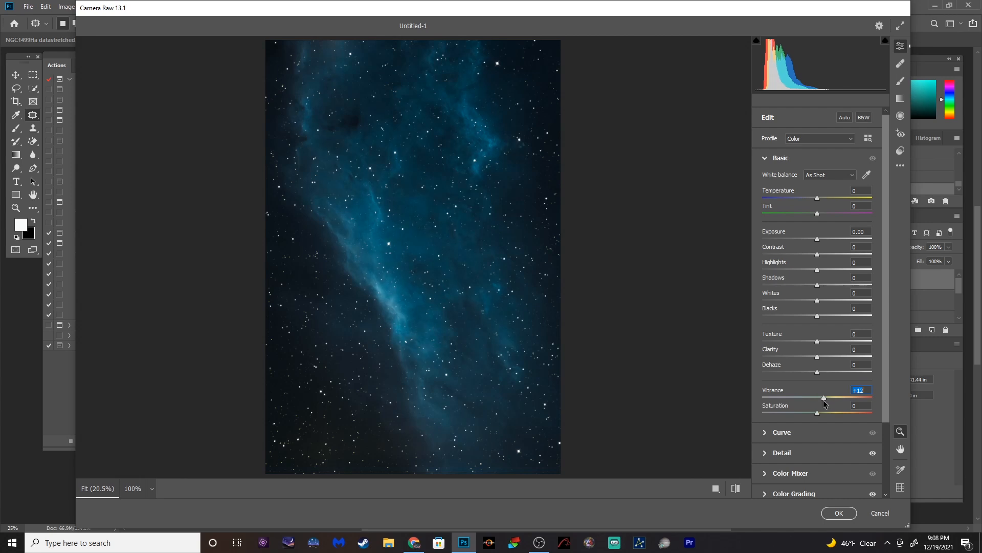
drag(817, 413, 821, 412)
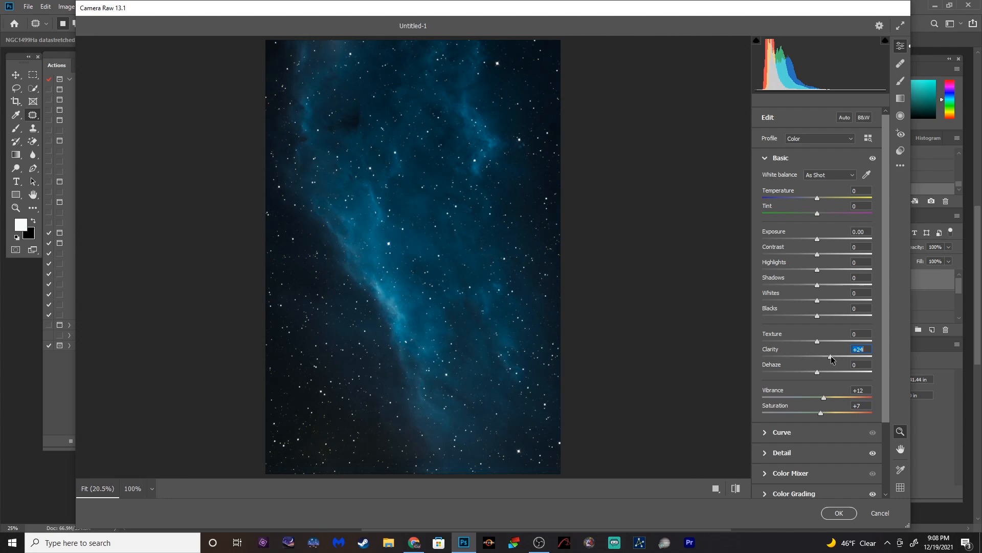
drag(817, 357, 842, 357)
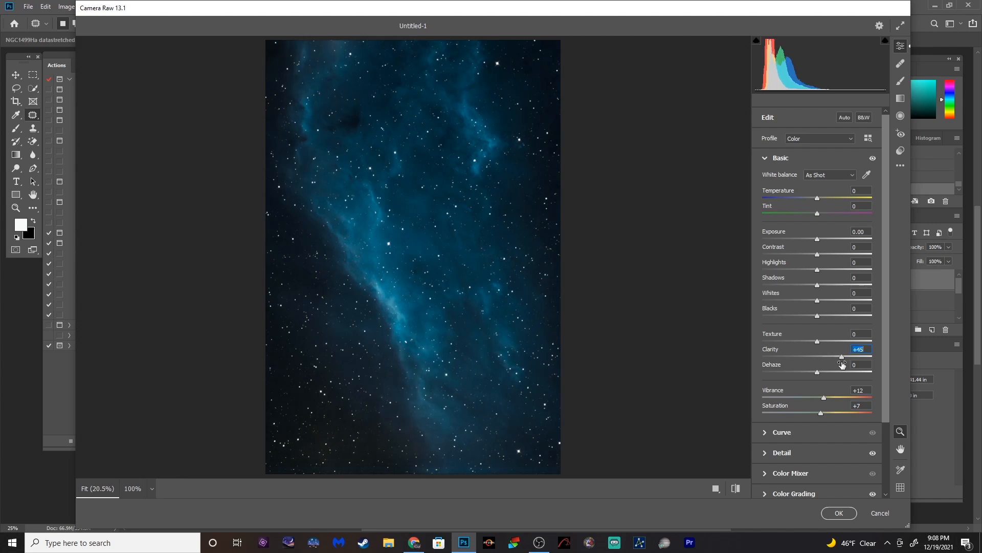
mouse_move(839, 510)
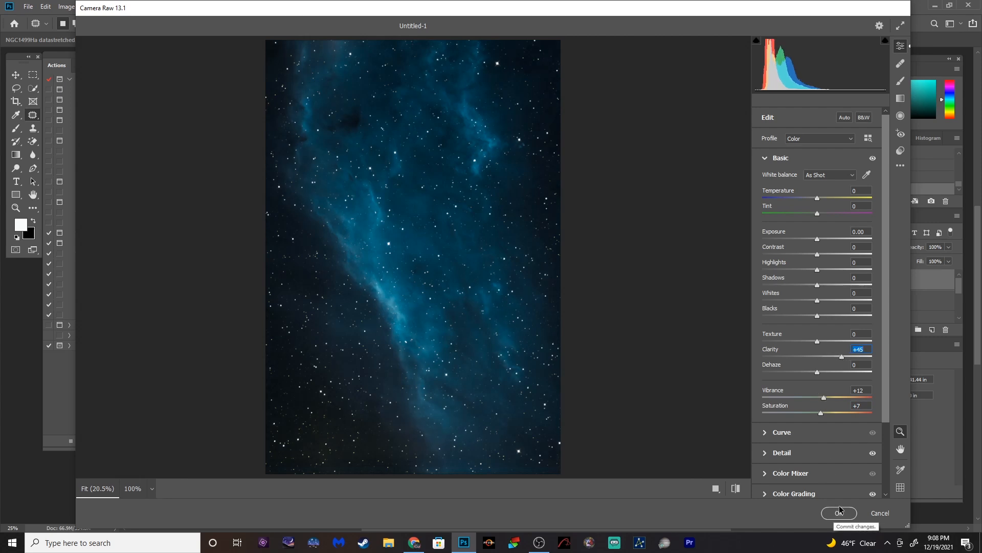
click(839, 512)
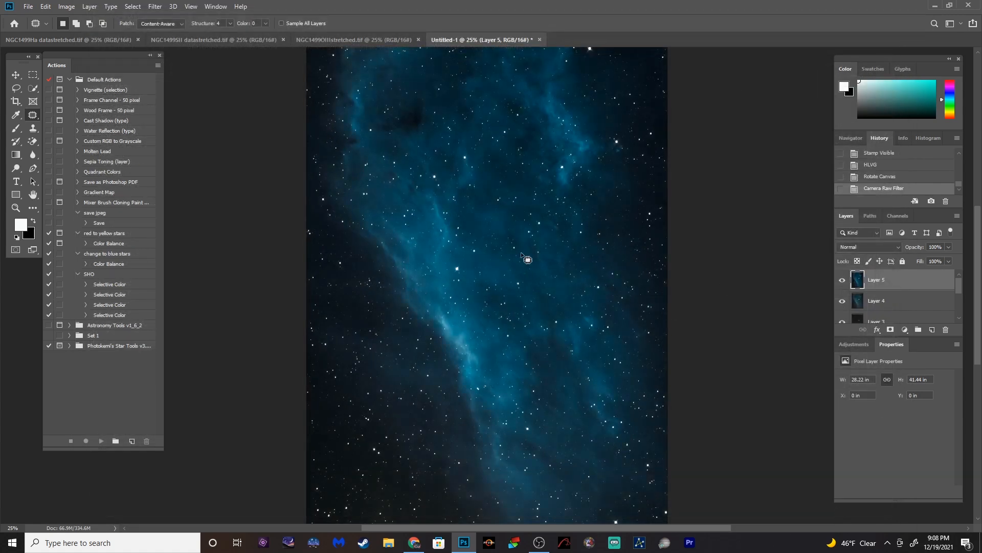
mouse_move(617, 313)
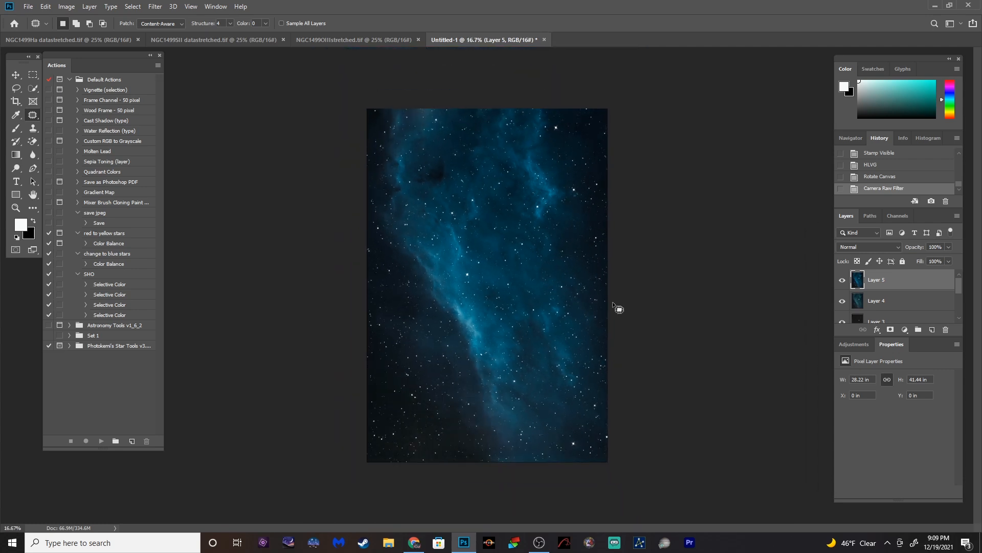
mouse_move(469, 444)
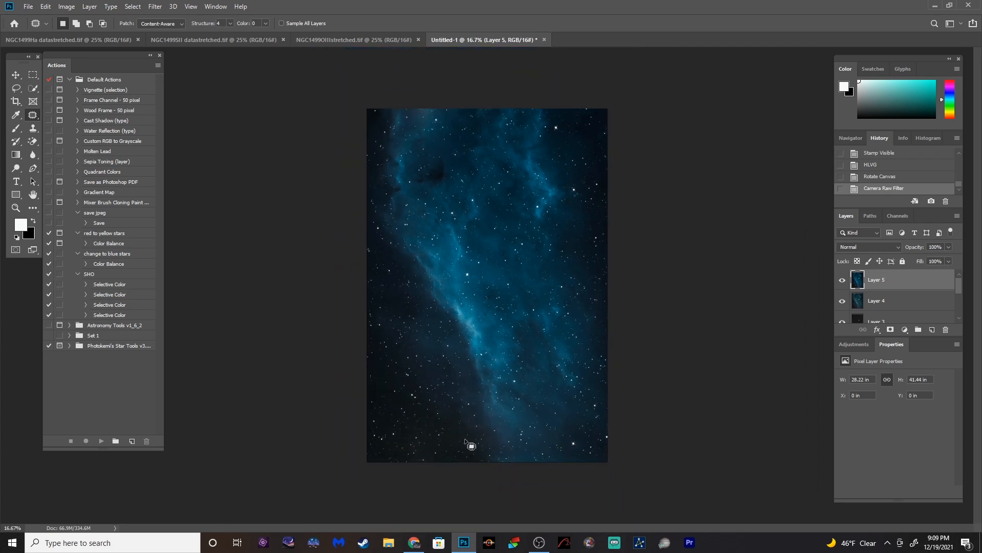
mouse_move(441, 427)
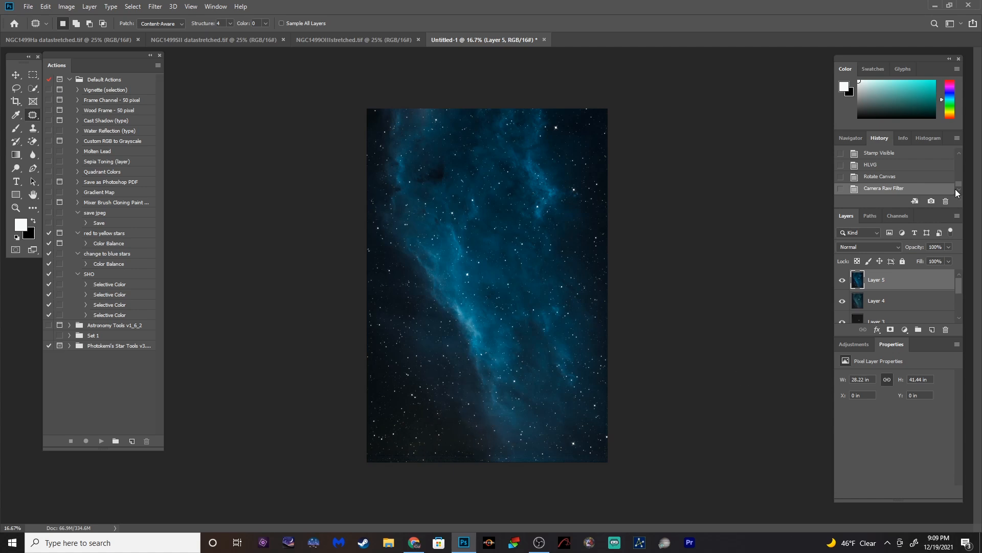
mouse_move(434, 432)
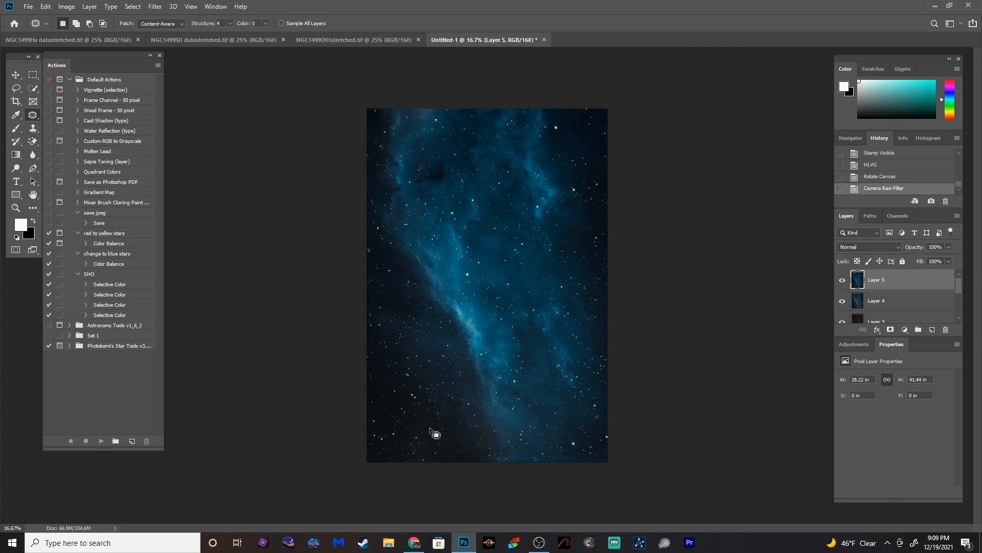
mouse_move(702, 141)
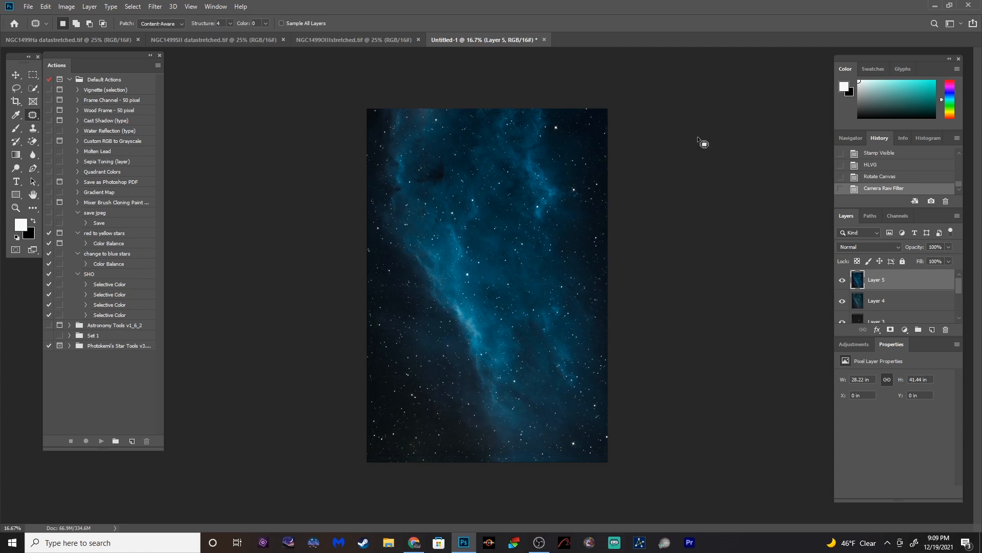
mouse_move(393, 463)
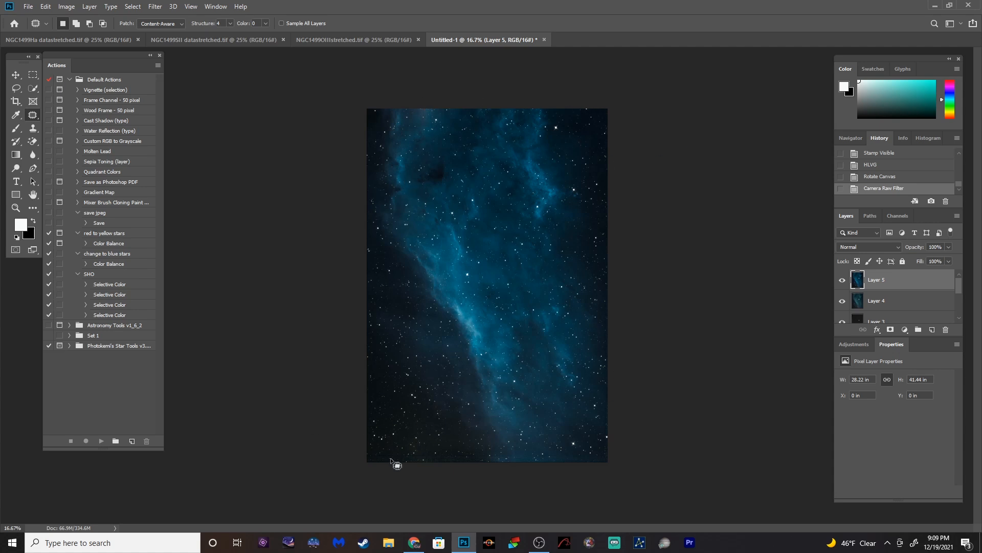
mouse_move(600, 255)
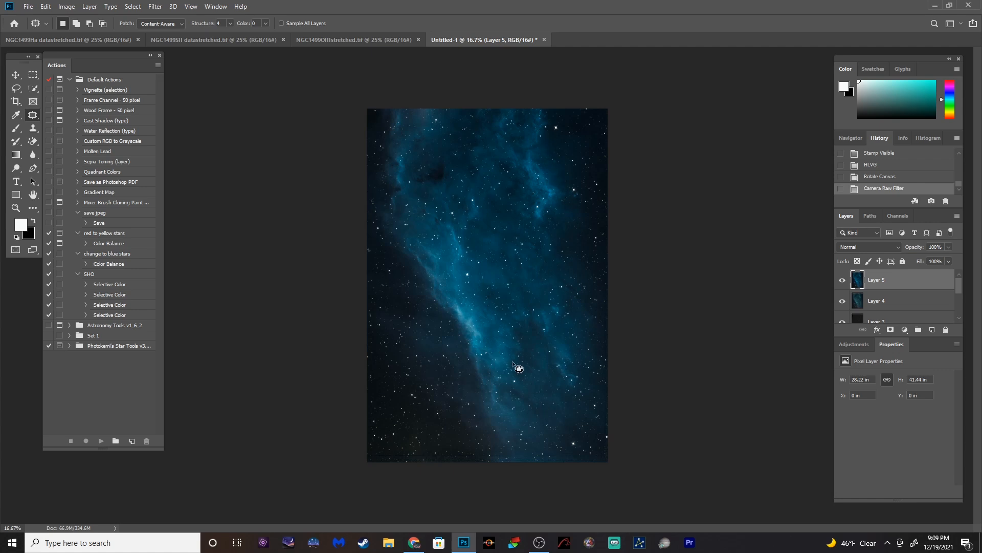
mouse_move(776, 369)
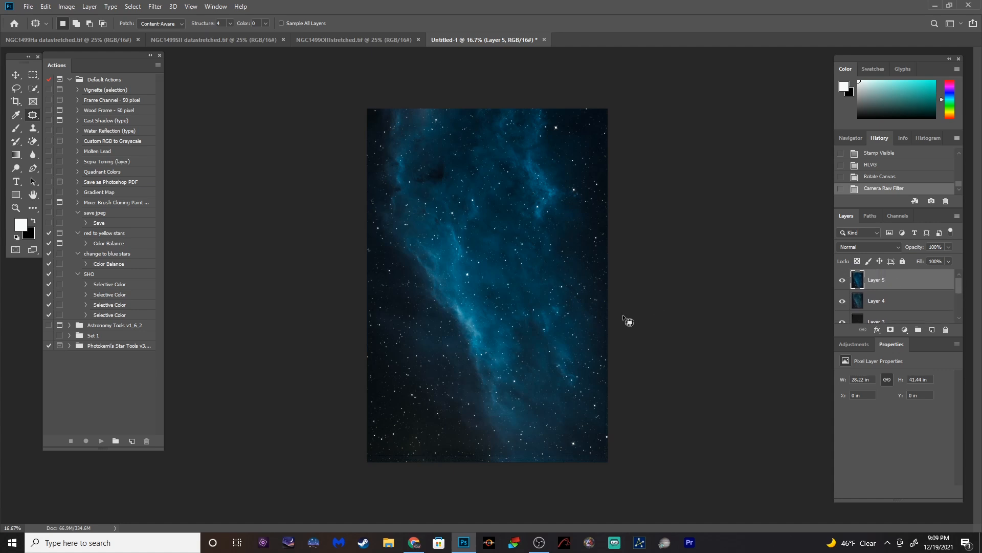
mouse_move(533, 379)
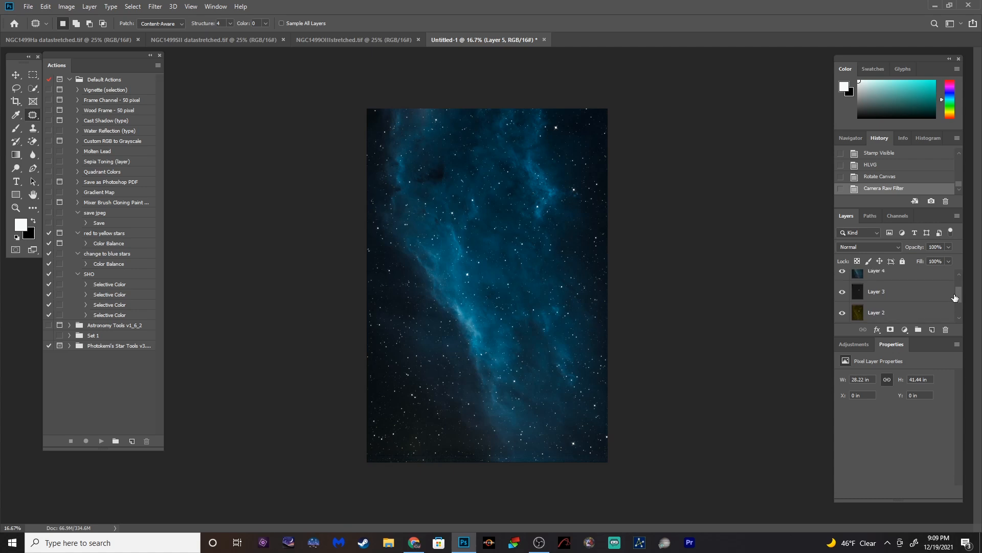
mouse_move(858, 318)
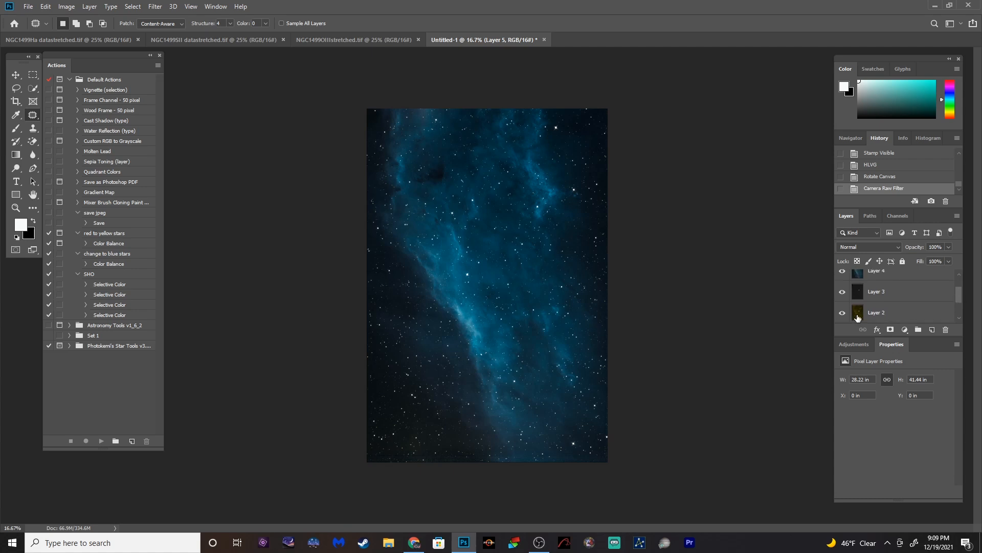